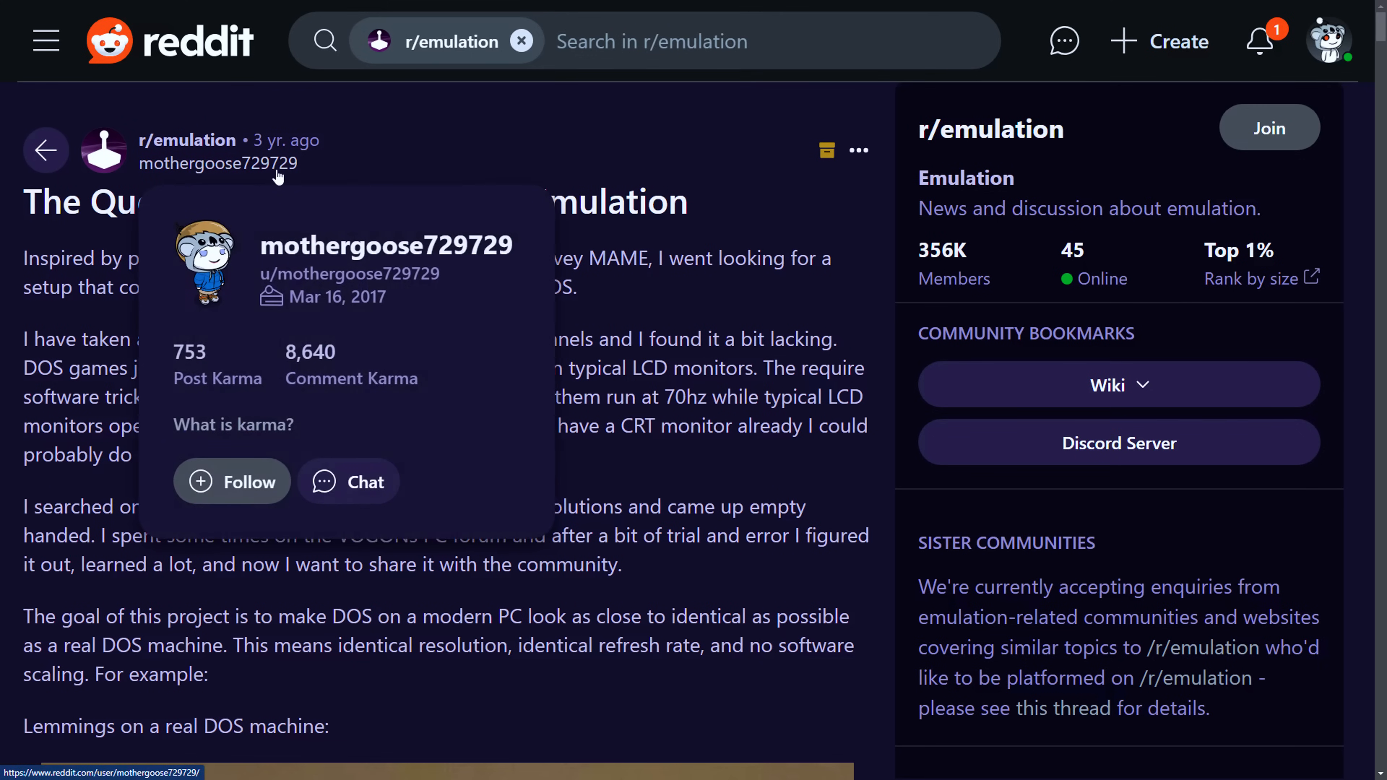
mouse_move(385, 164)
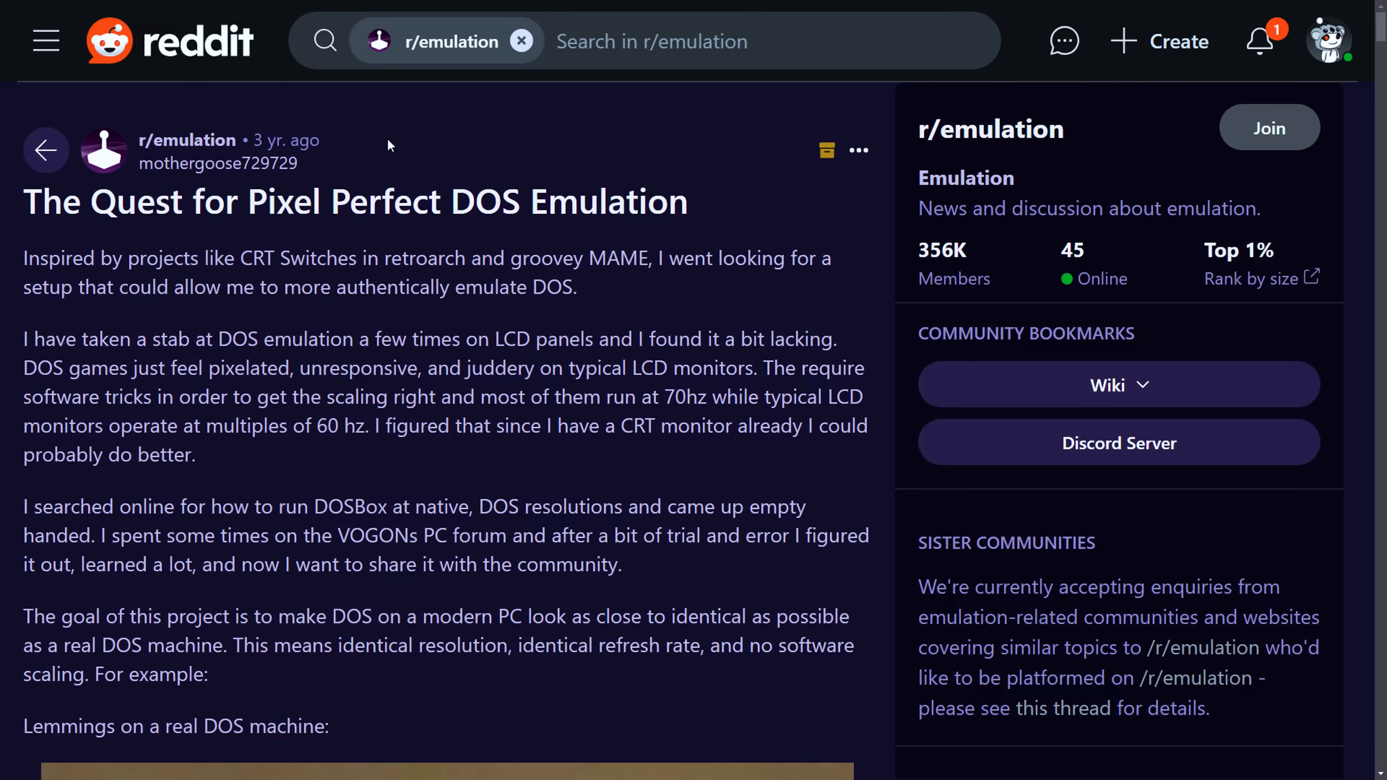
mouse_move(280, 363)
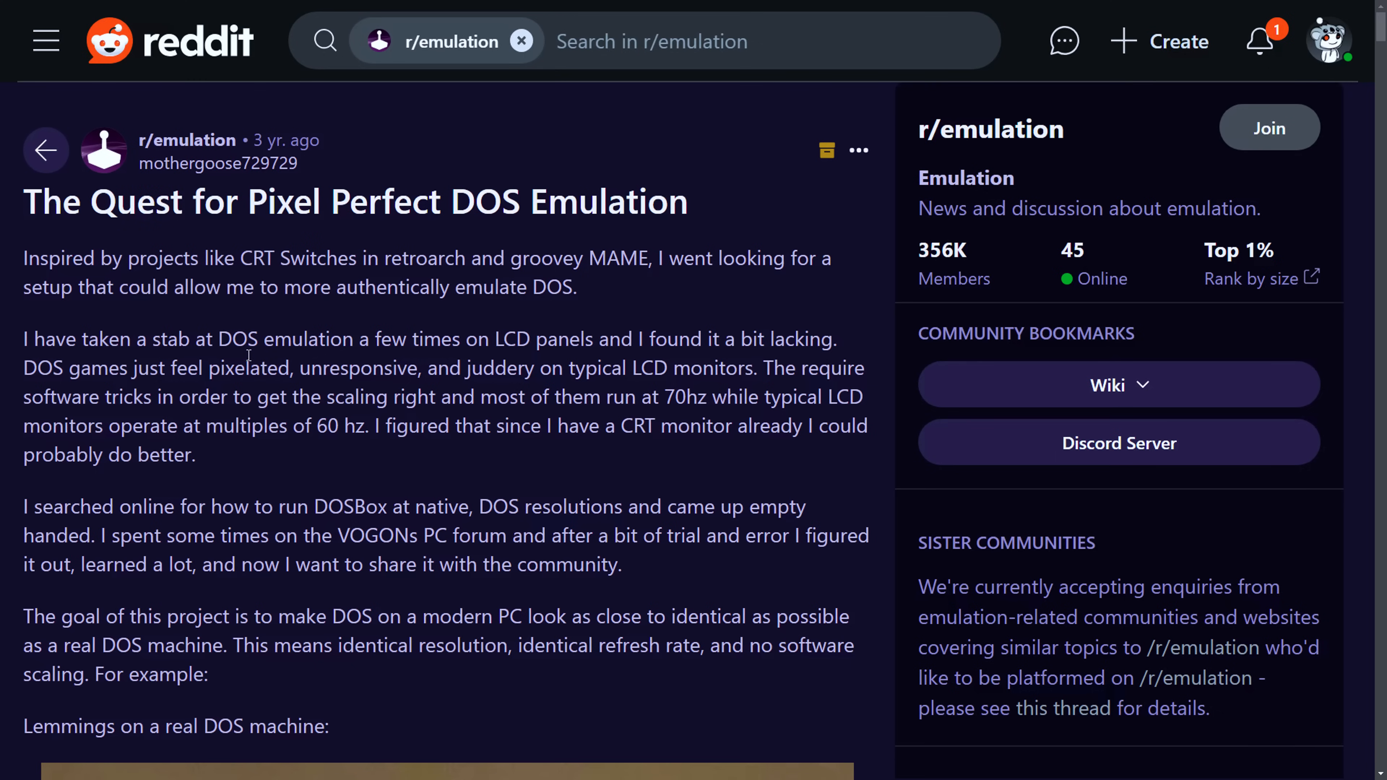
Step: Select the DOS 13h, Mode X and Text Mode rows and read their timing columns
scroll(down, 3)
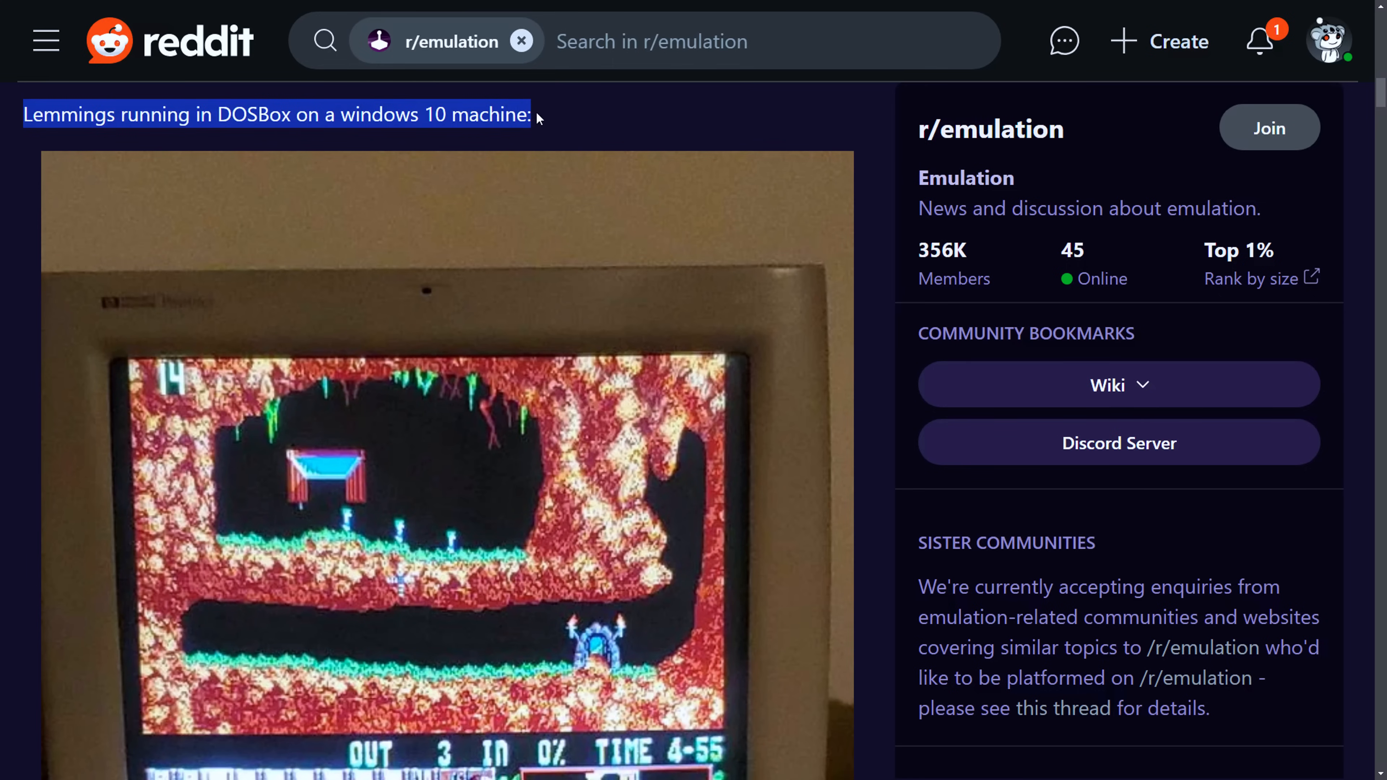
scroll(down, 3)
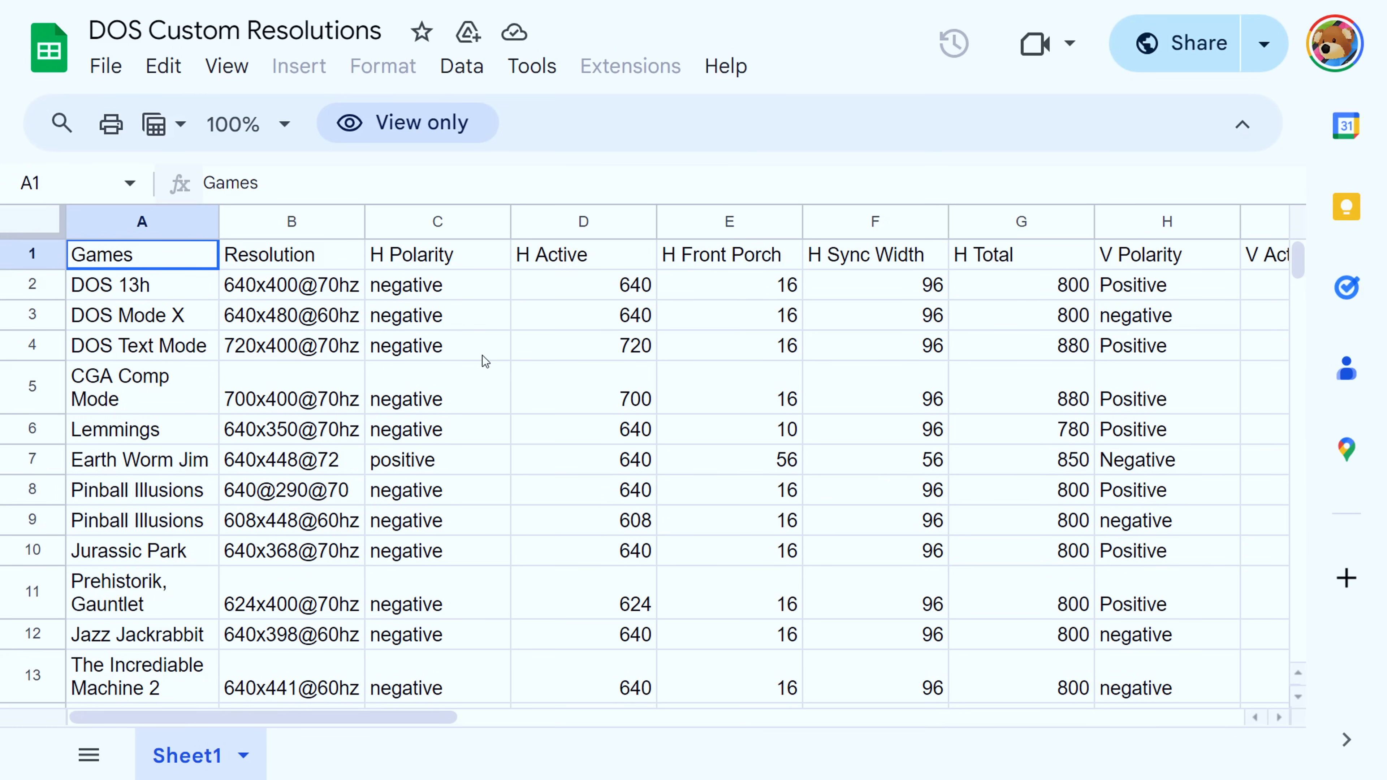
mouse_move(475, 395)
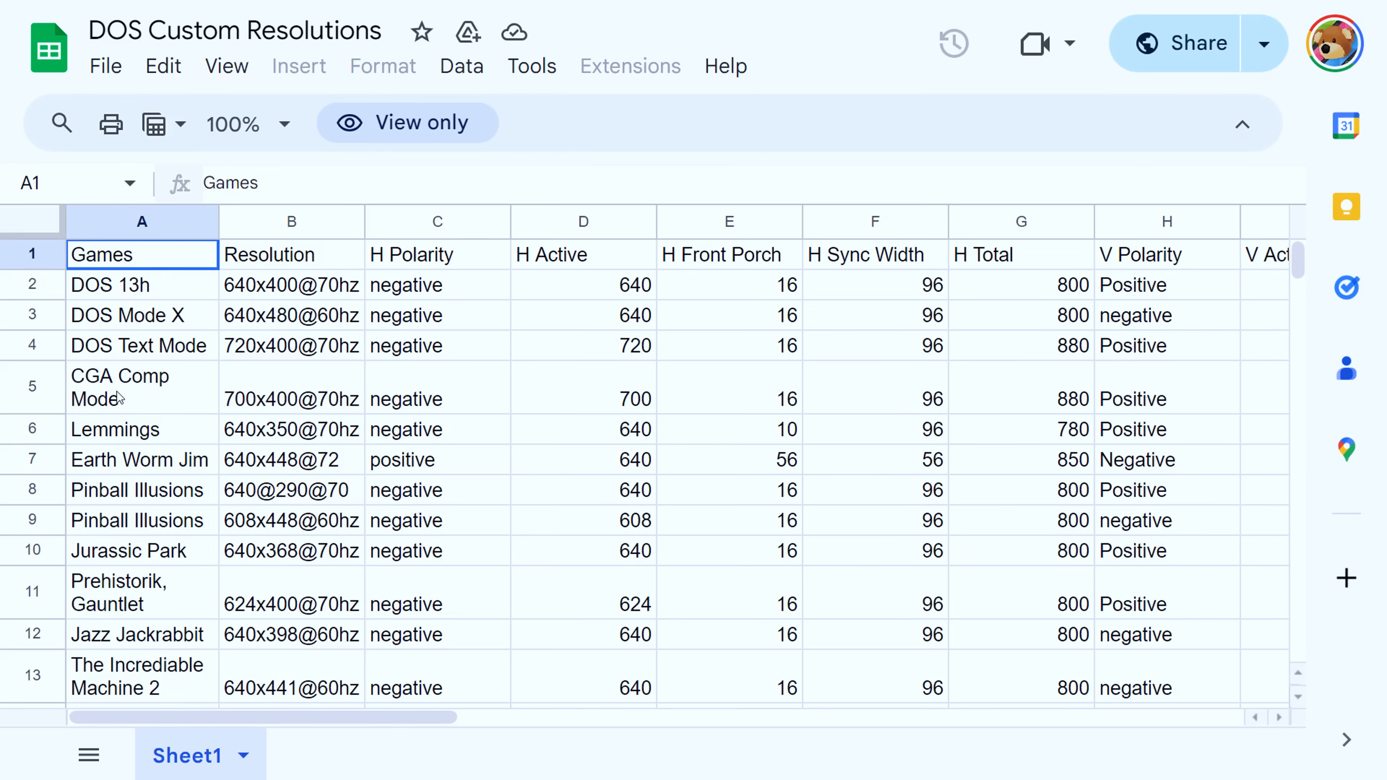
scroll(down, 3)
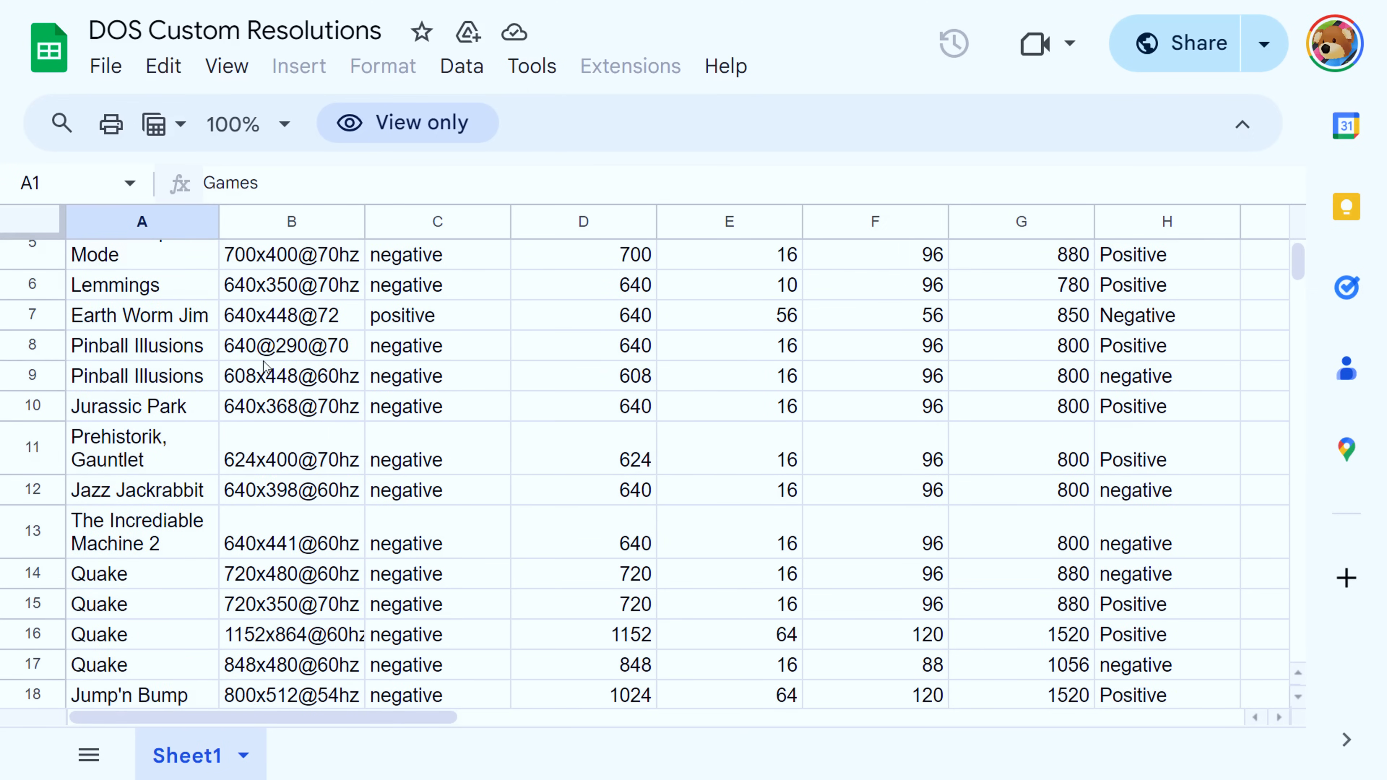
scroll(up, 3)
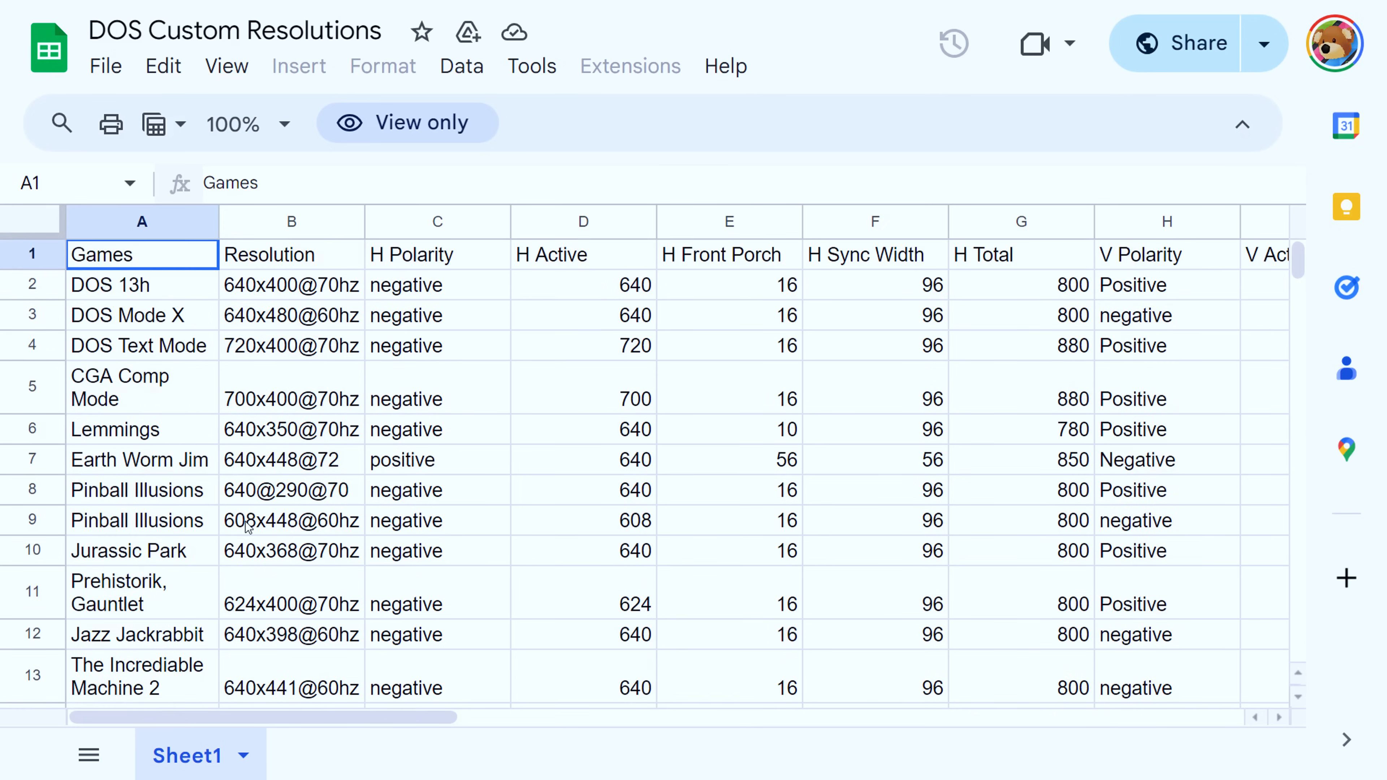
click(32, 285)
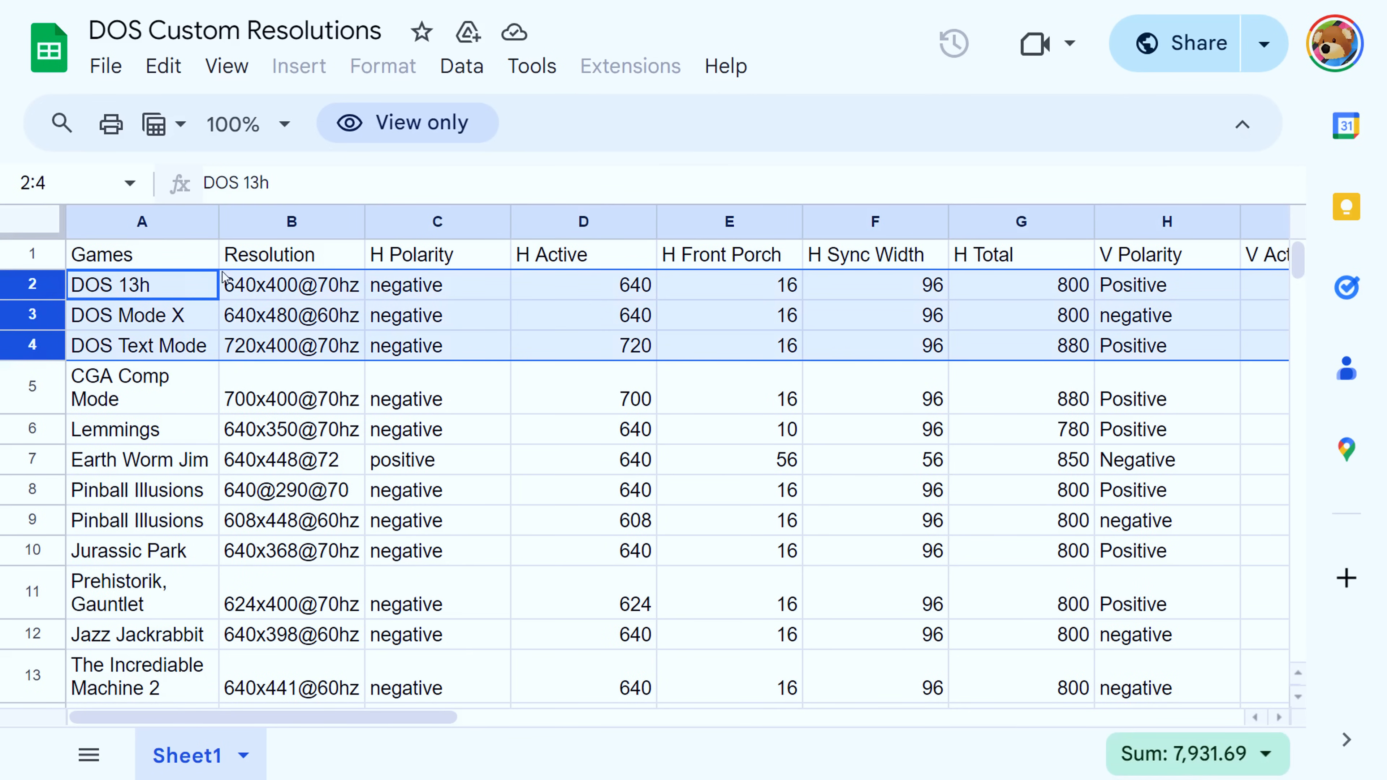
mouse_move(295, 291)
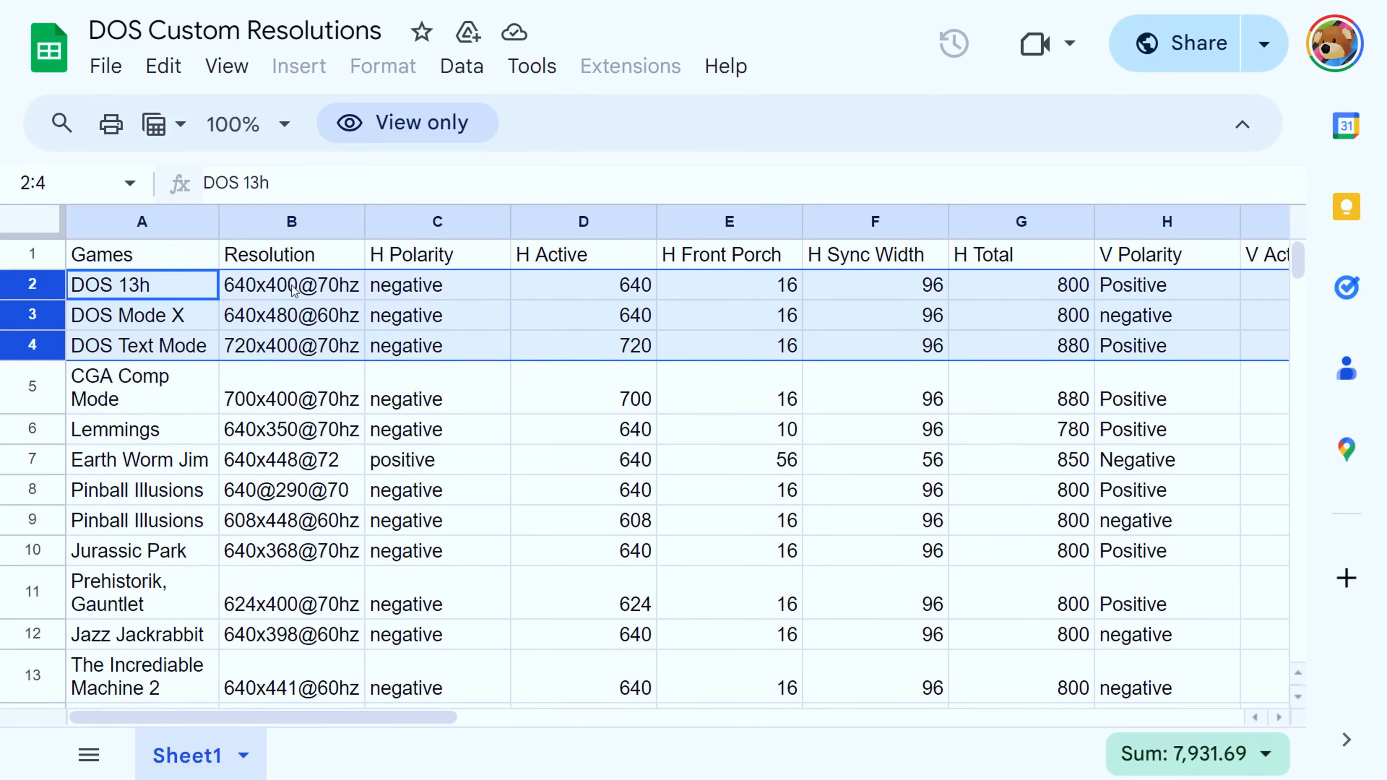
mouse_move(288, 327)
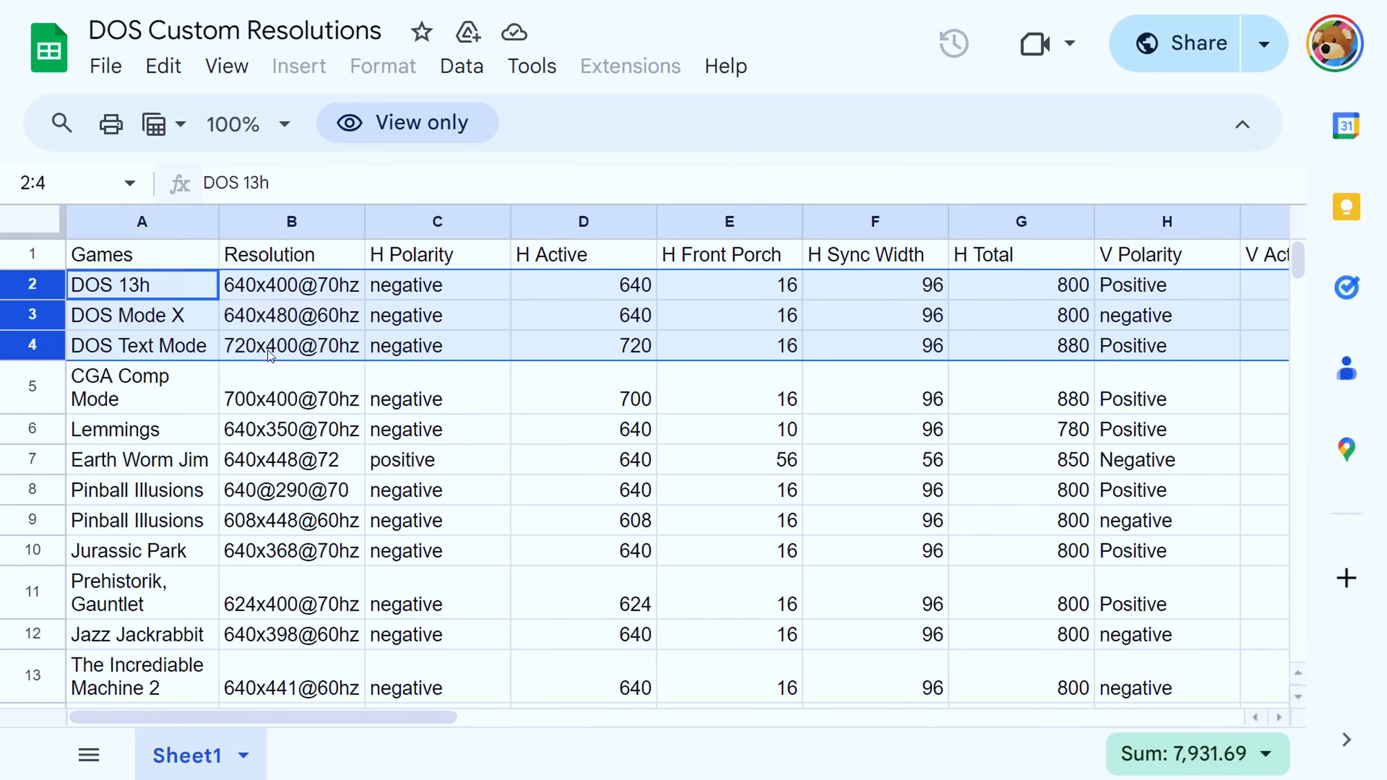
mouse_move(345, 355)
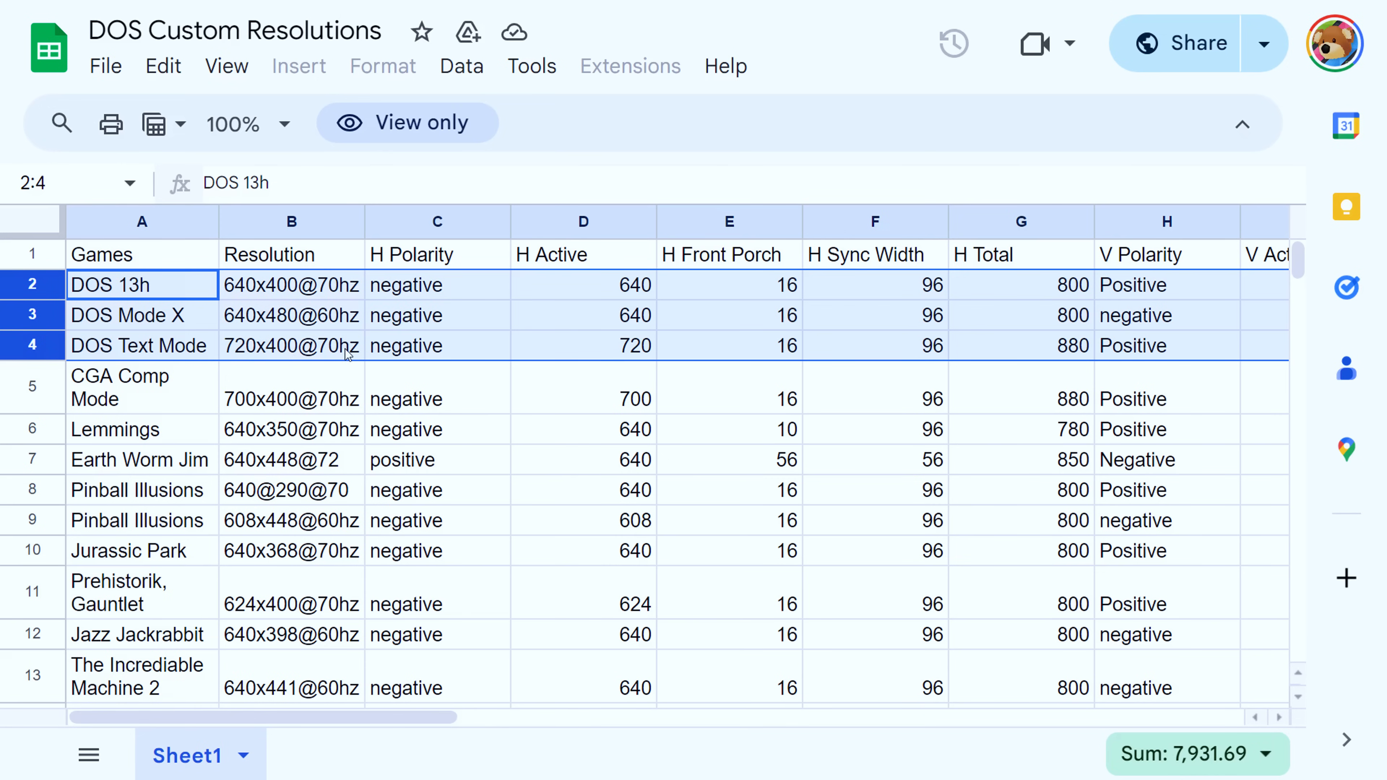
mouse_move(827, 399)
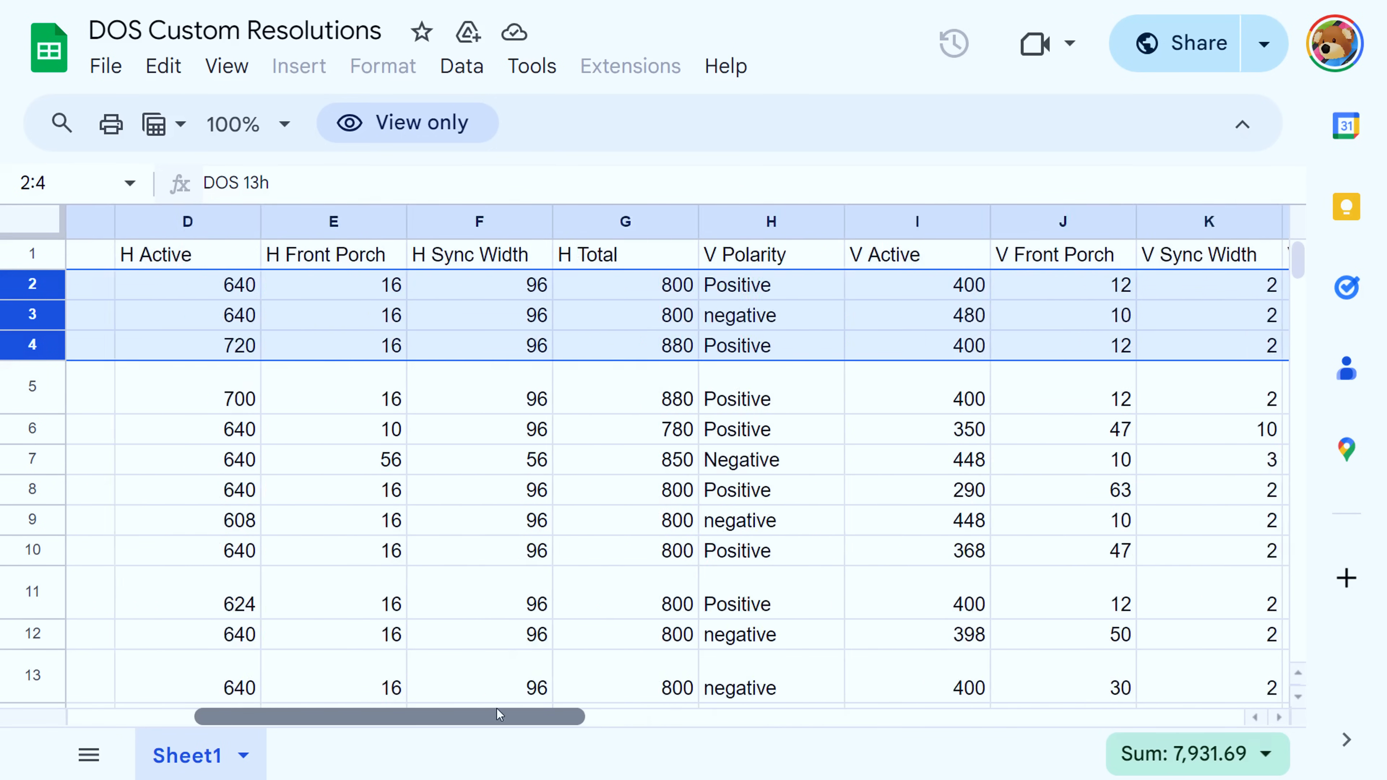
scroll(left, 3)
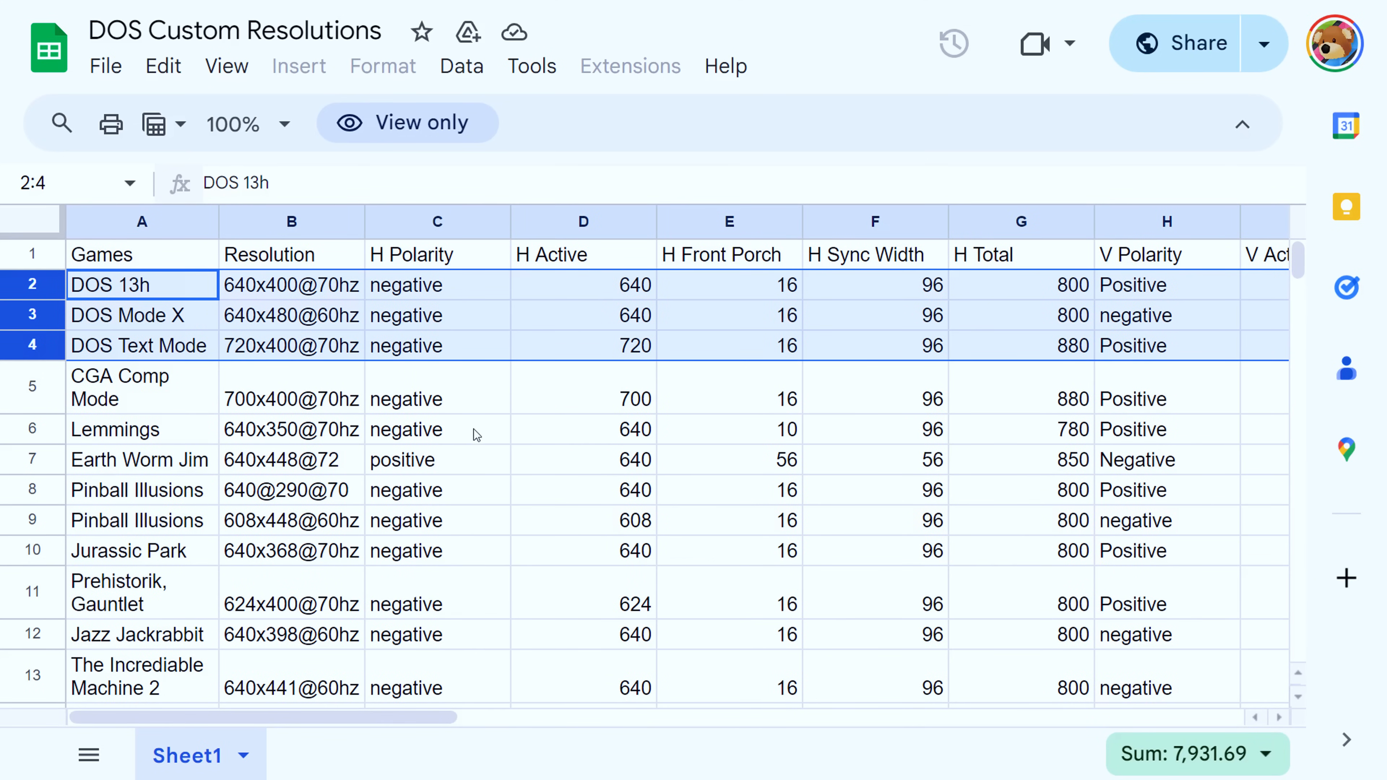
mouse_move(552, 351)
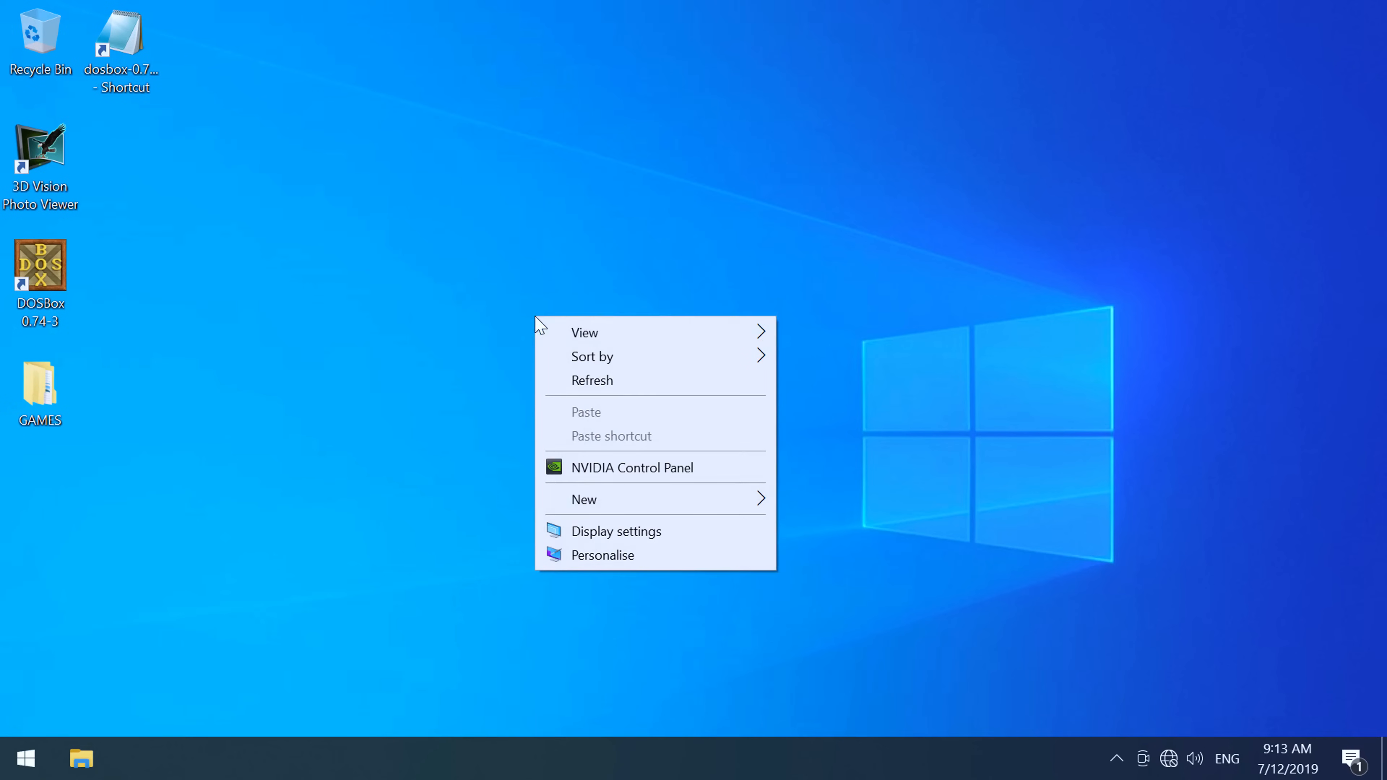
Step: Launch NVIDIA Control Panel from the desktop and start a new custom resolution via Customise
click(607, 482)
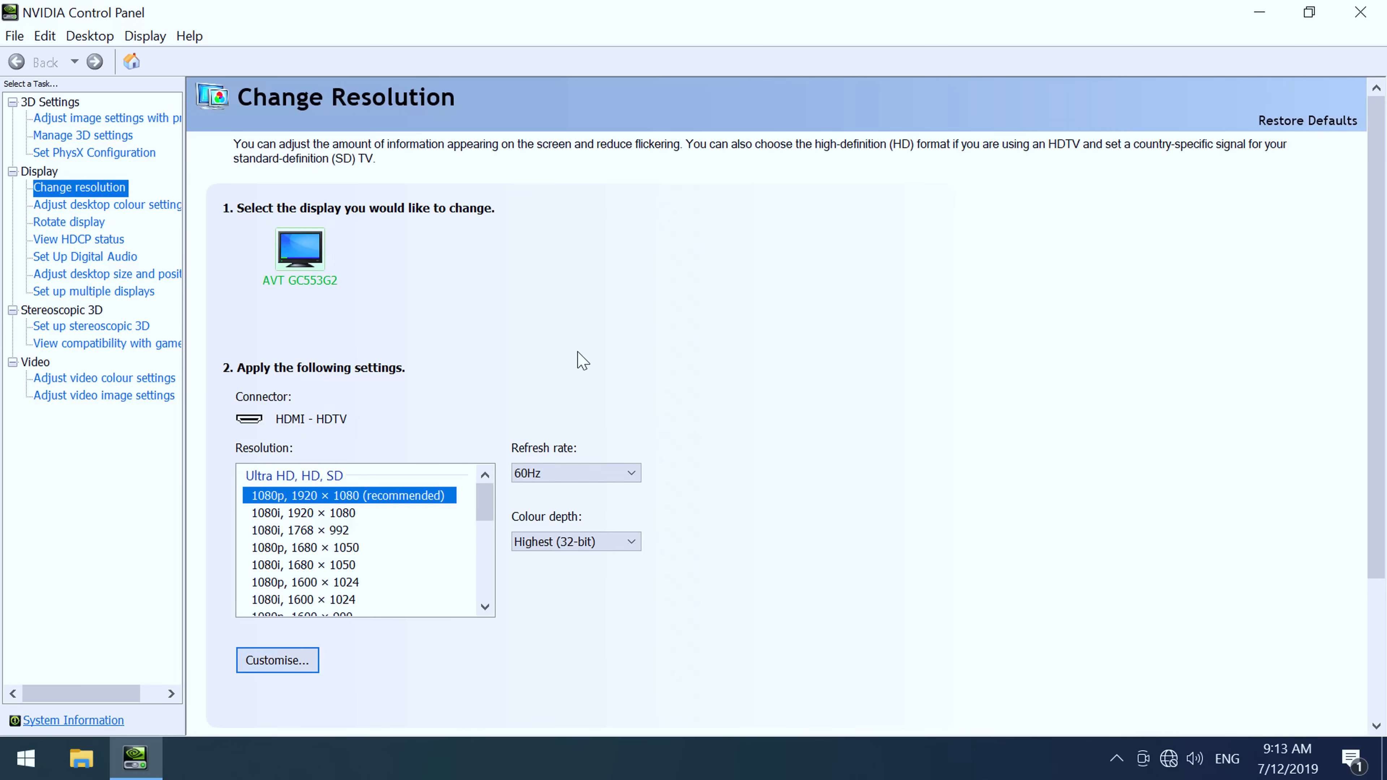
mouse_move(79, 187)
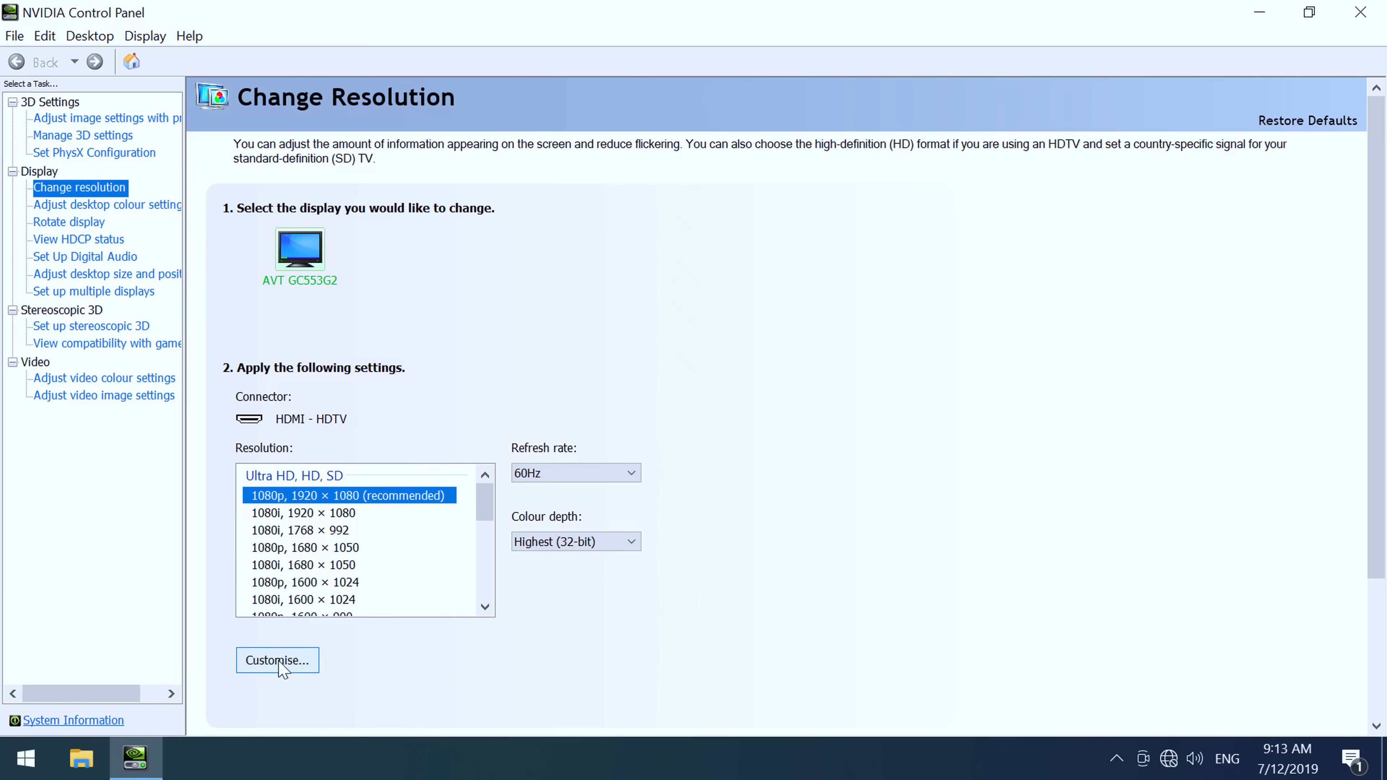
click(277, 659)
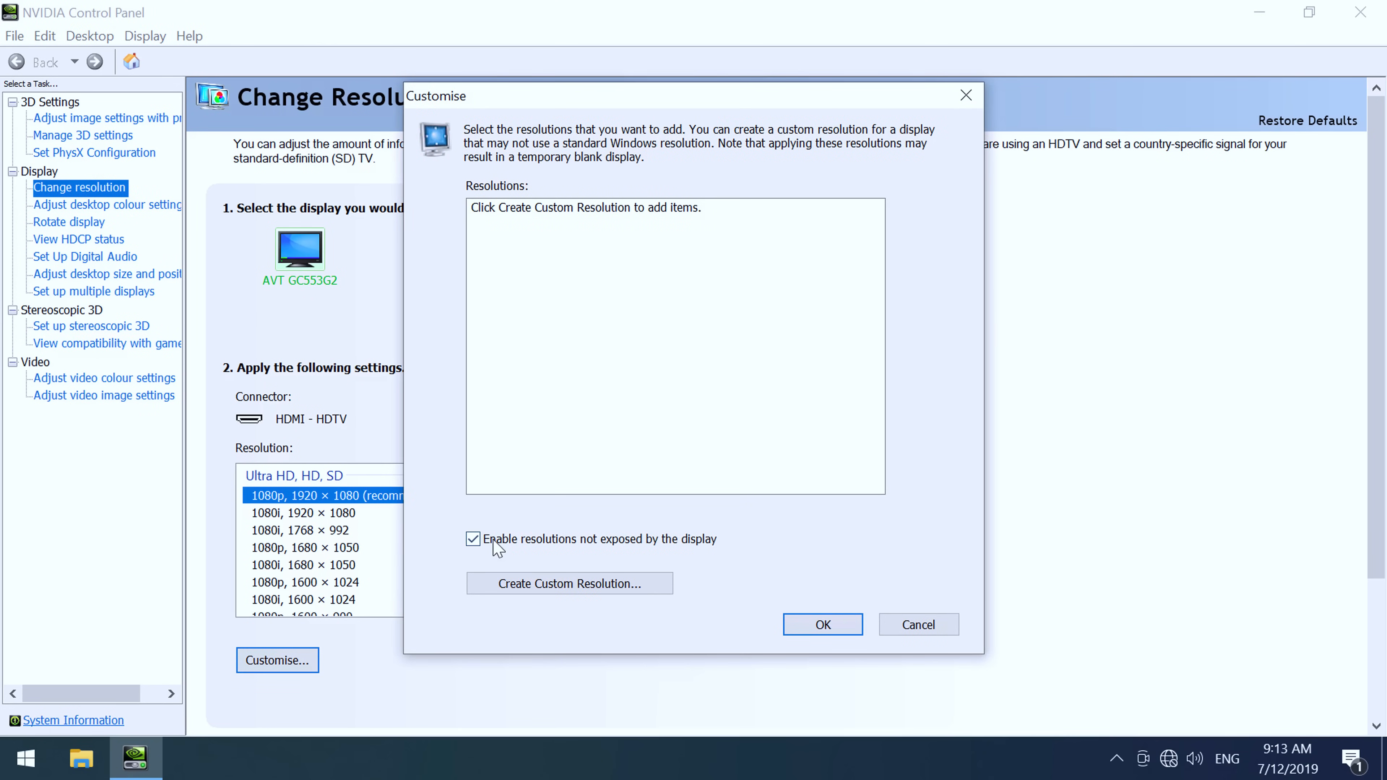
mouse_move(688, 550)
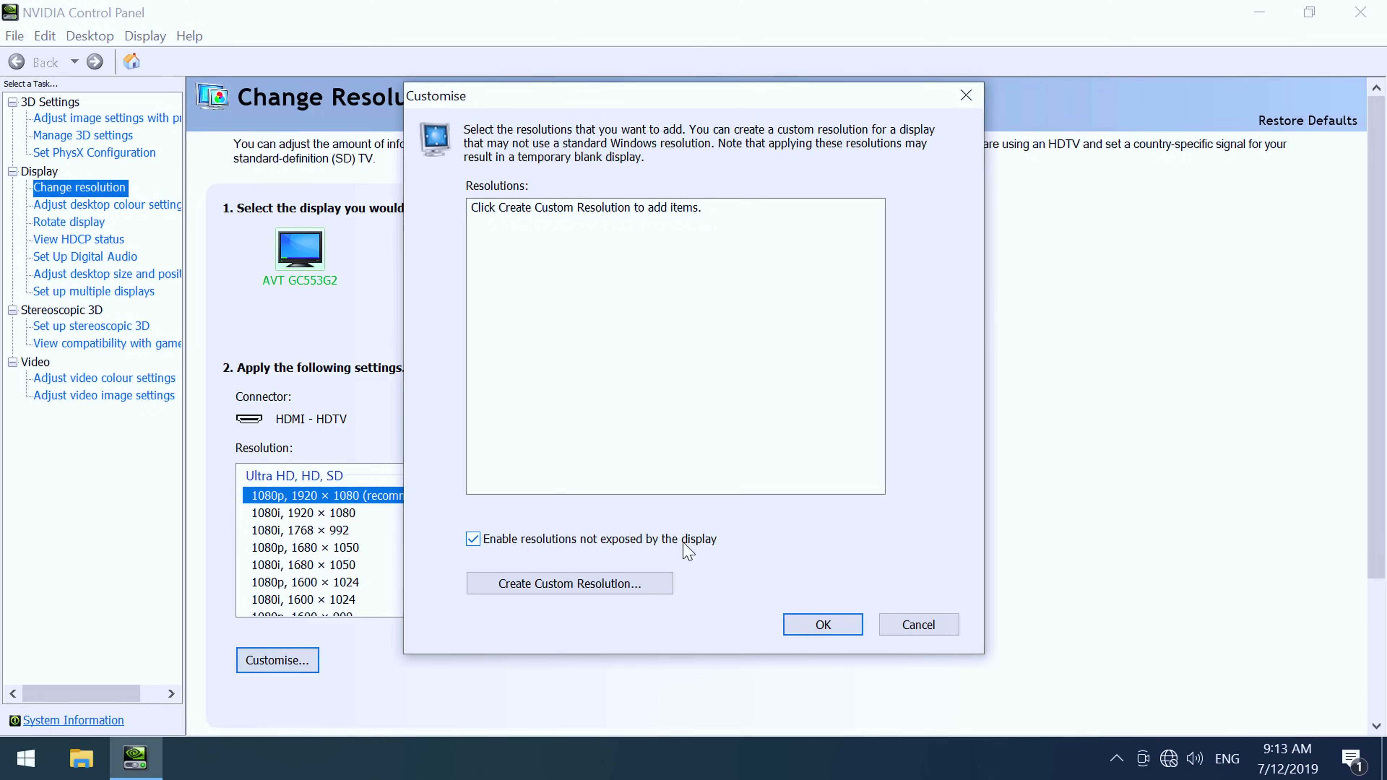
mouse_move(563, 583)
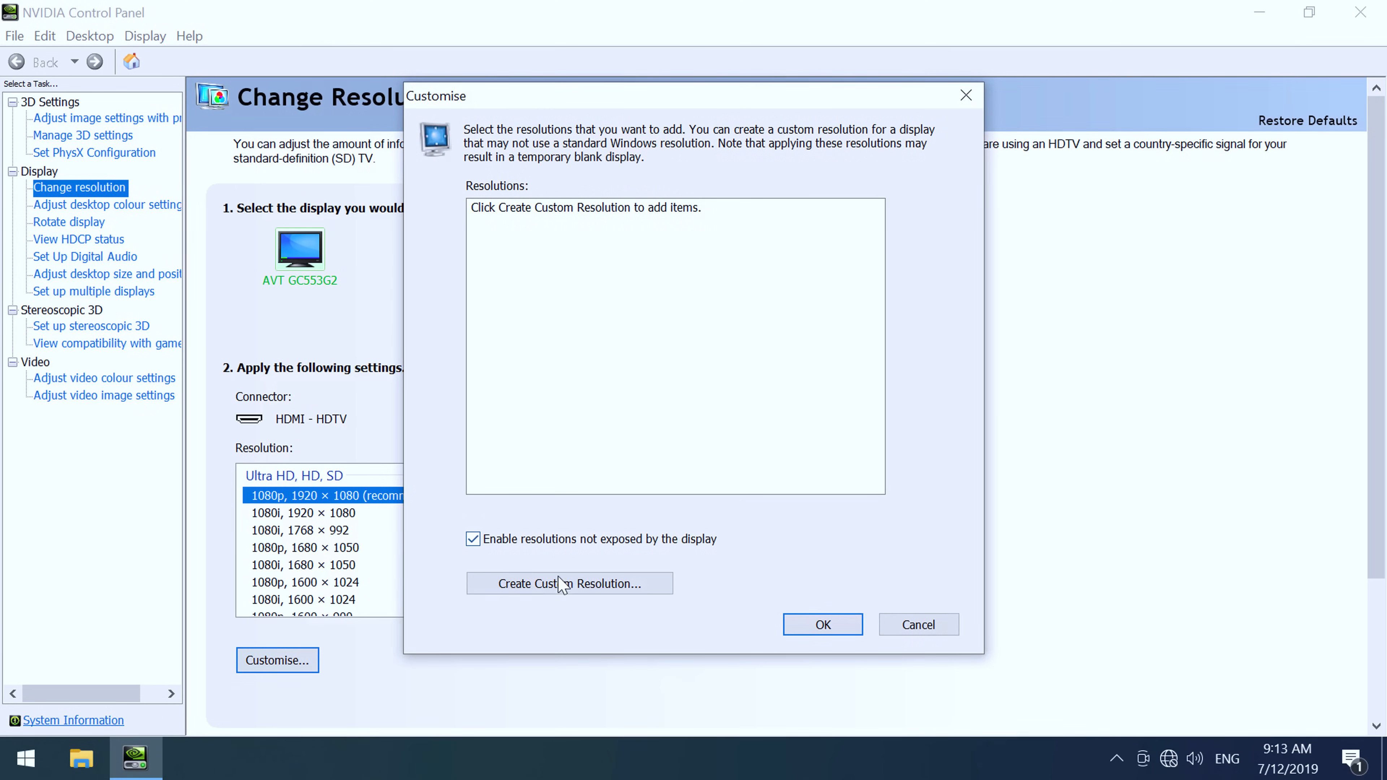
click(568, 583)
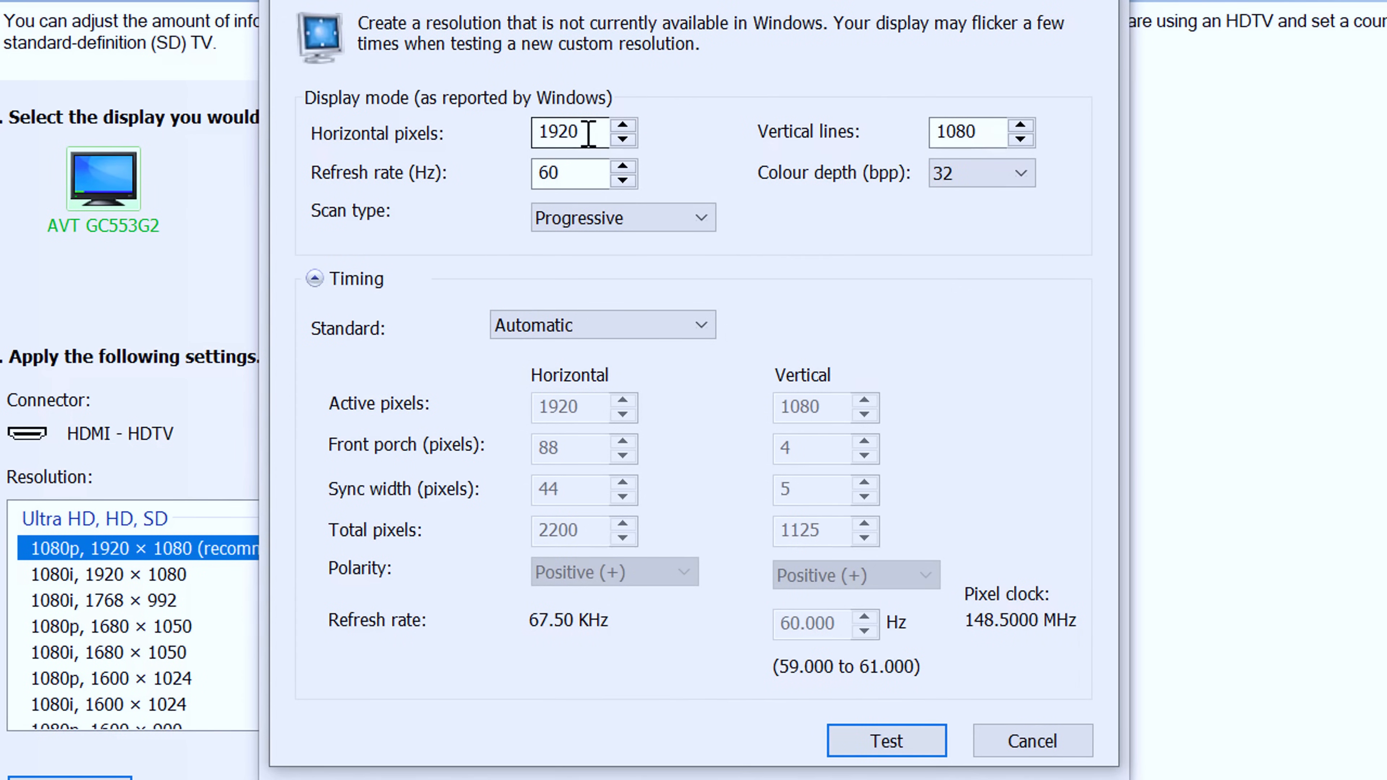
Step: Enter 640 horizontal pixels for the new mode and switch the timing standard to Manual
triple_click(573, 133)
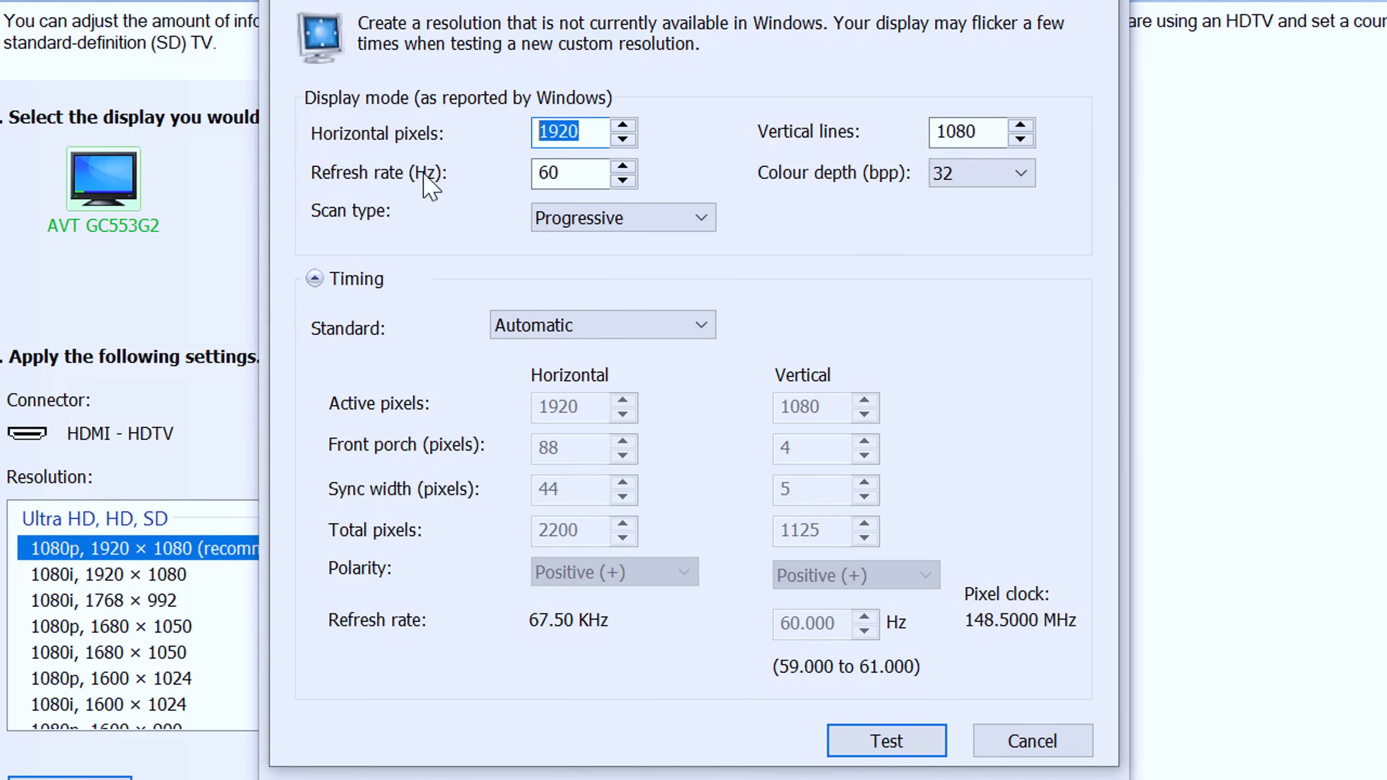
text(640)
click(982, 132)
text(400)
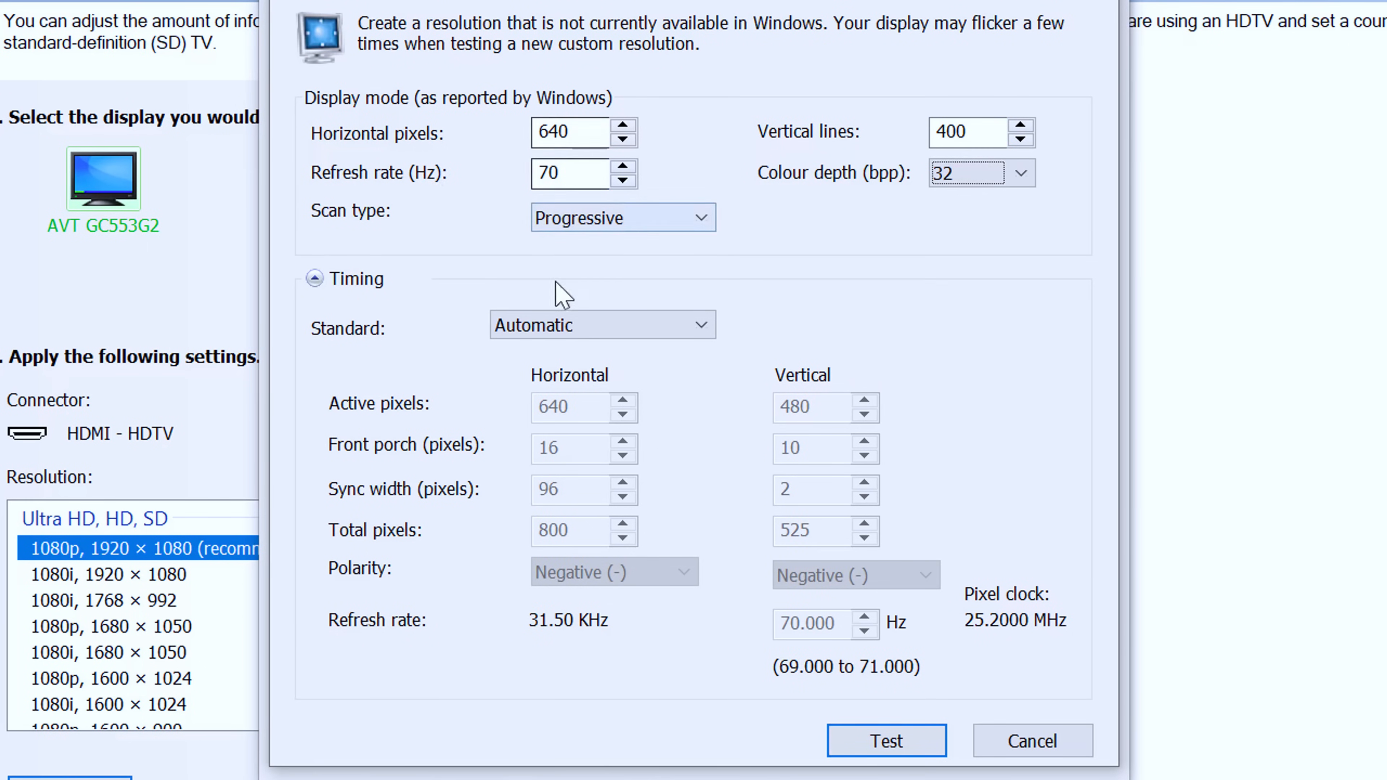
click(602, 323)
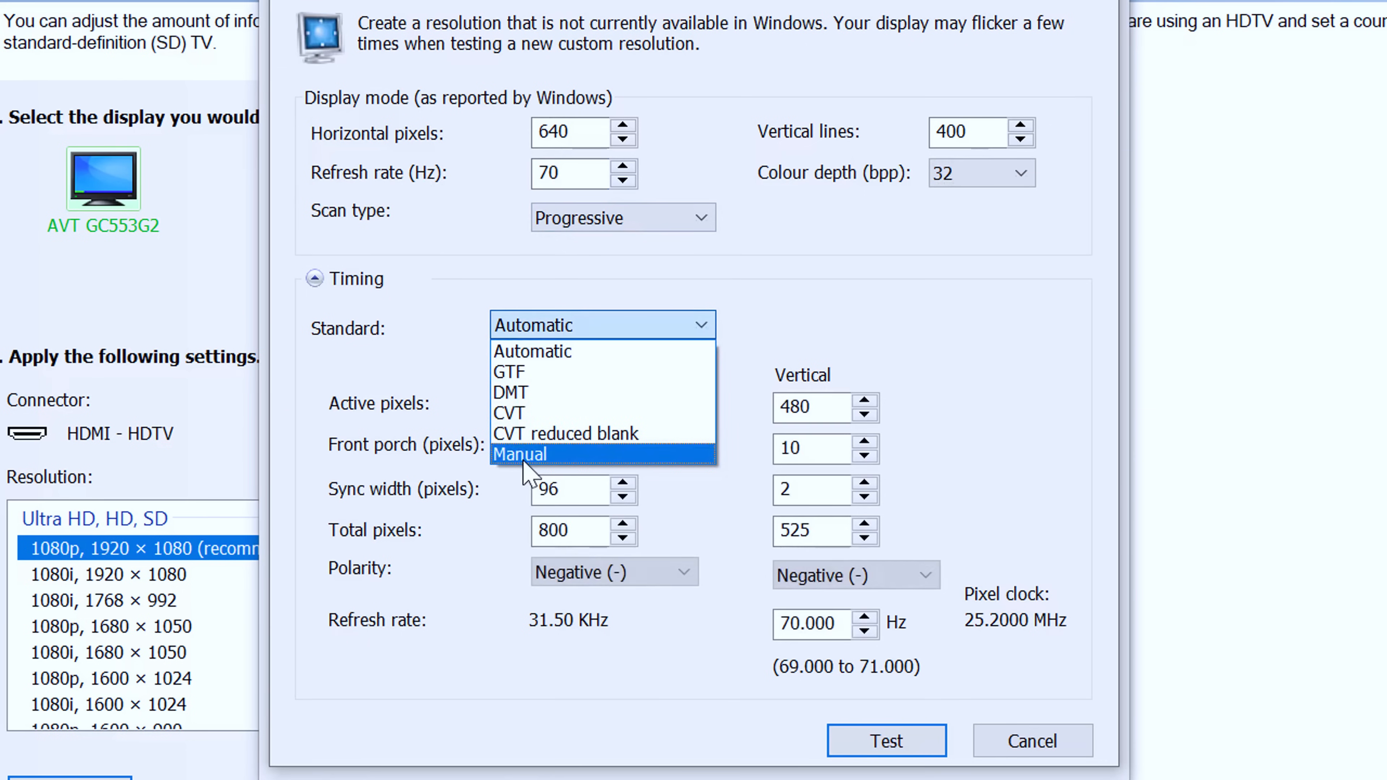
click(520, 454)
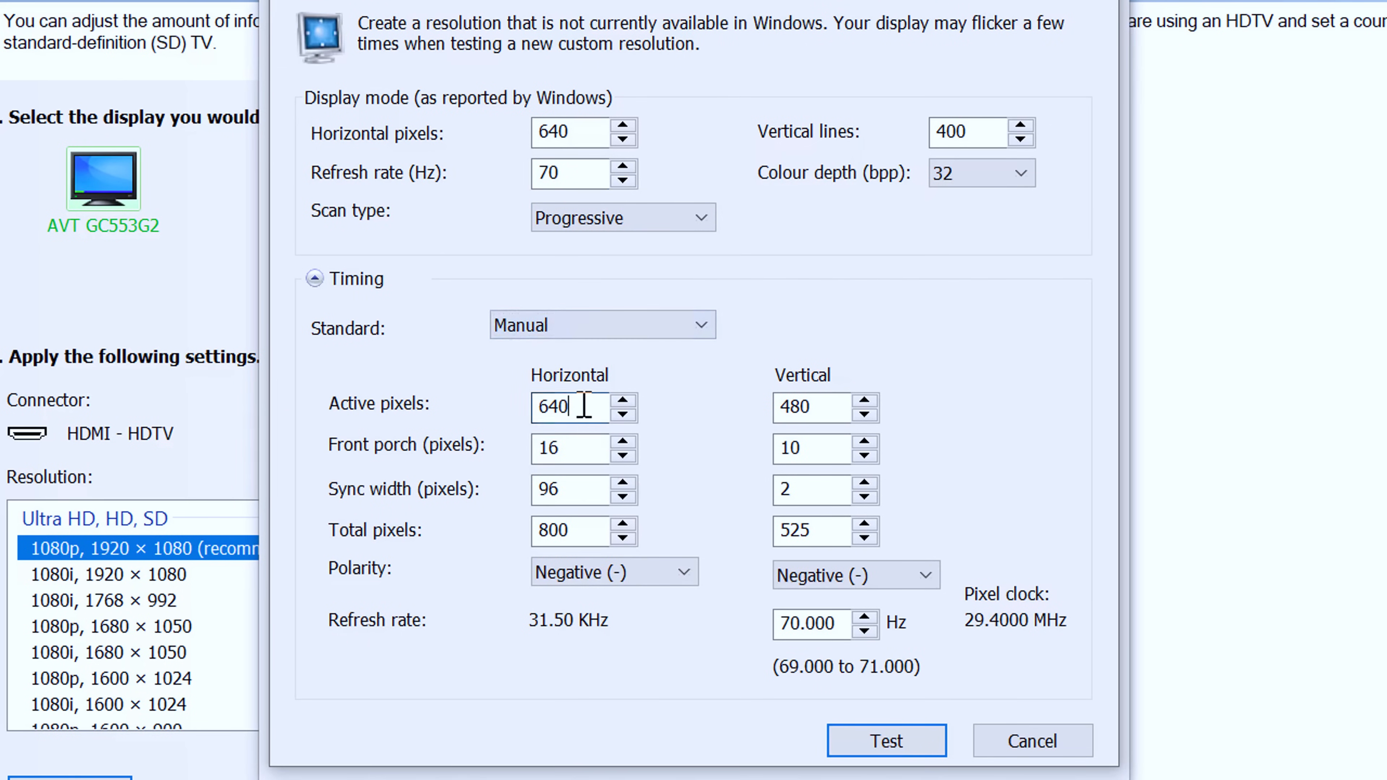
mouse_move(472, 334)
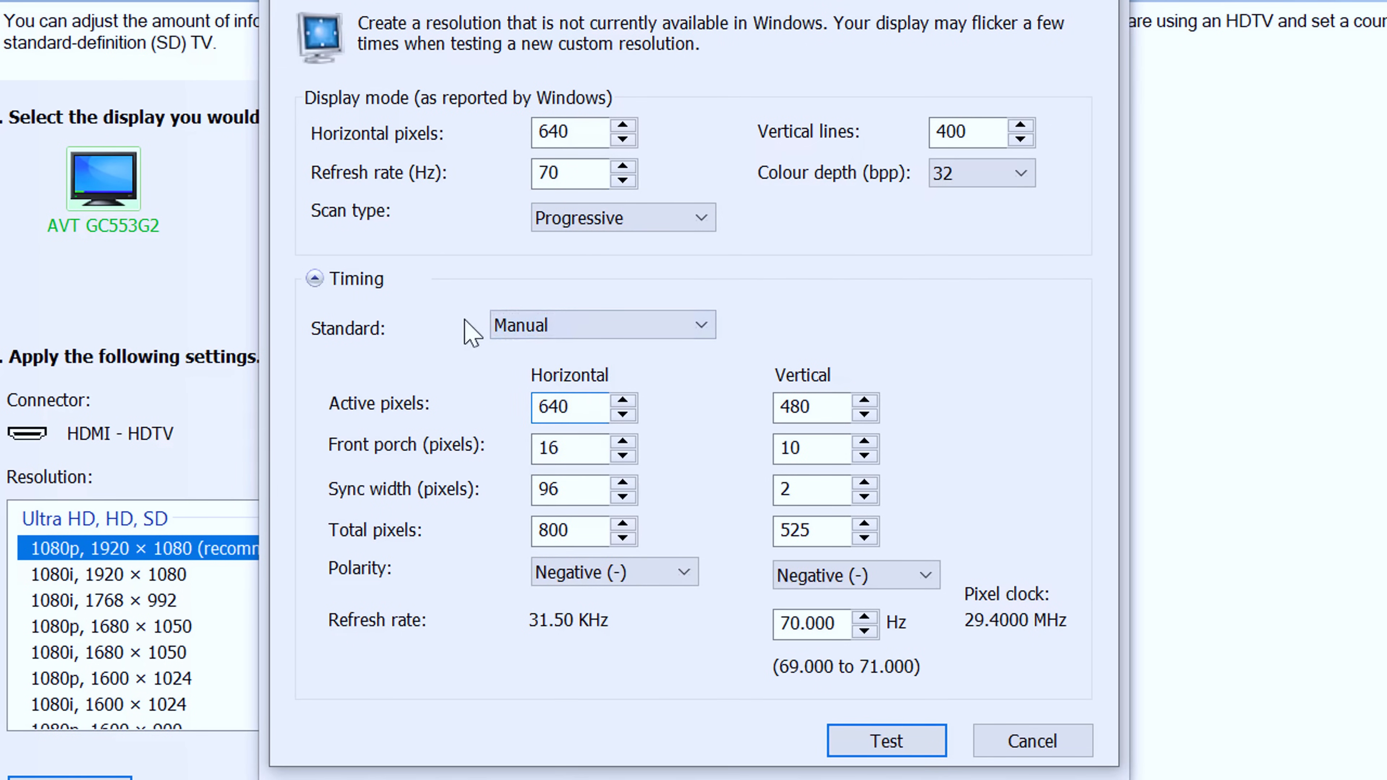
mouse_move(454, 312)
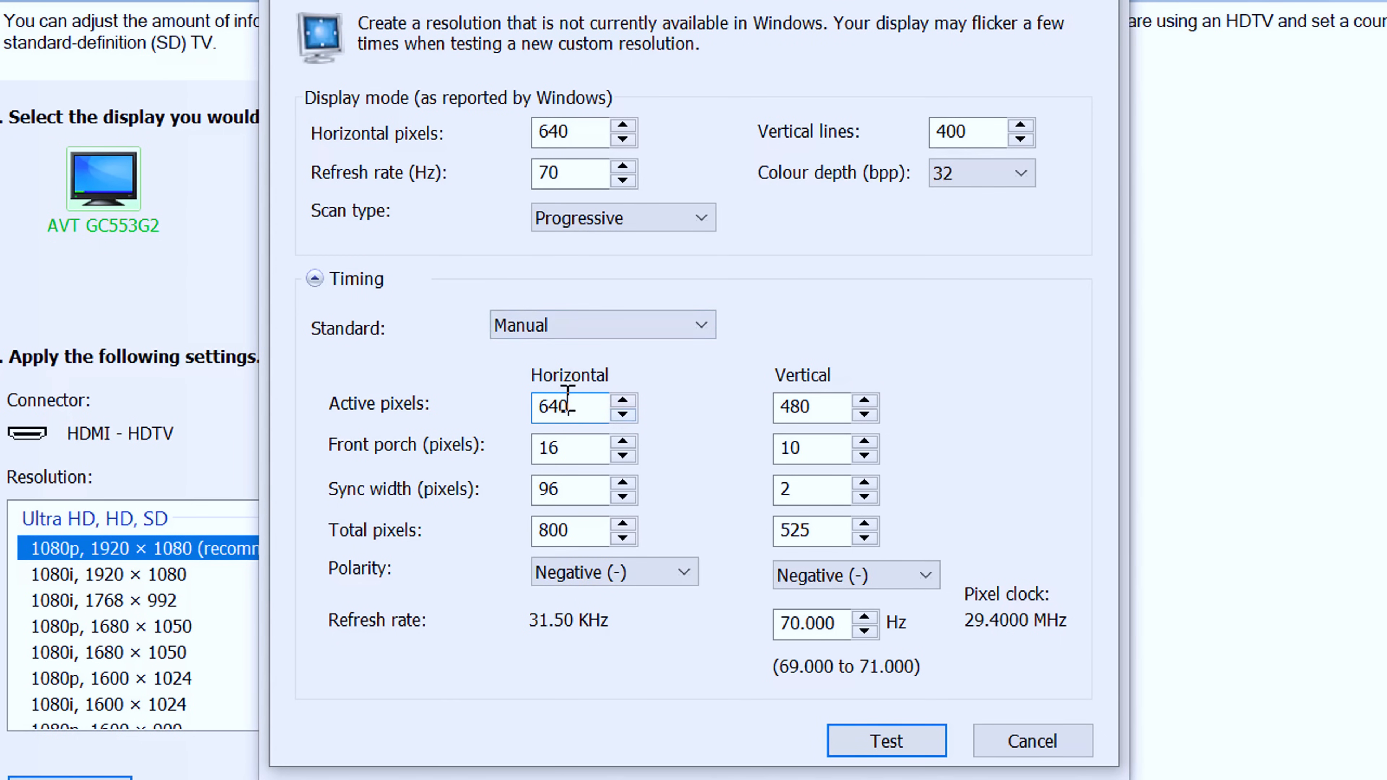
Step: Set vertical timing to 400 active lines, front porch 12, 449 total lines, positive polarity
click(823, 407)
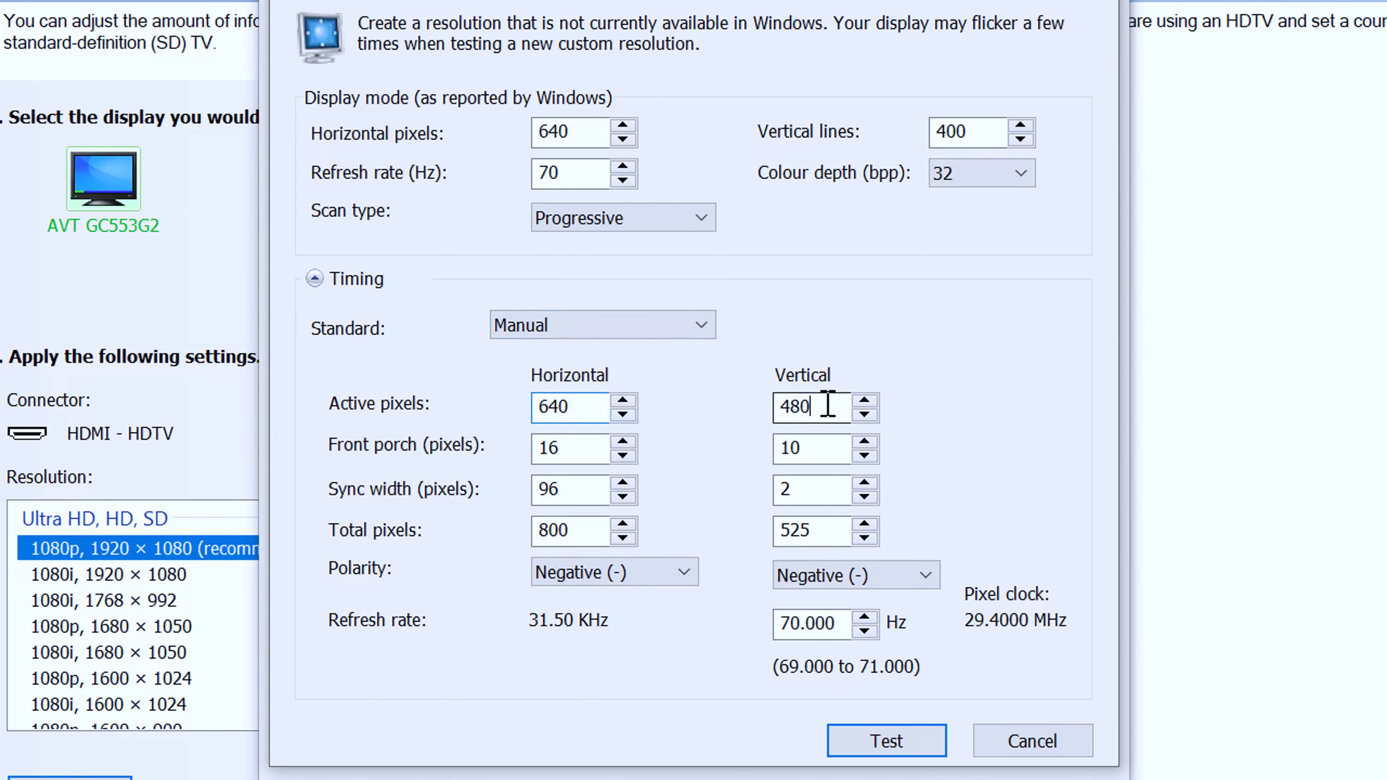
triple_click(811, 408)
text(400)
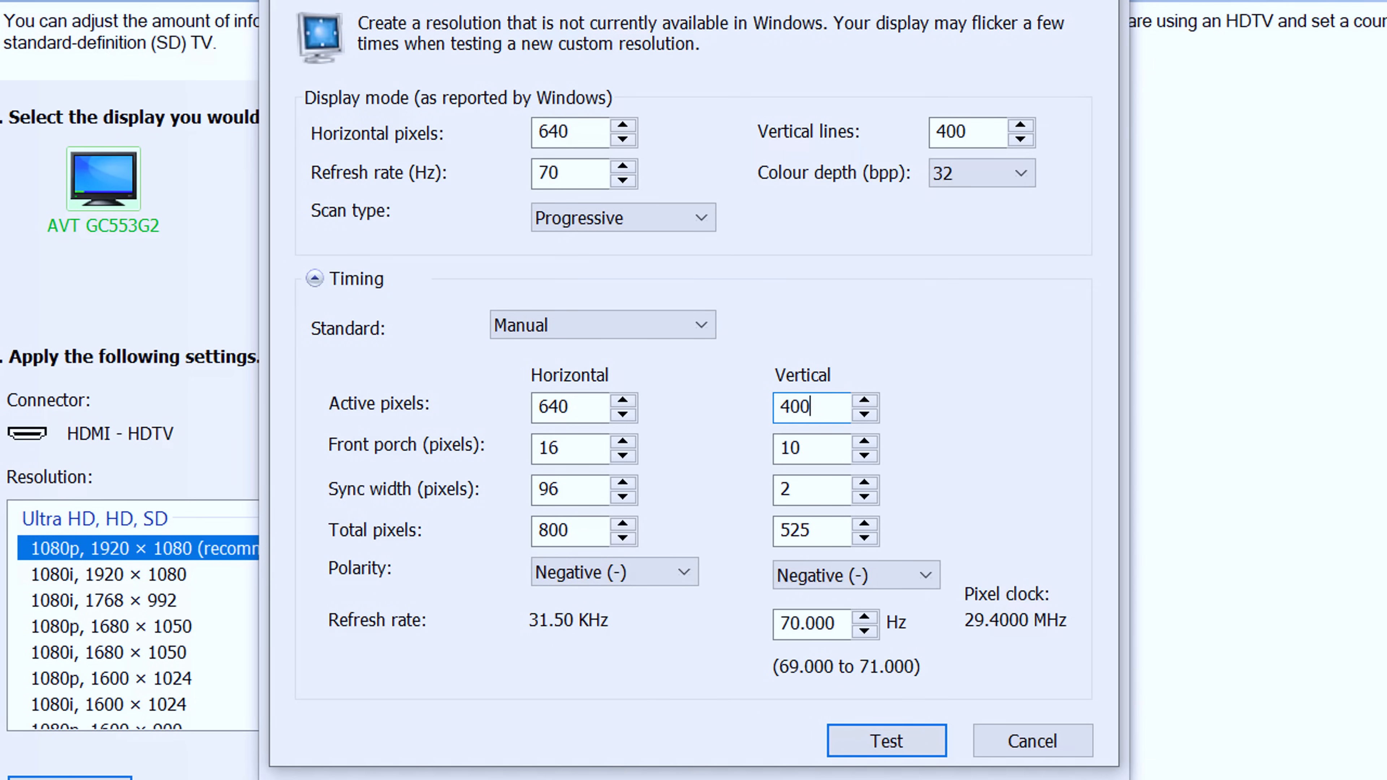
click(571, 449)
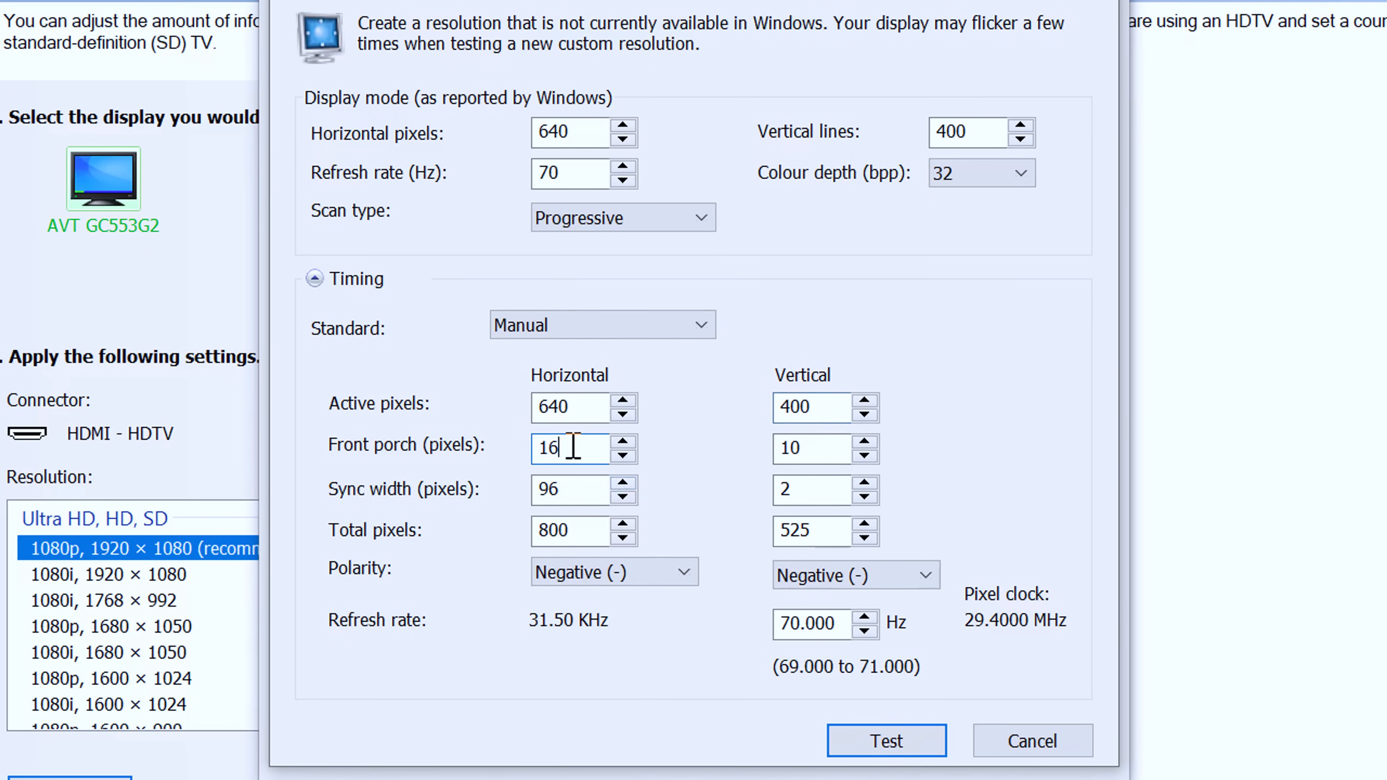
triple_click(809, 449)
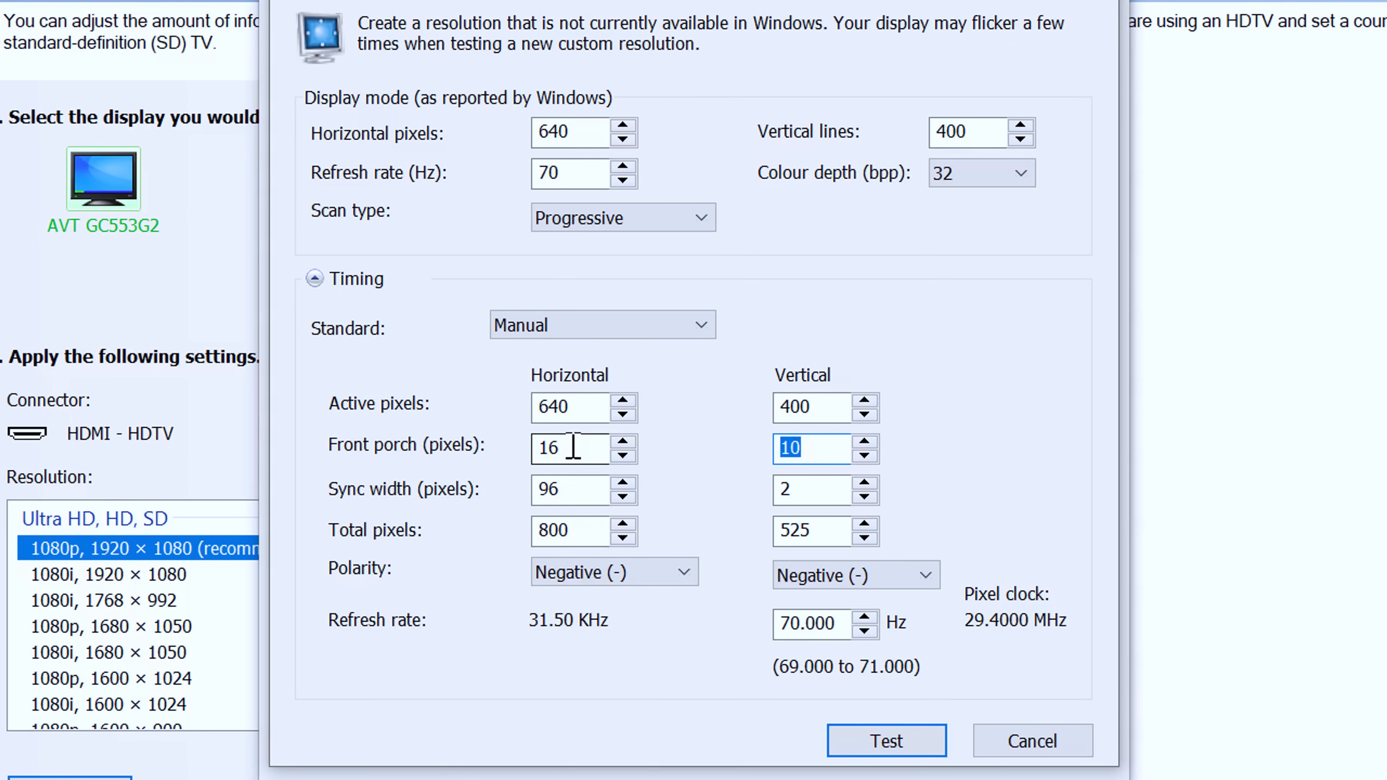
text(1)
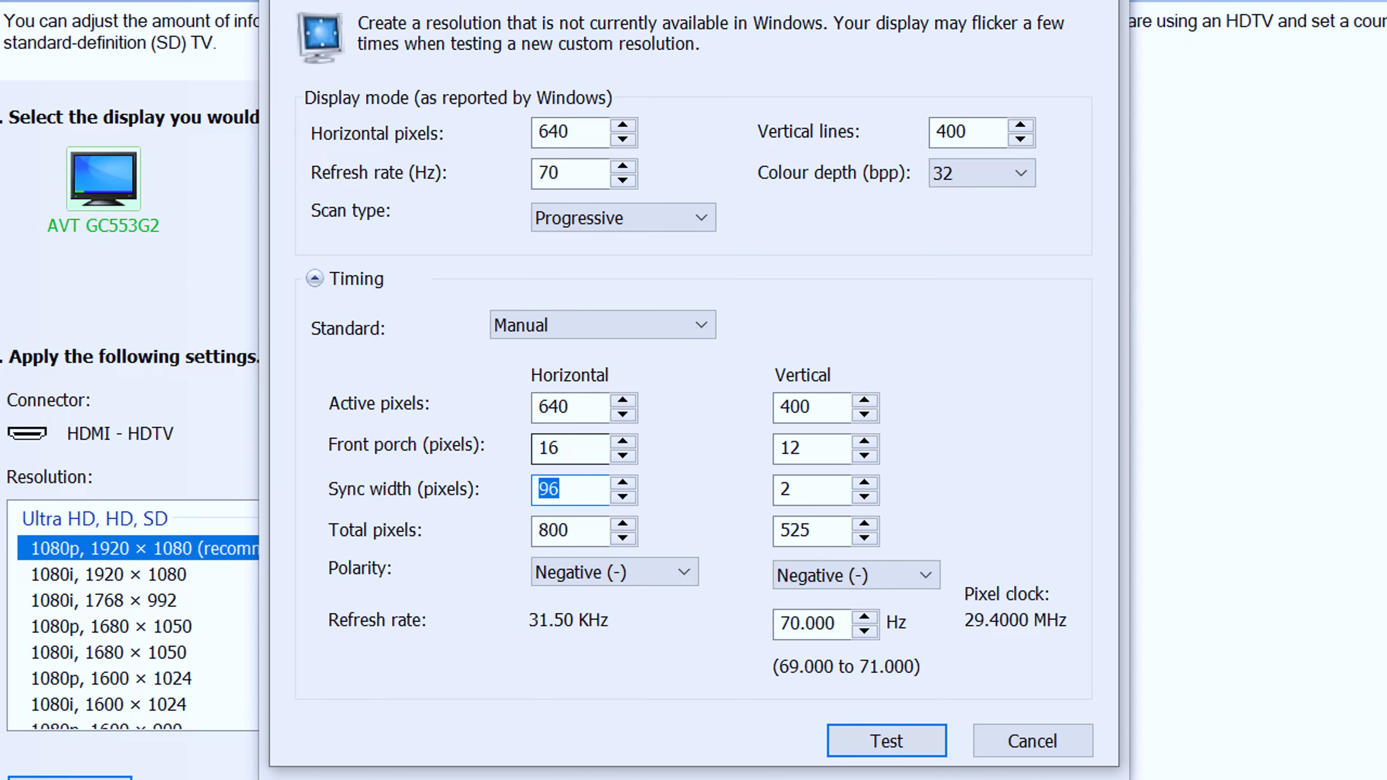
click(814, 489)
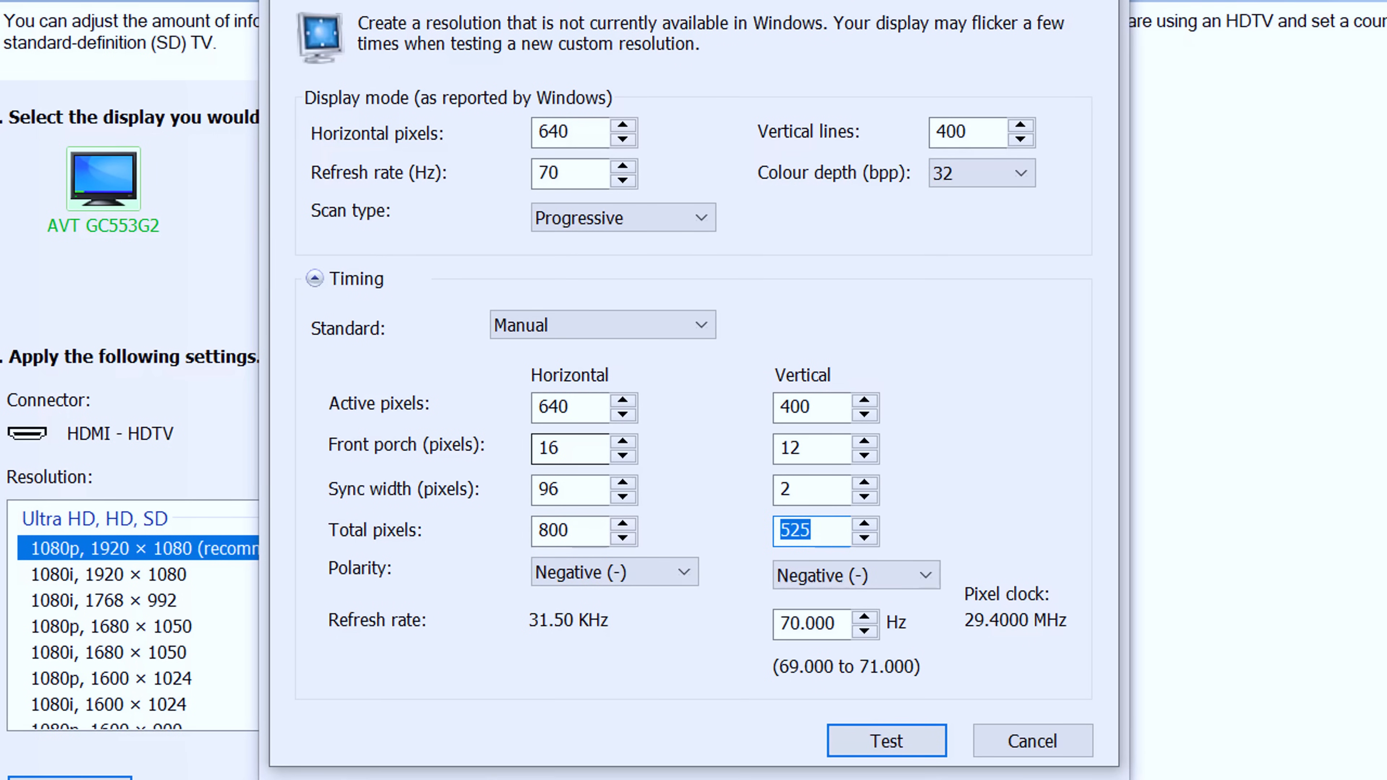
text(449)
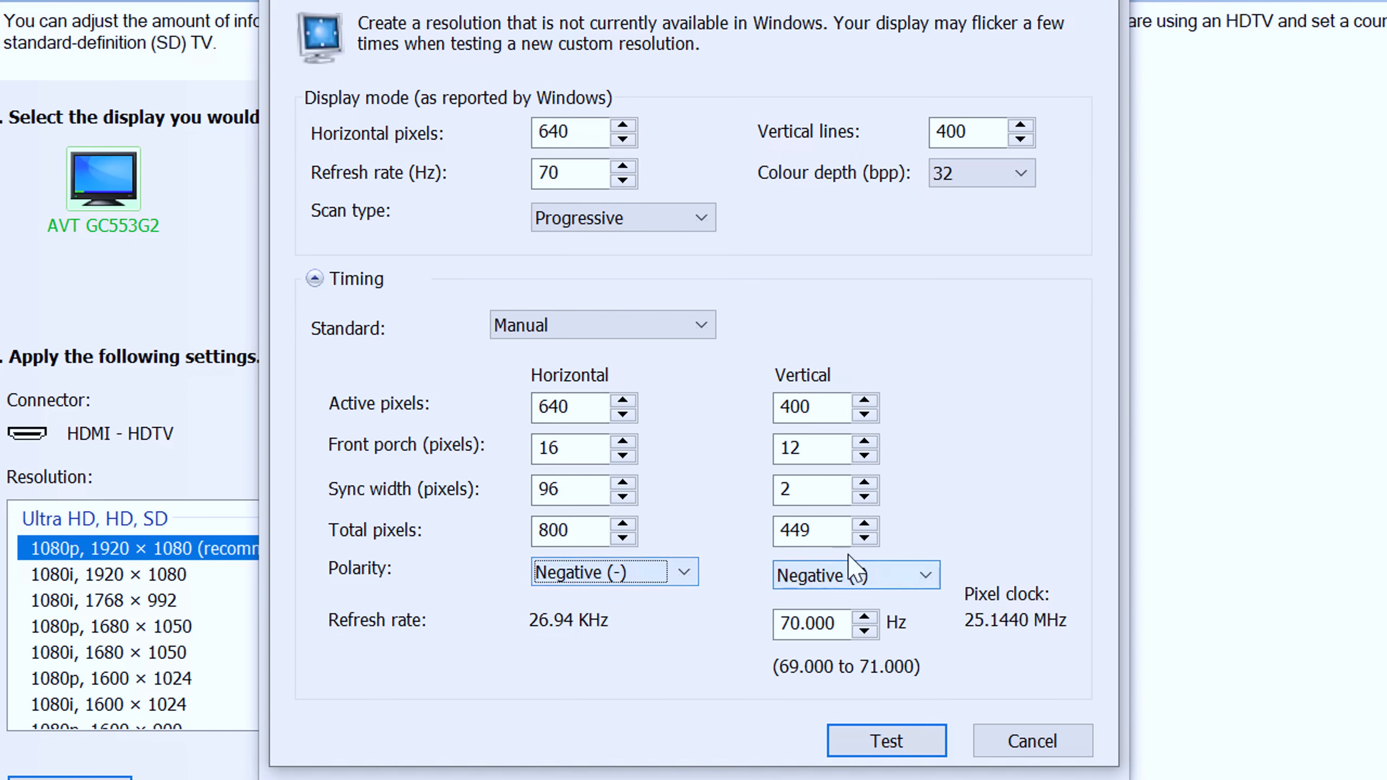
click(854, 575)
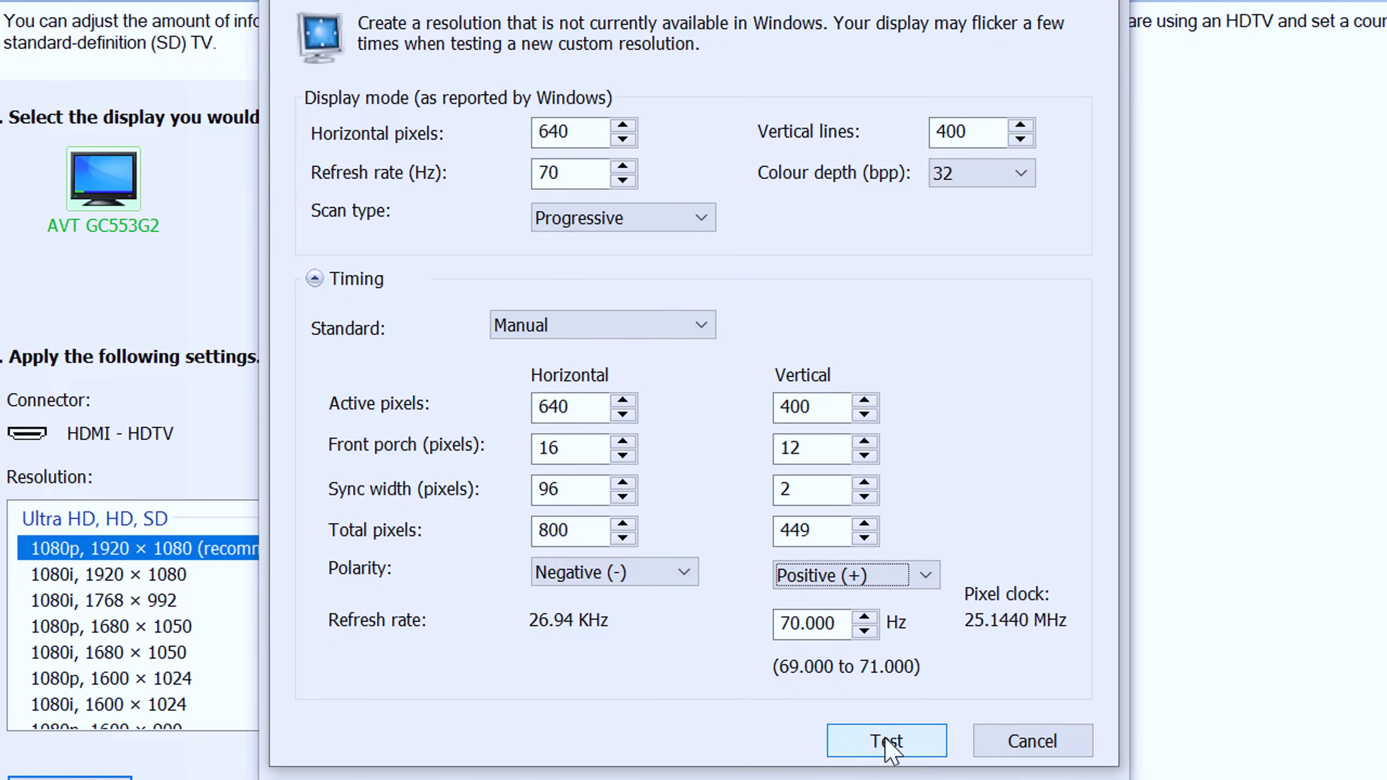
mouse_move(851, 752)
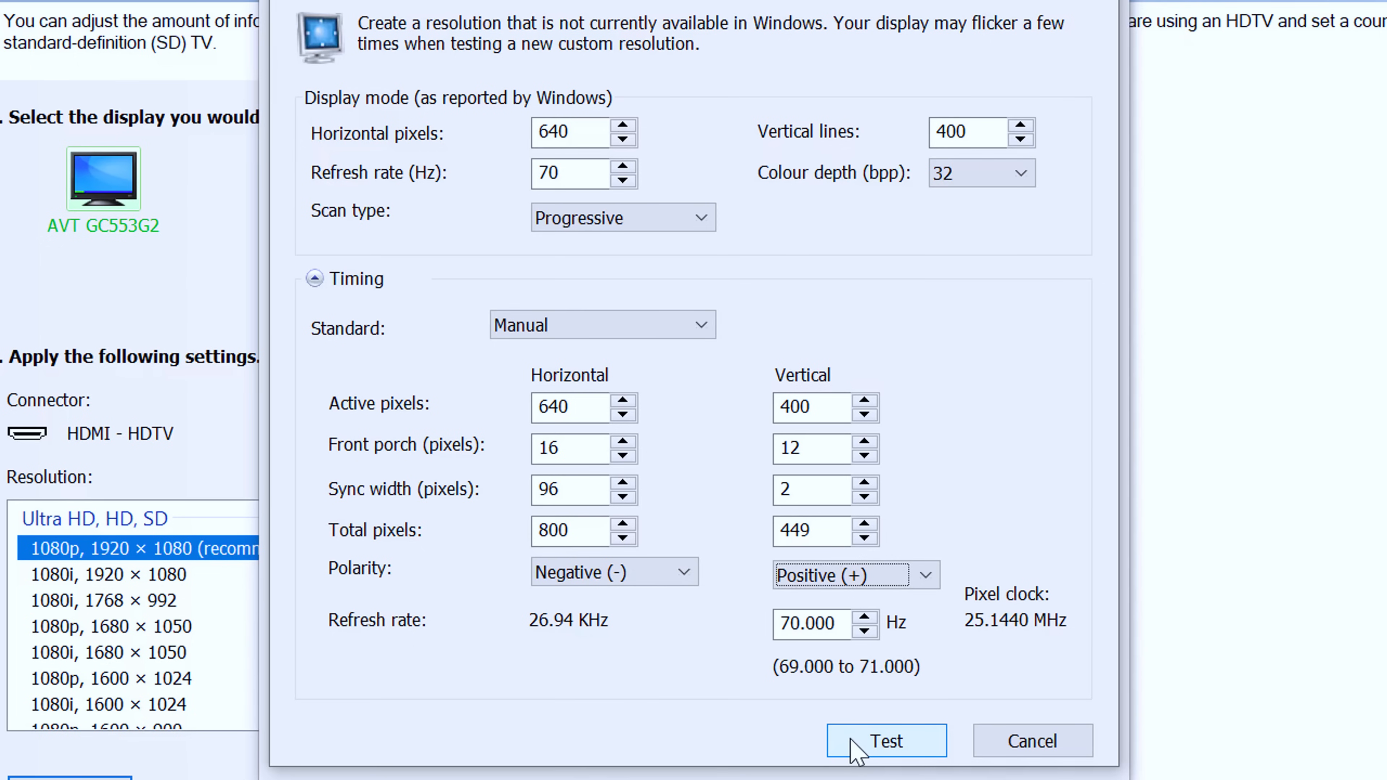
Step: Test and add the 640x400@70Hz mode, then review the 720x400 and 640x400 entries' timings
click(886, 740)
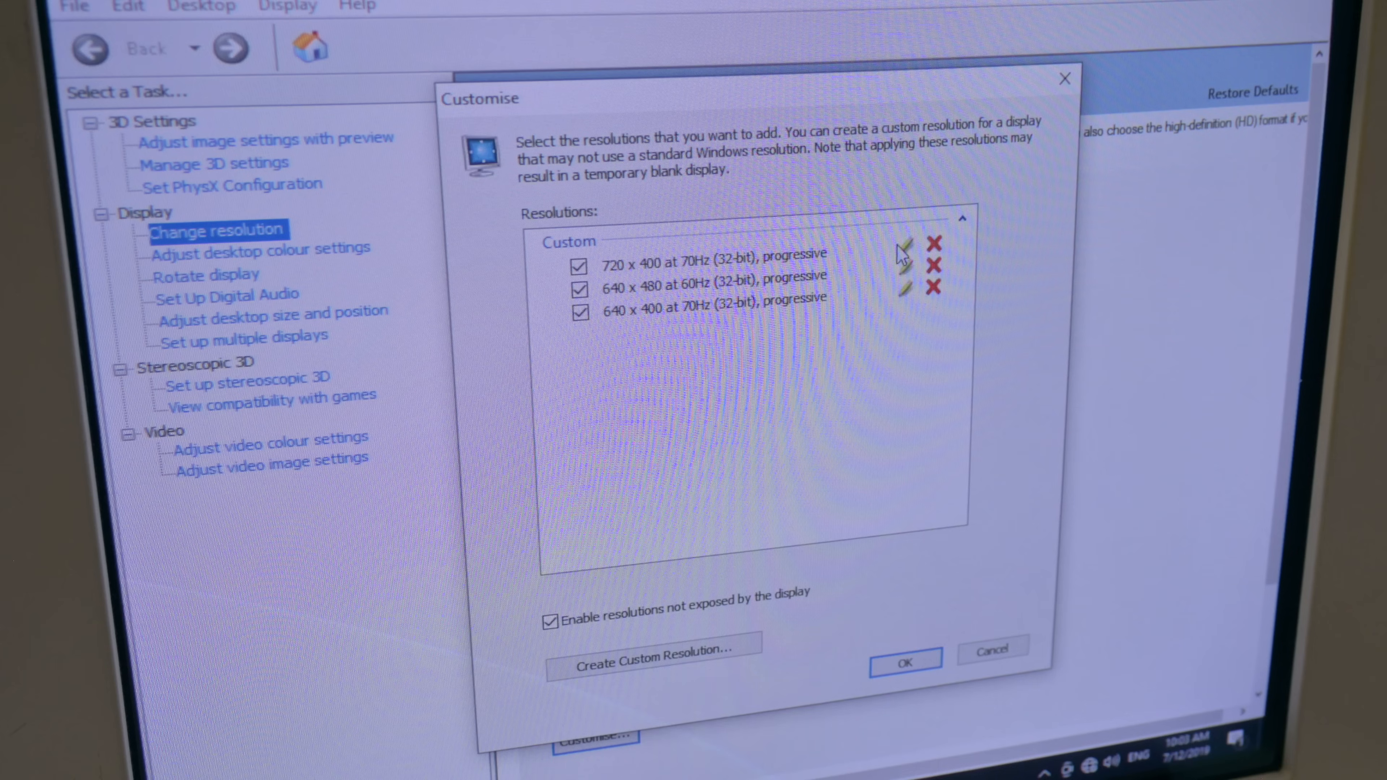
click(897, 244)
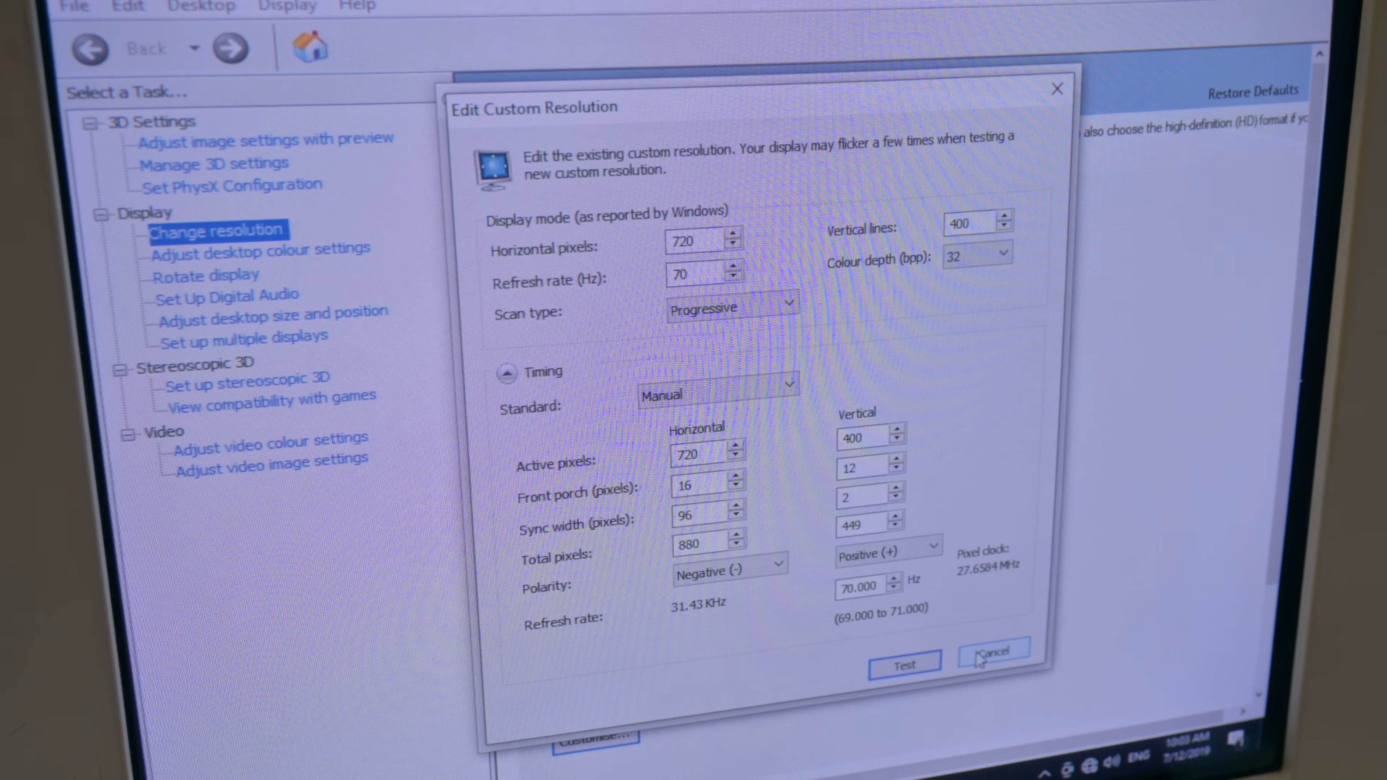
click(991, 653)
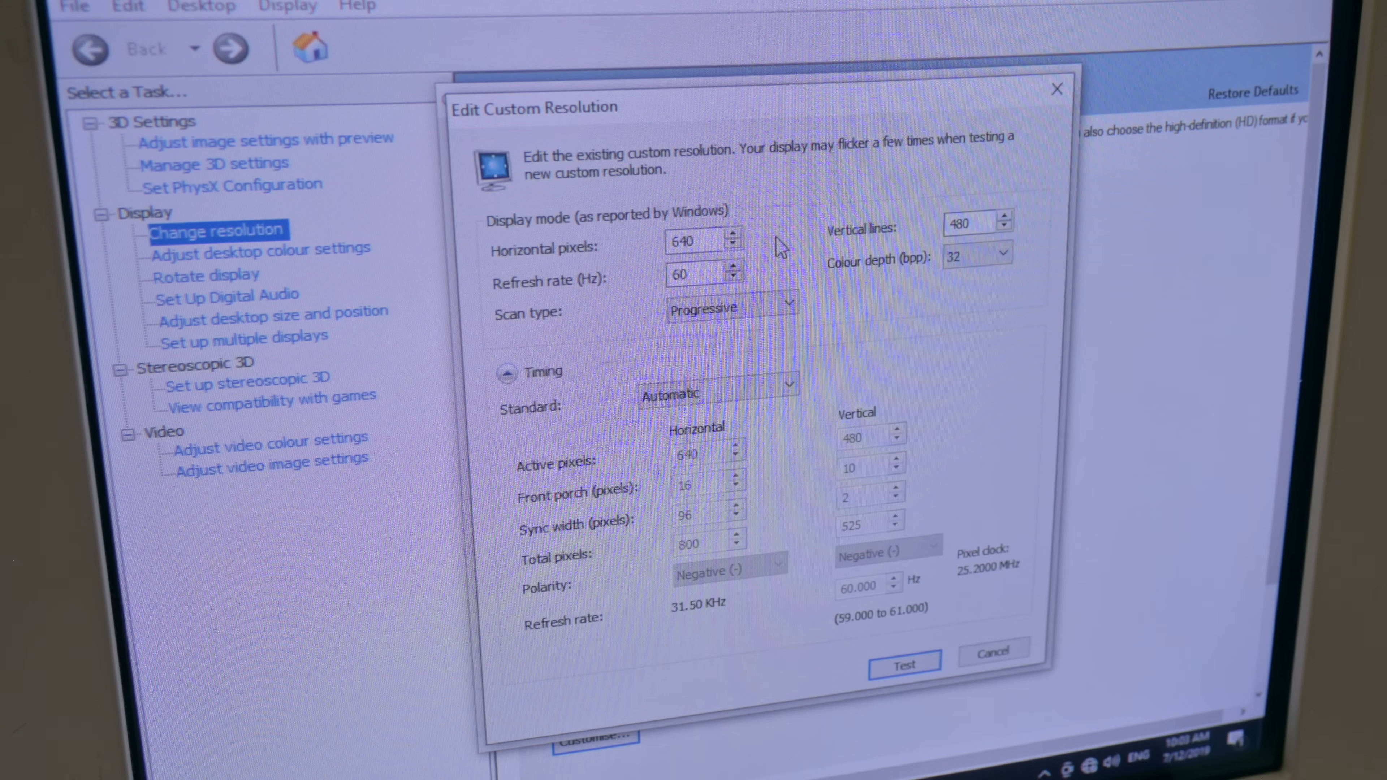
mouse_move(716, 345)
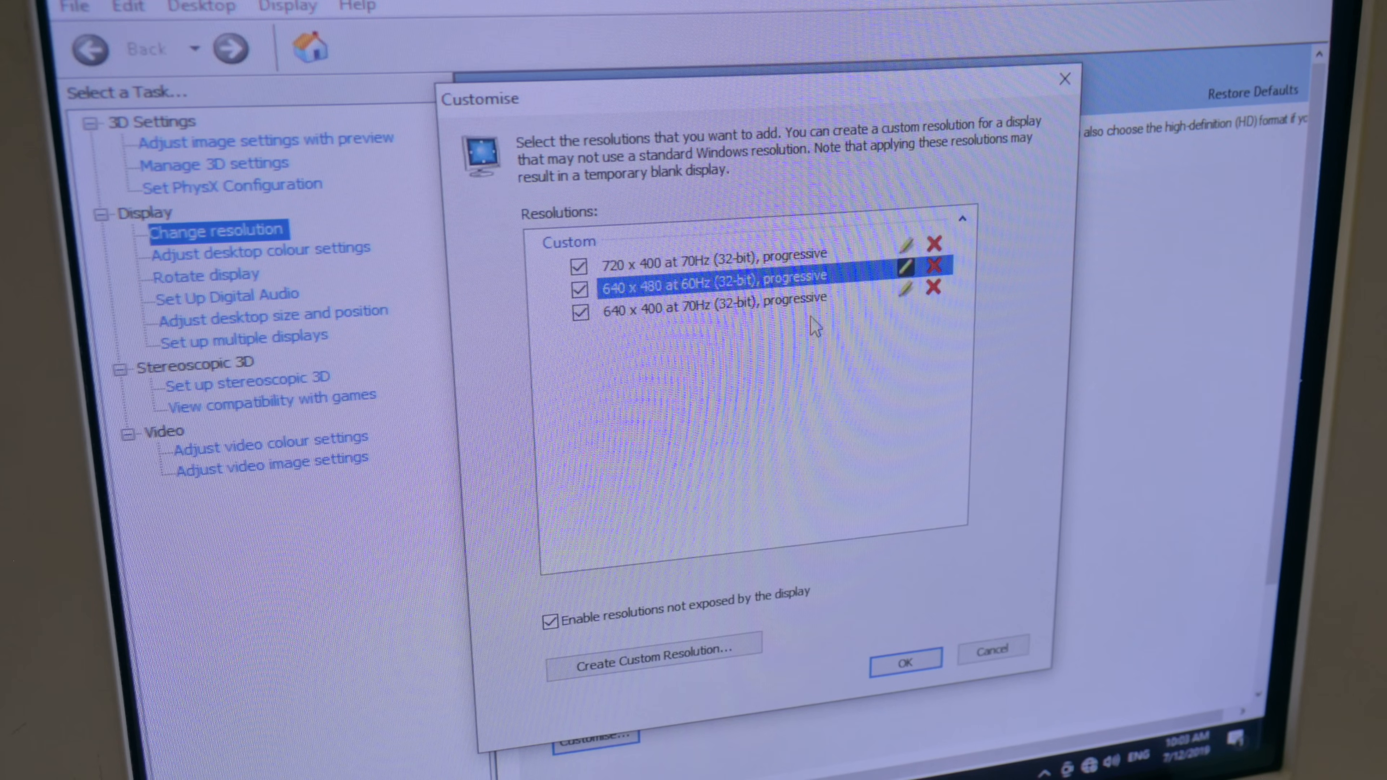
click(712, 312)
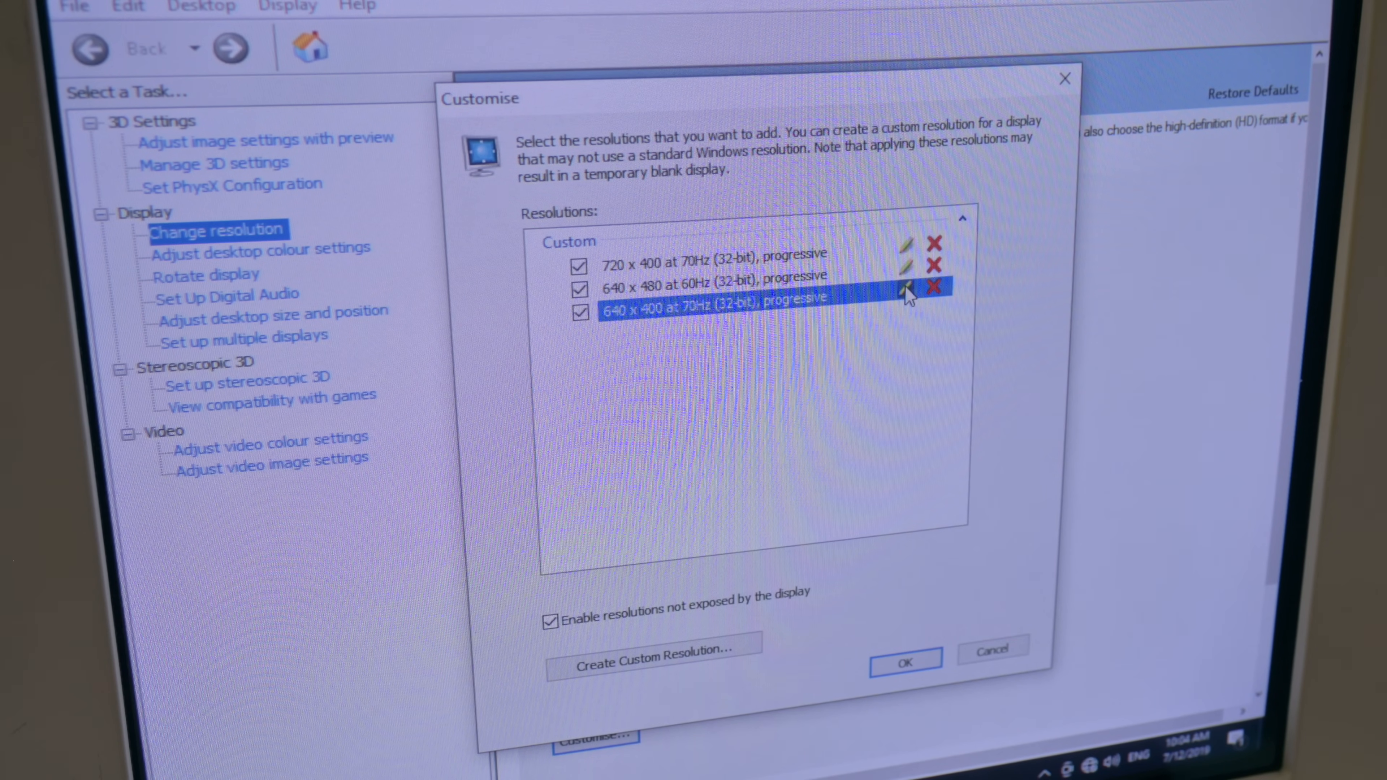
click(900, 291)
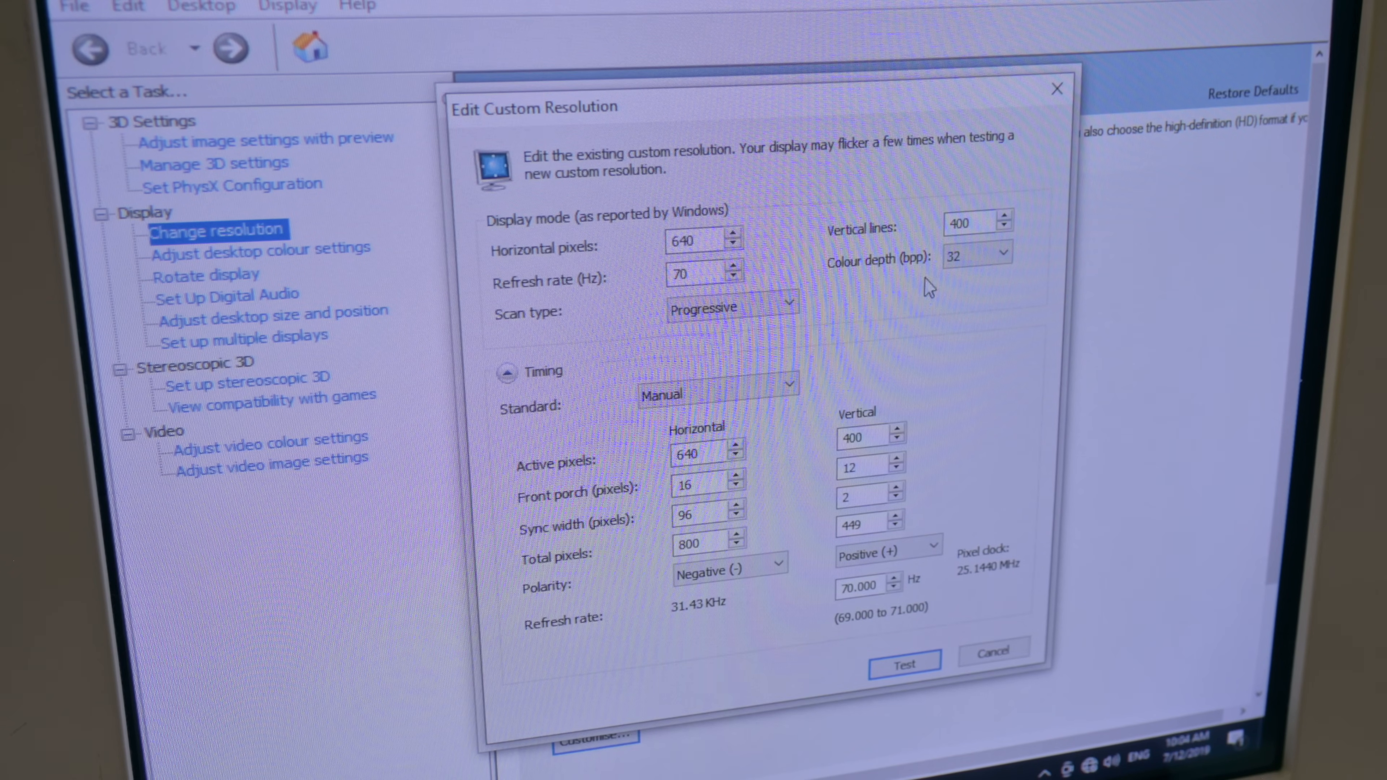
mouse_move(847, 646)
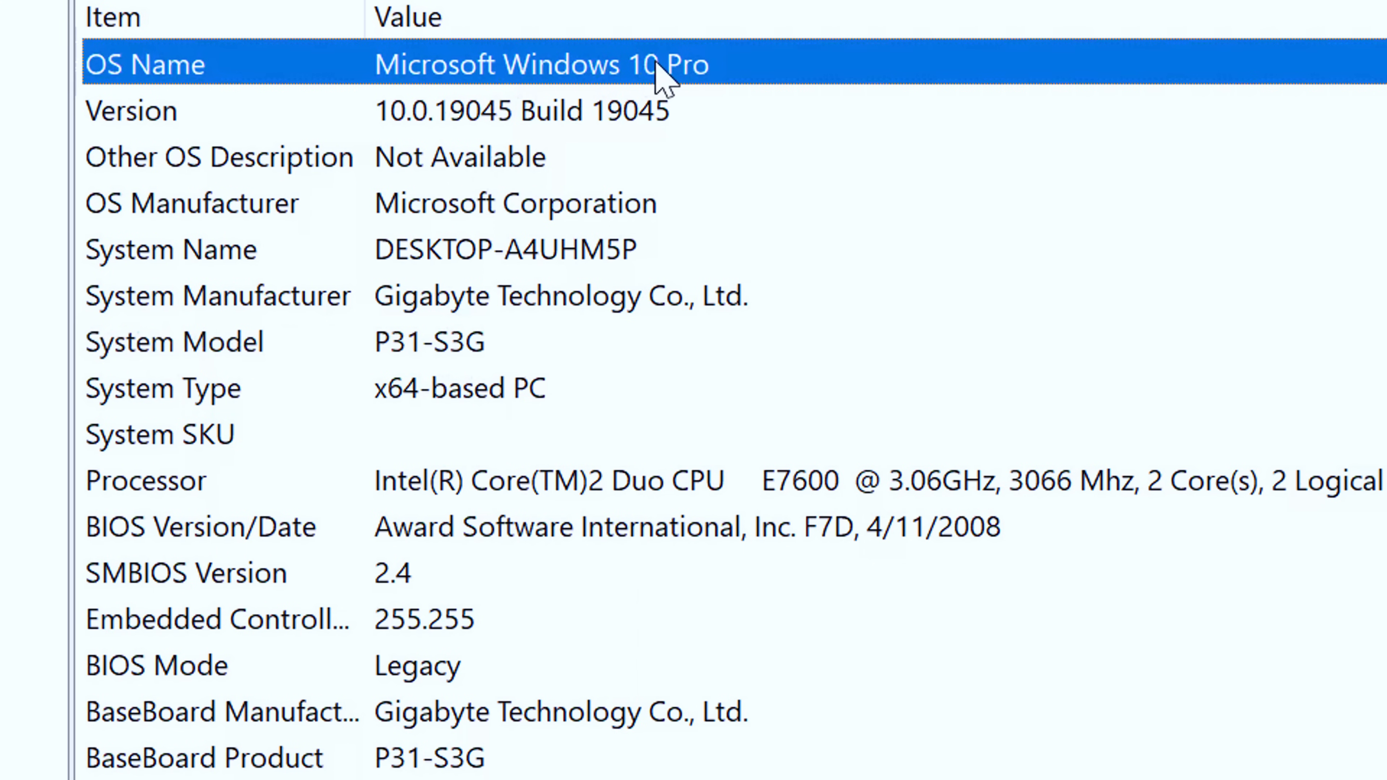
mouse_move(420, 347)
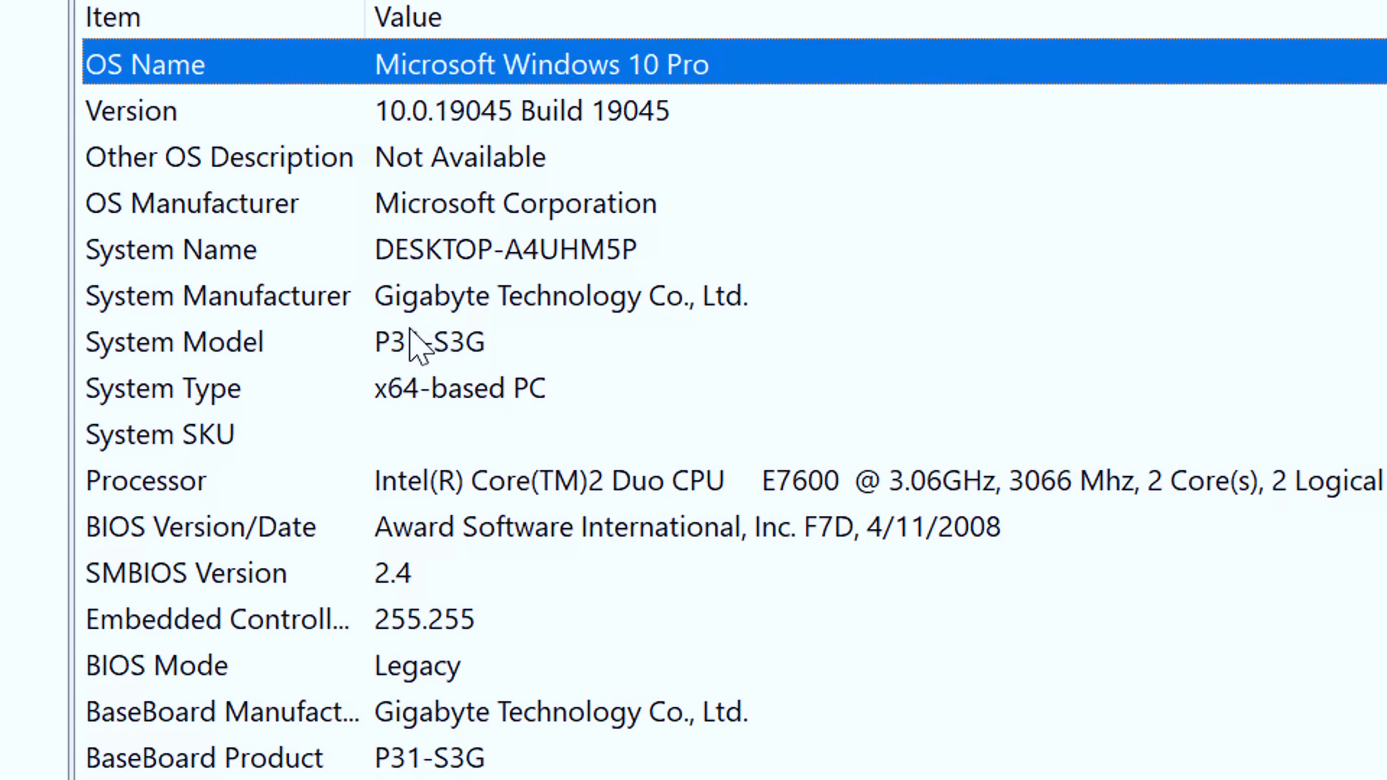
Step: Check the system model and Core 2 Duo processor entries, then show the GeForce 9800 GT details
click(407, 342)
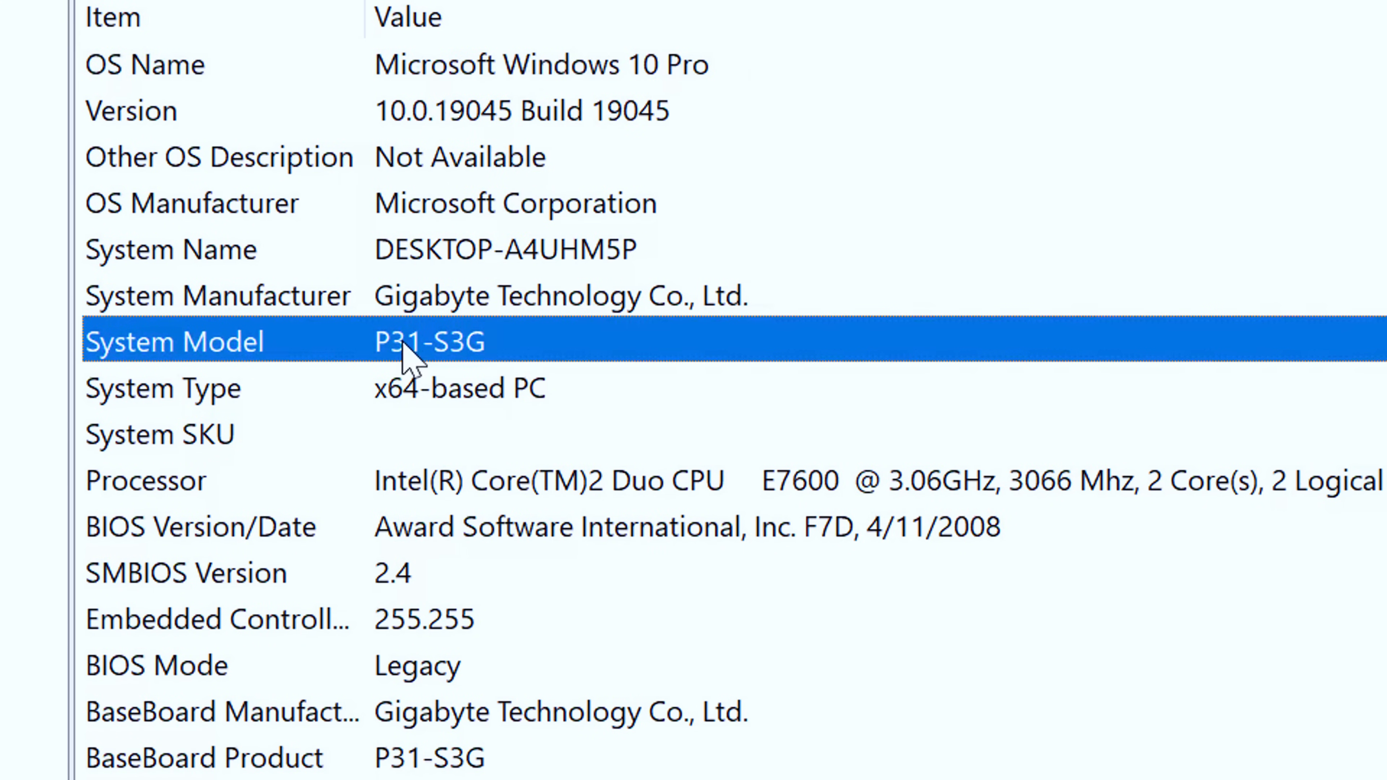
click(531, 480)
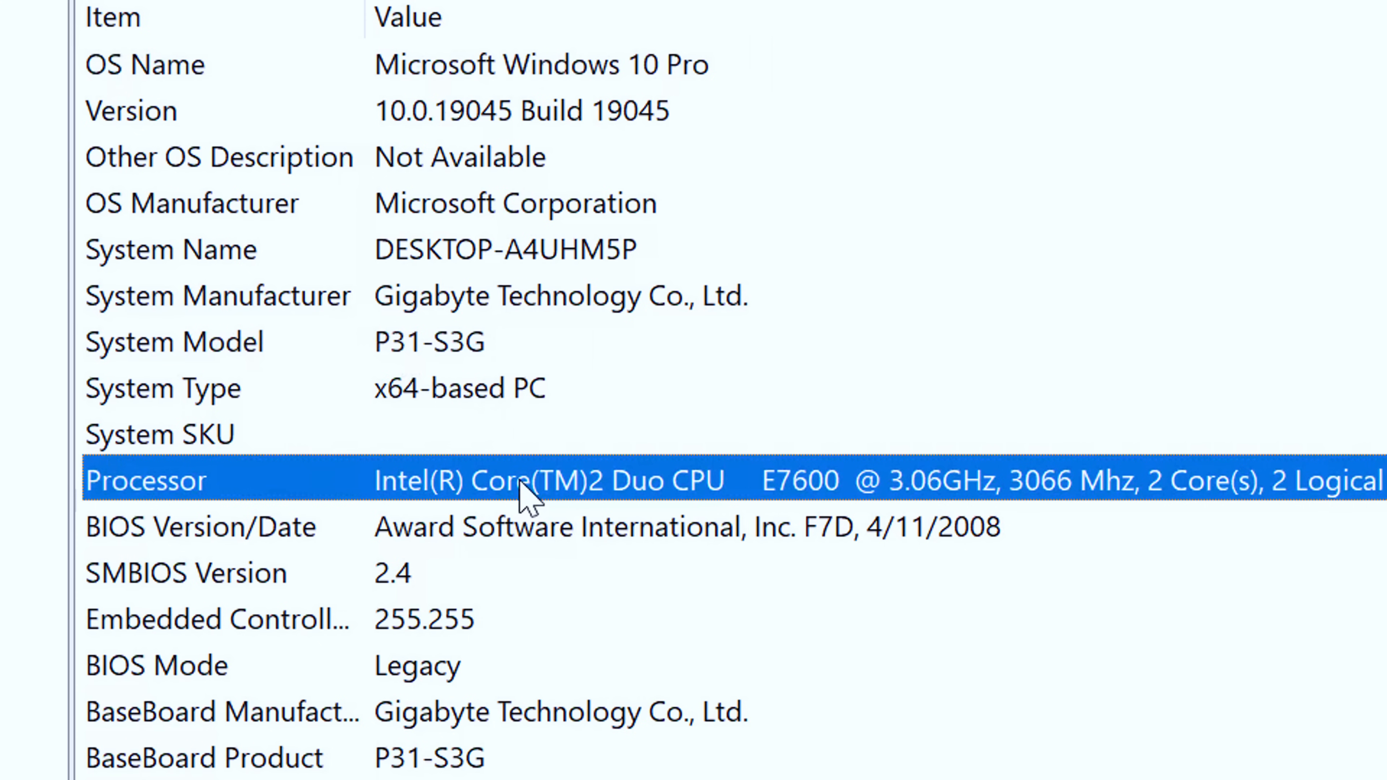
scroll(down, 3)
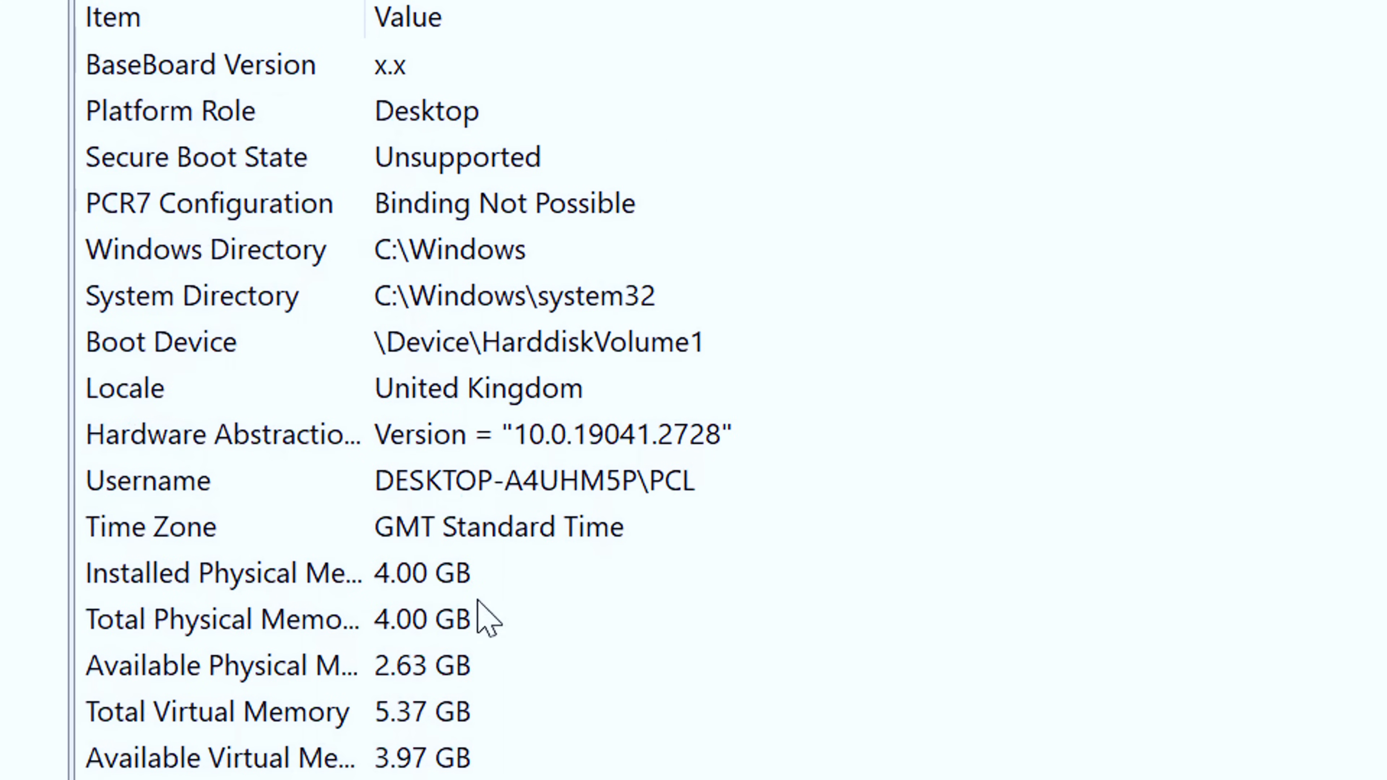
click(265, 572)
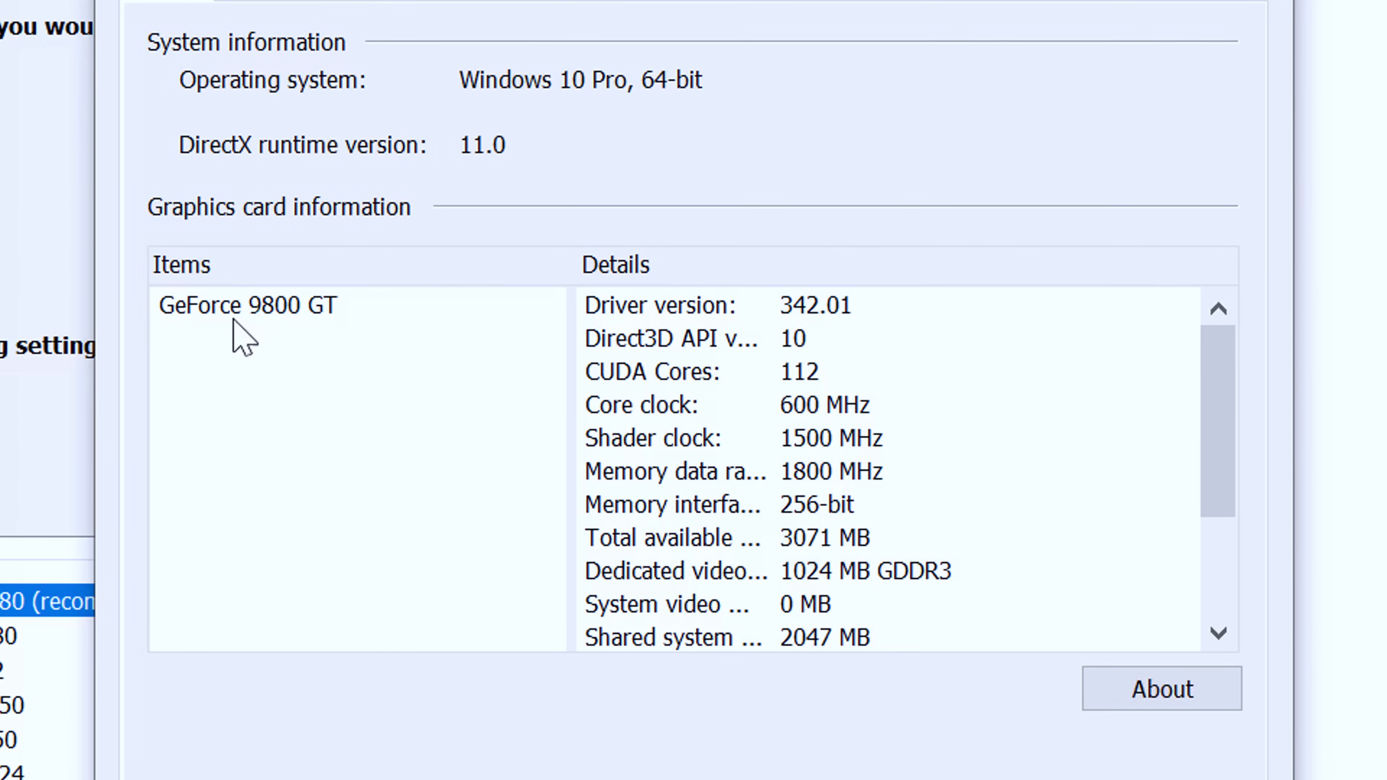
mouse_move(370, 343)
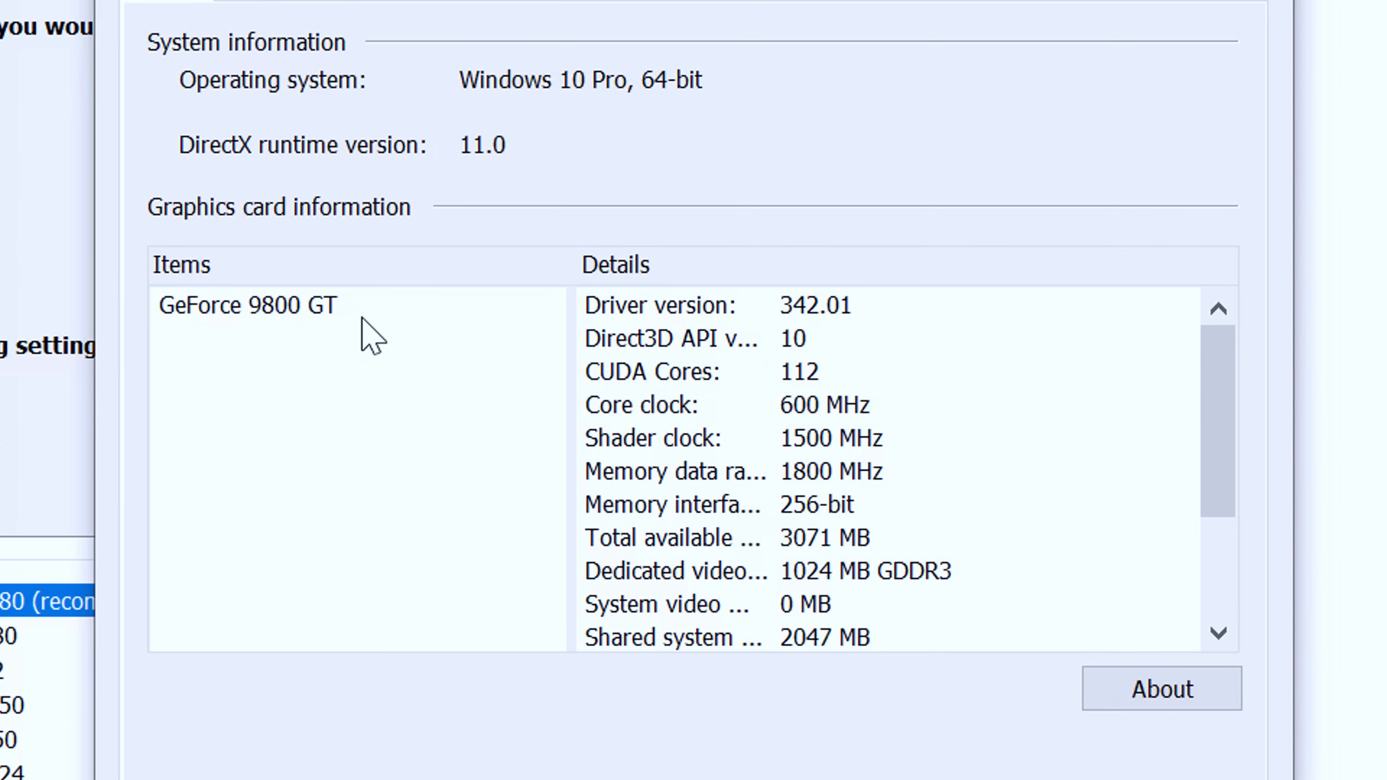
mouse_move(382, 335)
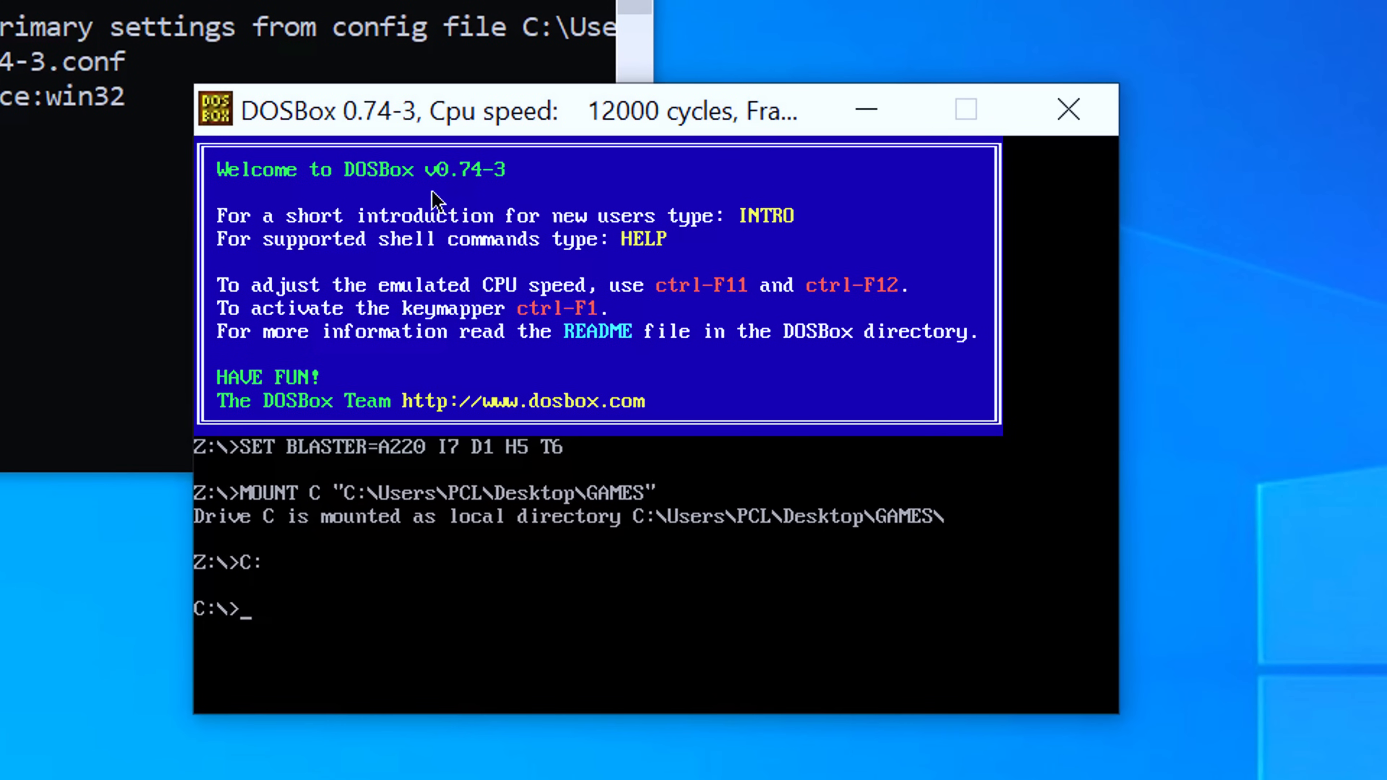
mouse_move(501, 196)
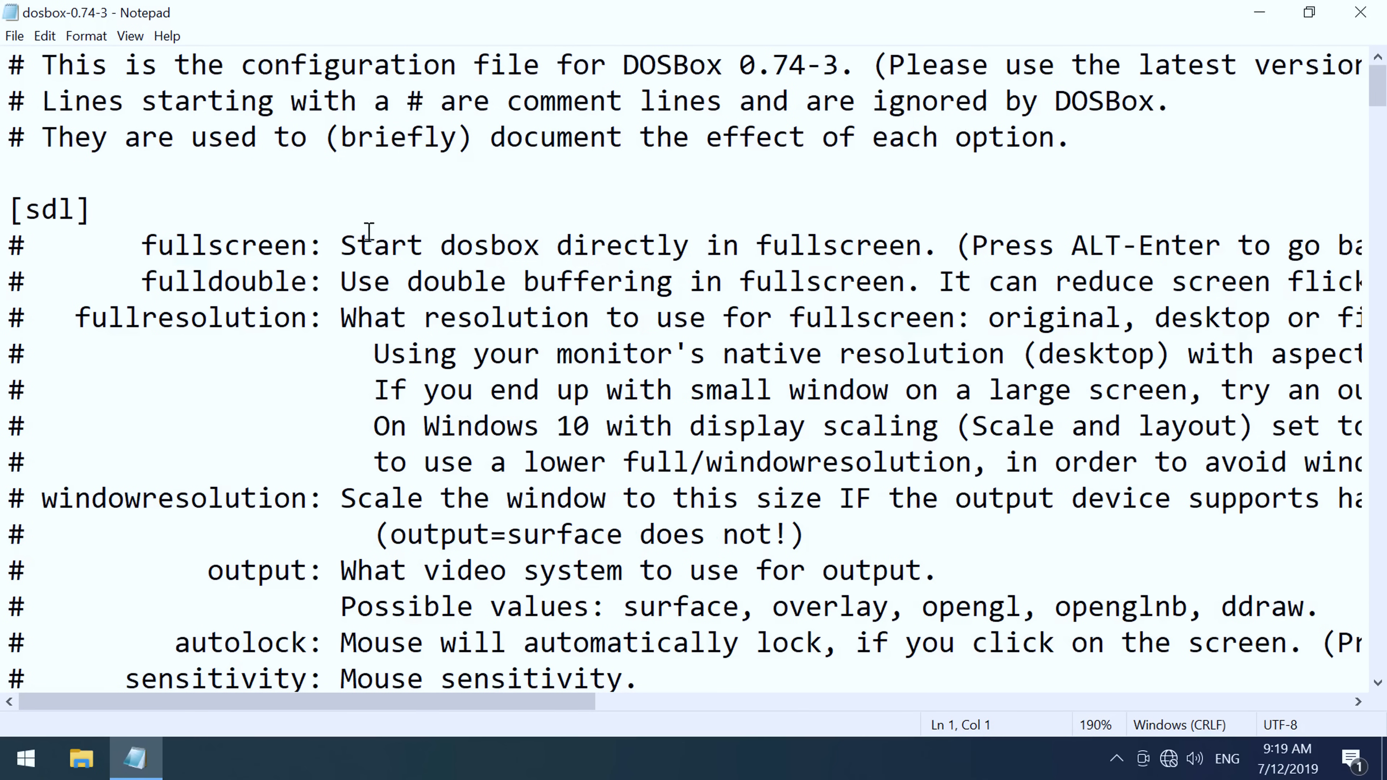
mouse_move(186, 20)
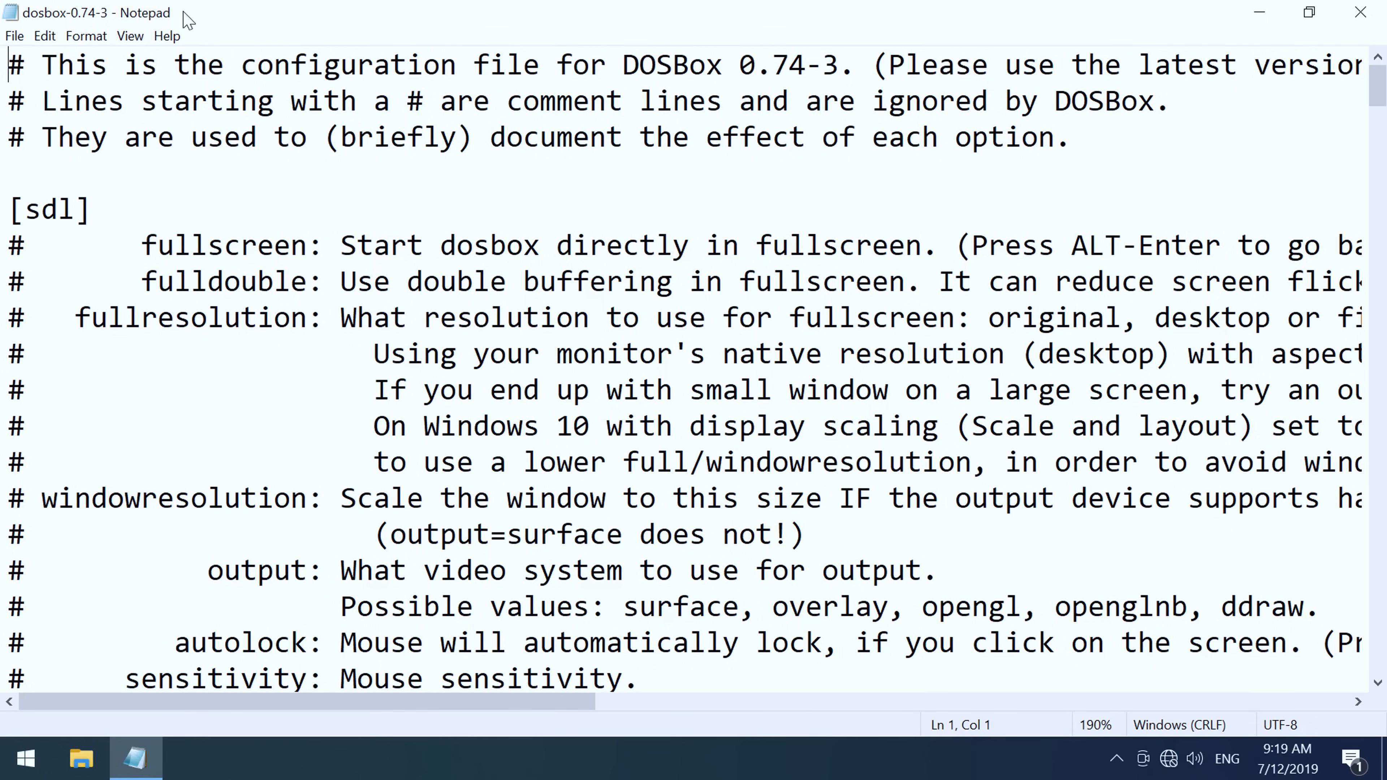
Step: Review the [sdl] and [render] lines in dosbox-0.74-3.conf, checking aspect false and scaler normal2x
scroll(down, 3)
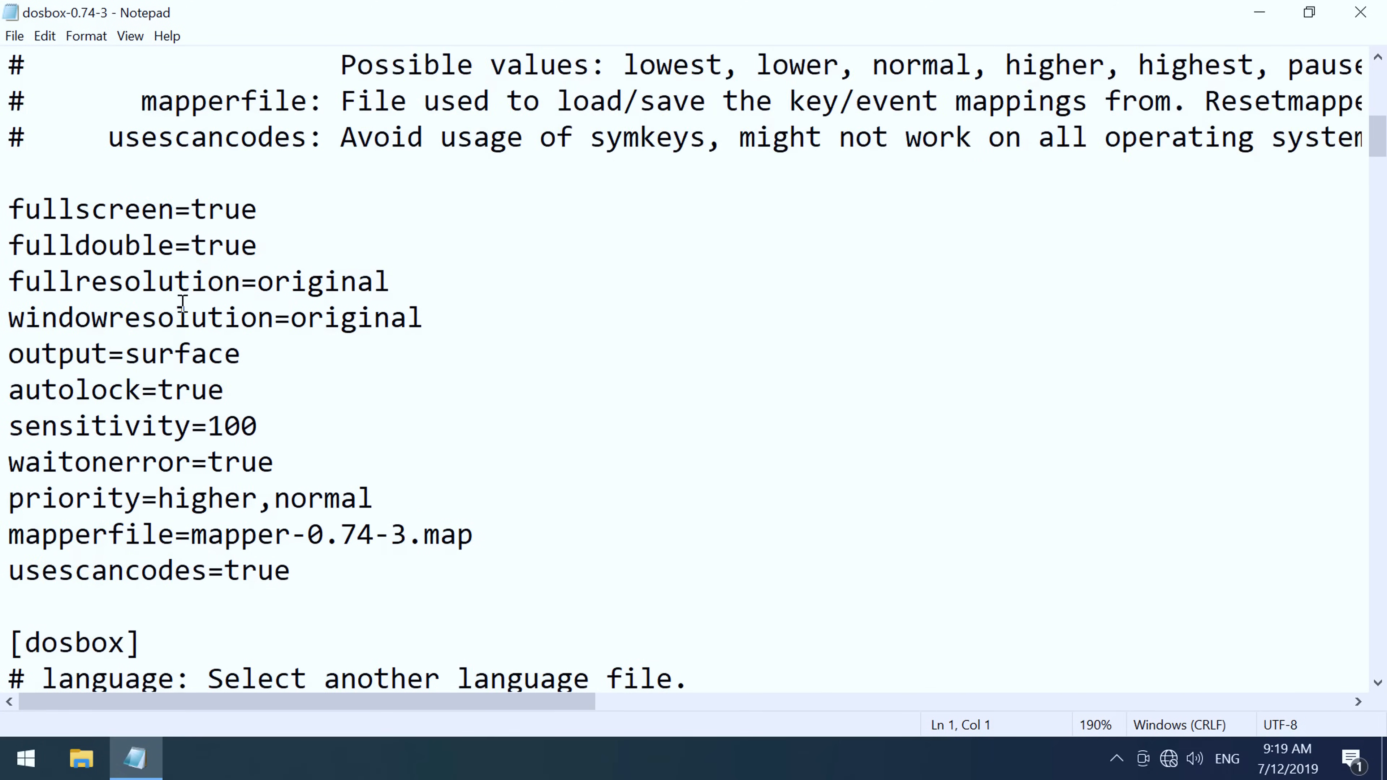
scroll(down, 3)
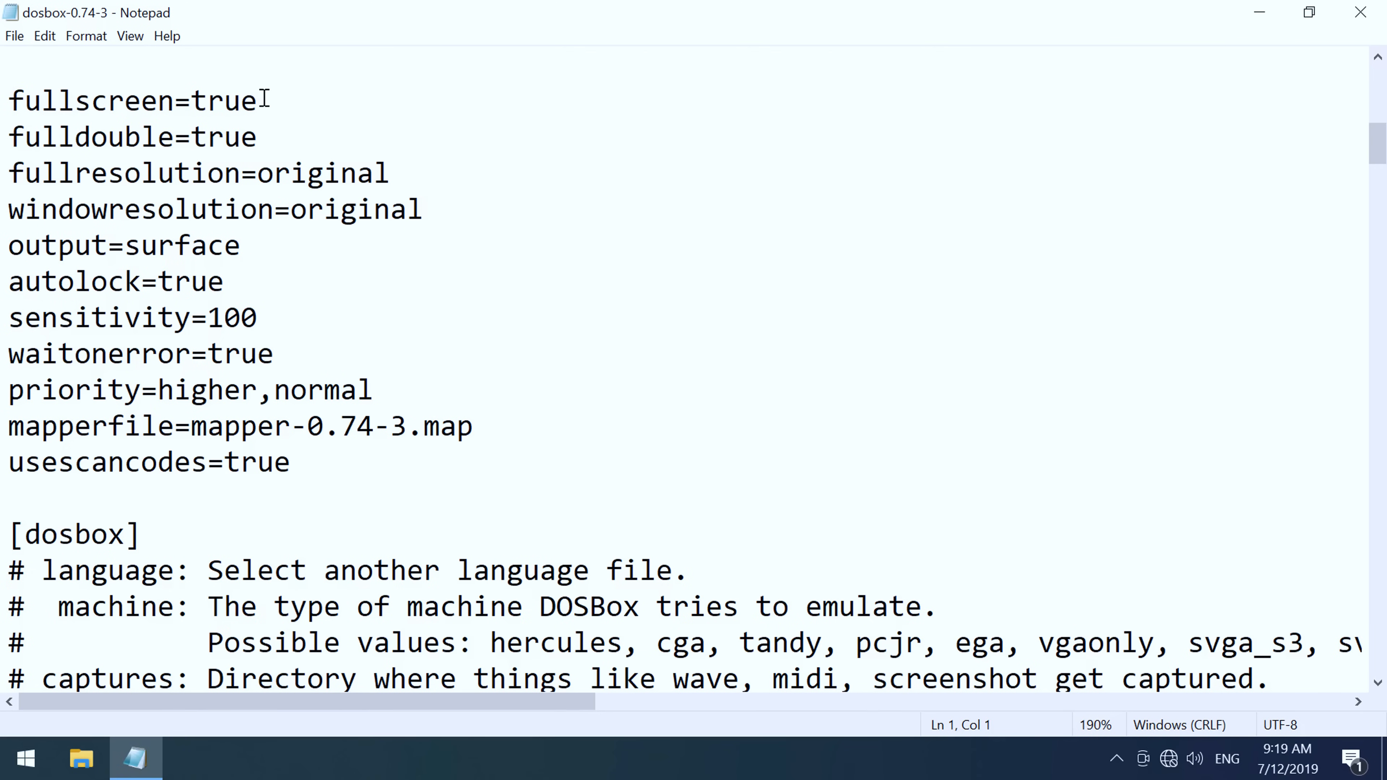
mouse_move(260, 173)
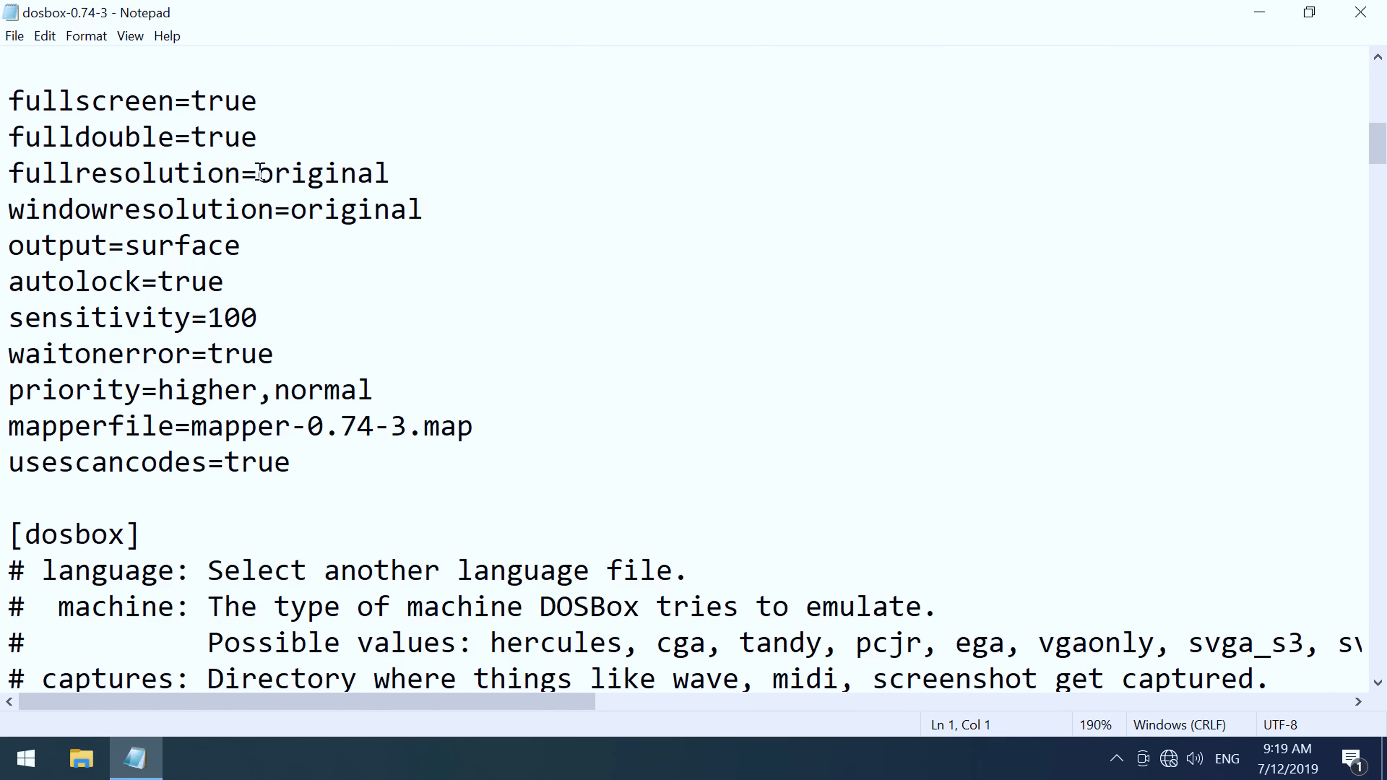
mouse_move(114, 251)
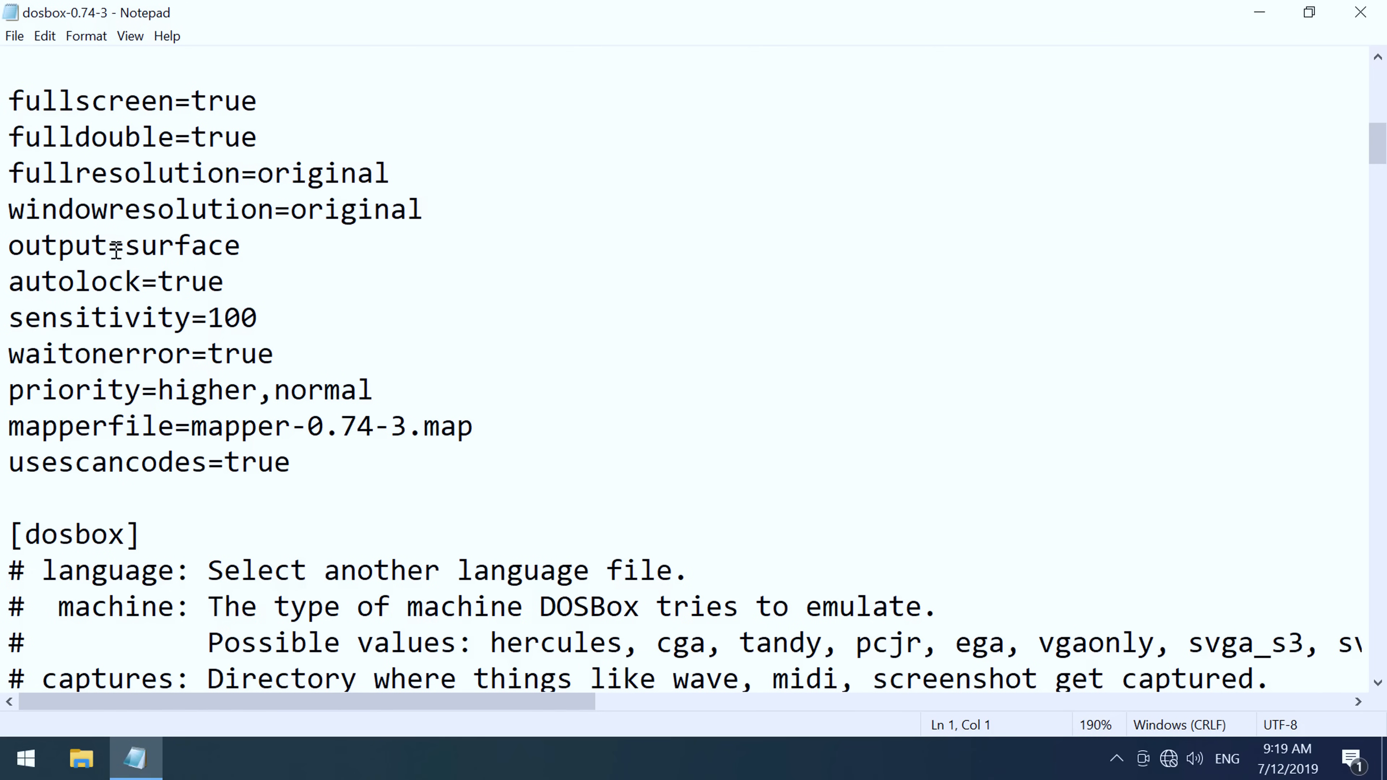
mouse_move(260, 245)
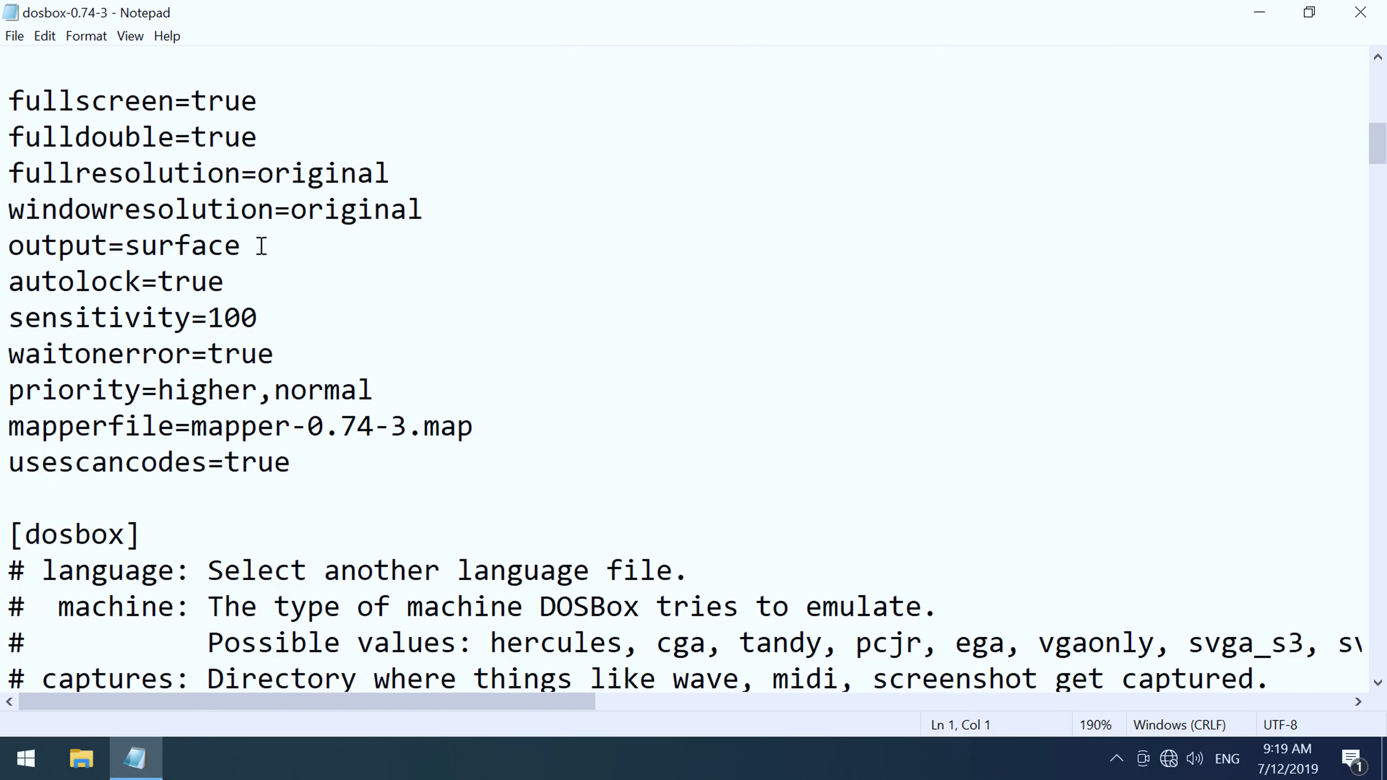
scroll(down, 3)
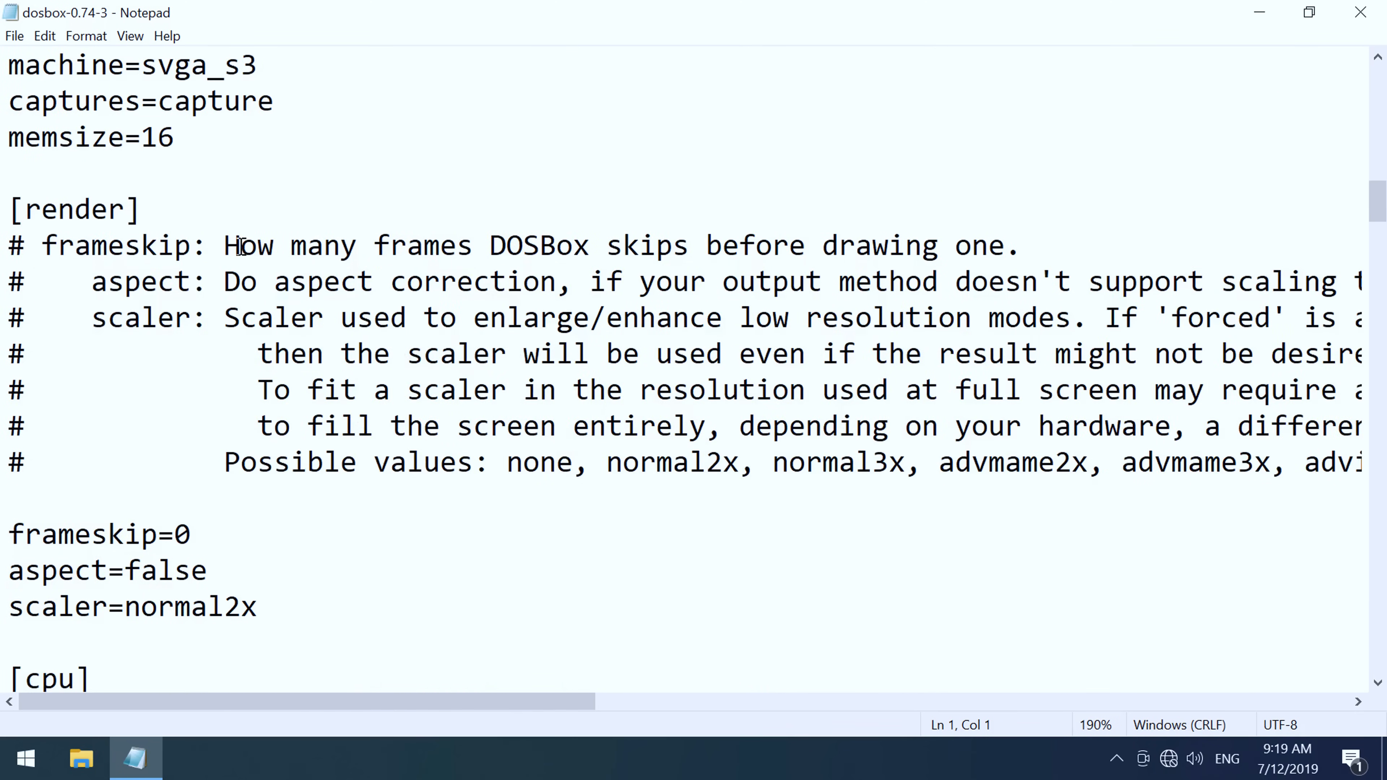
scroll(down, 3)
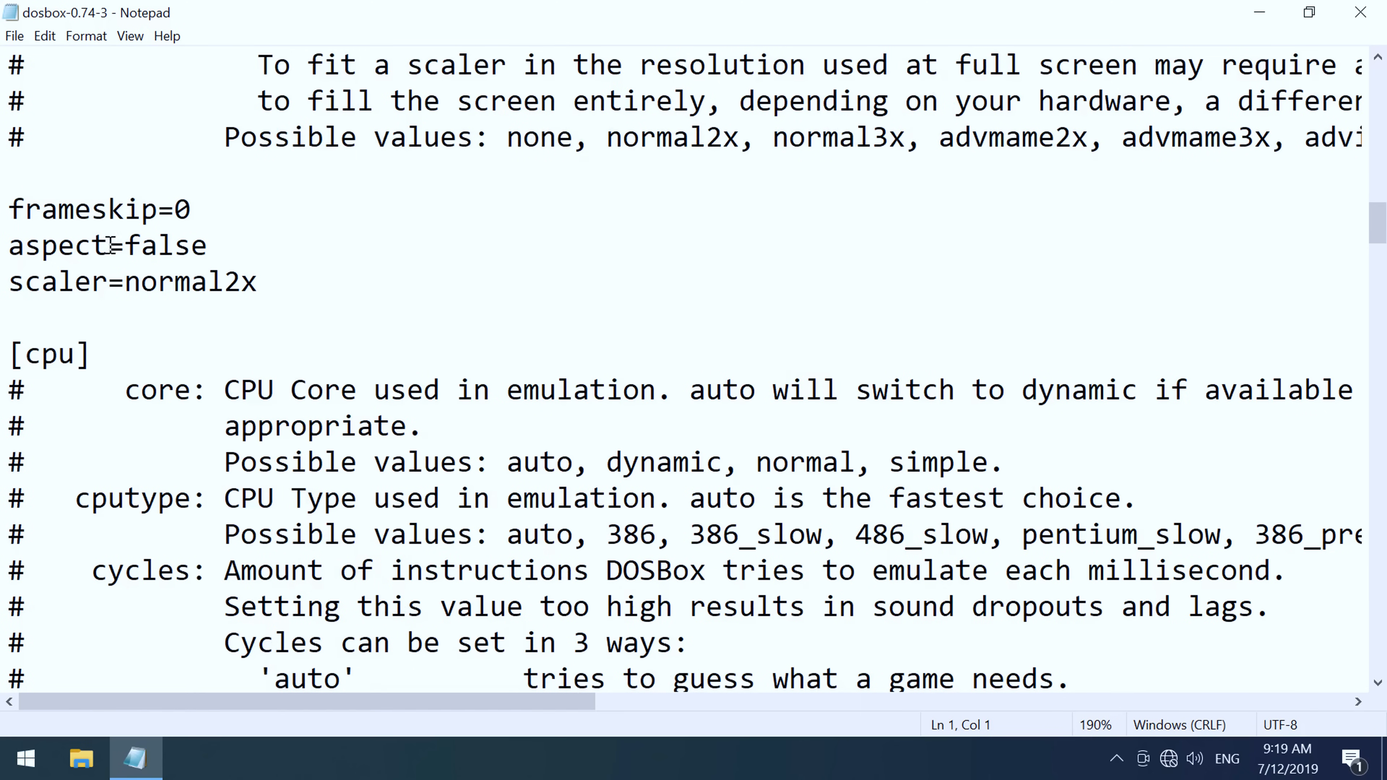
double_click(164, 245)
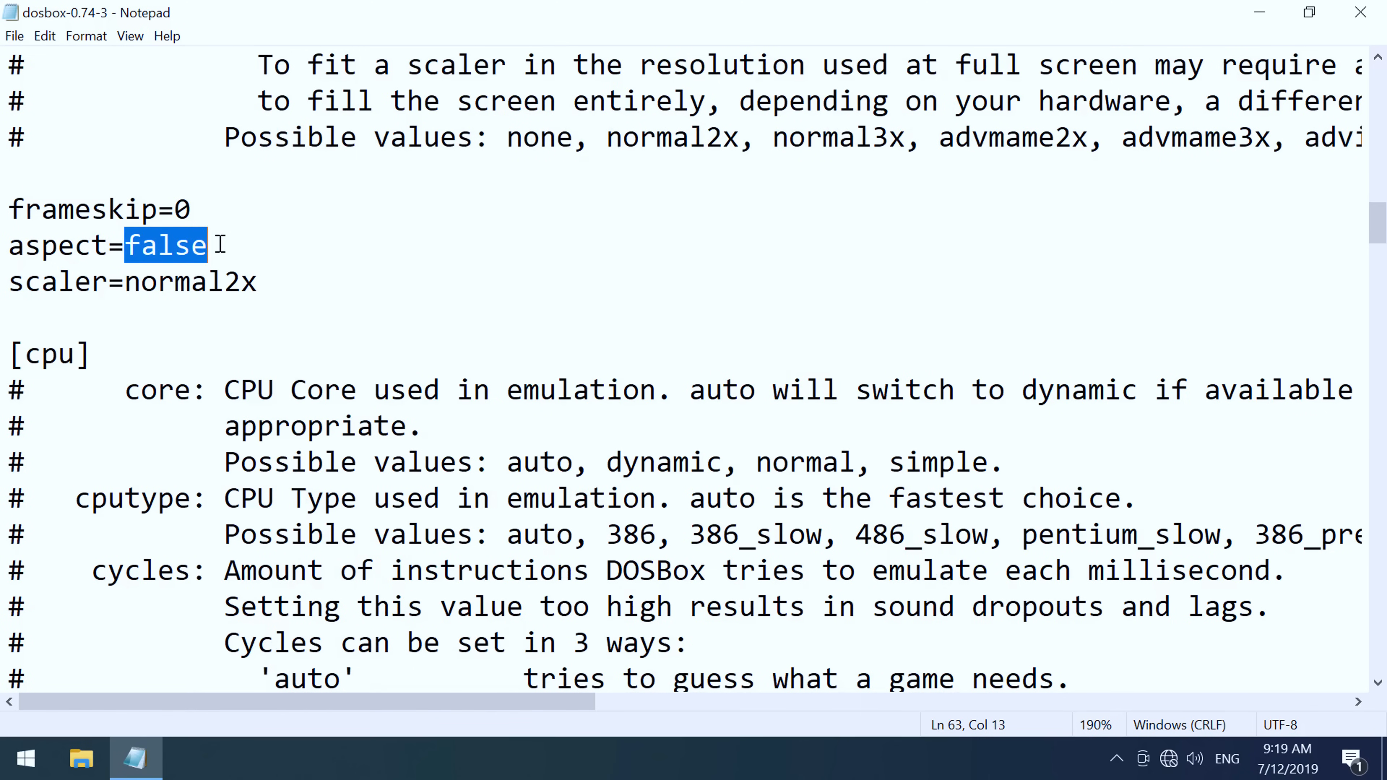
double_click(150, 283)
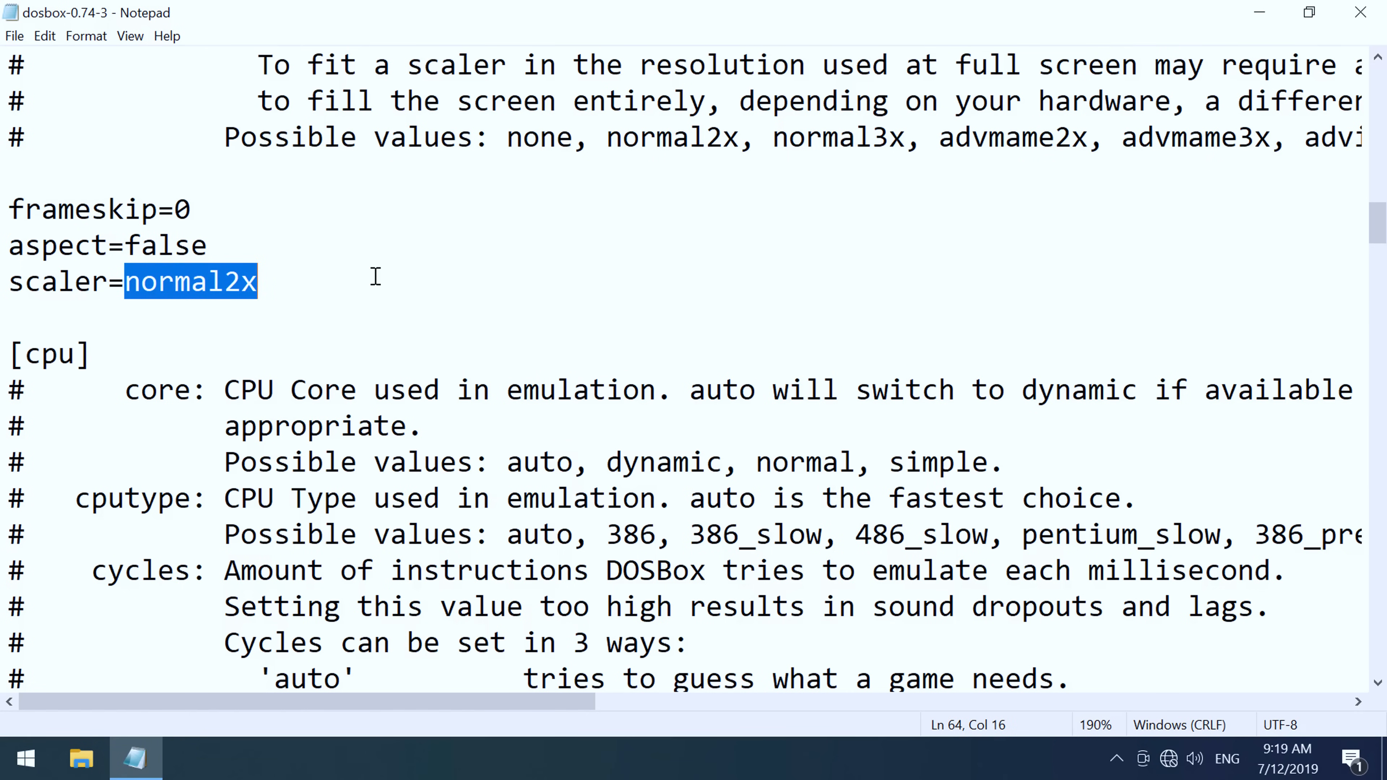
scroll(up, 3)
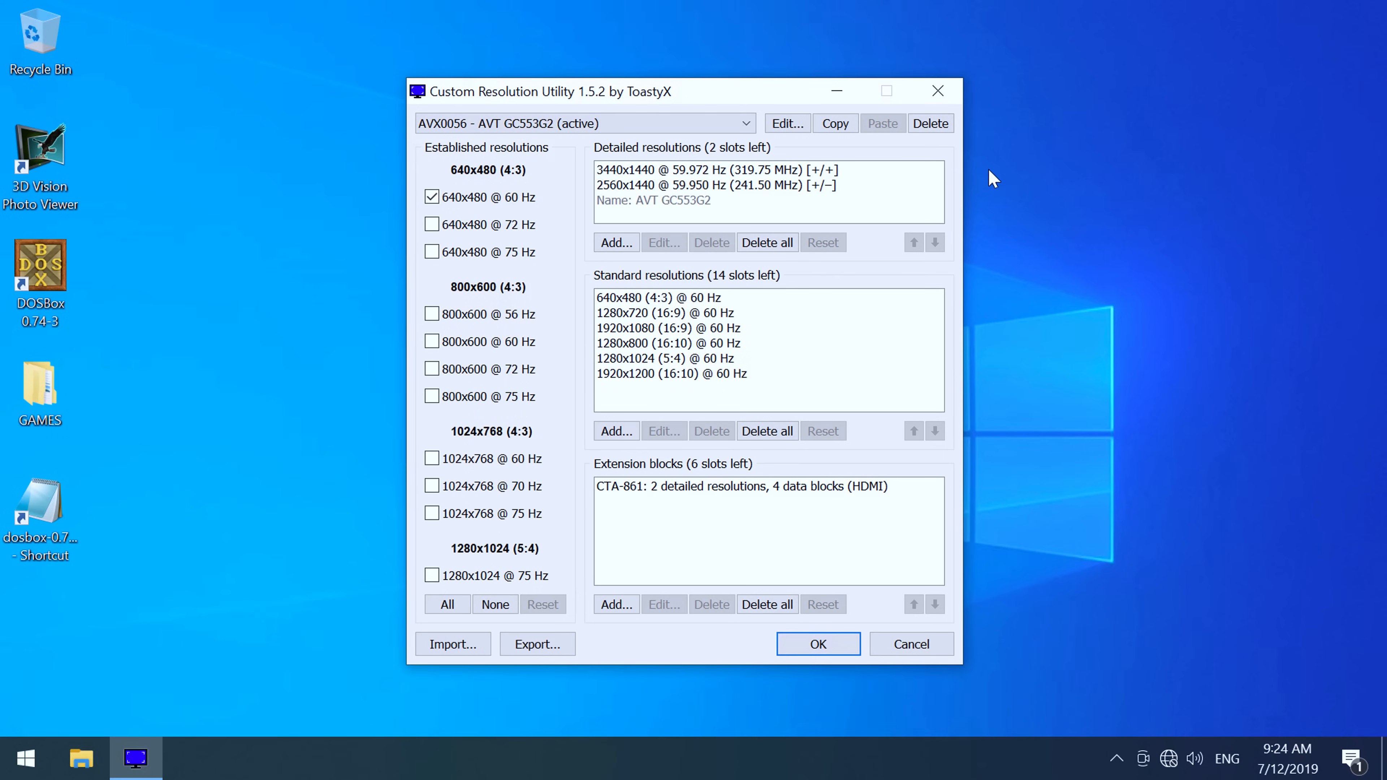
mouse_move(451, 107)
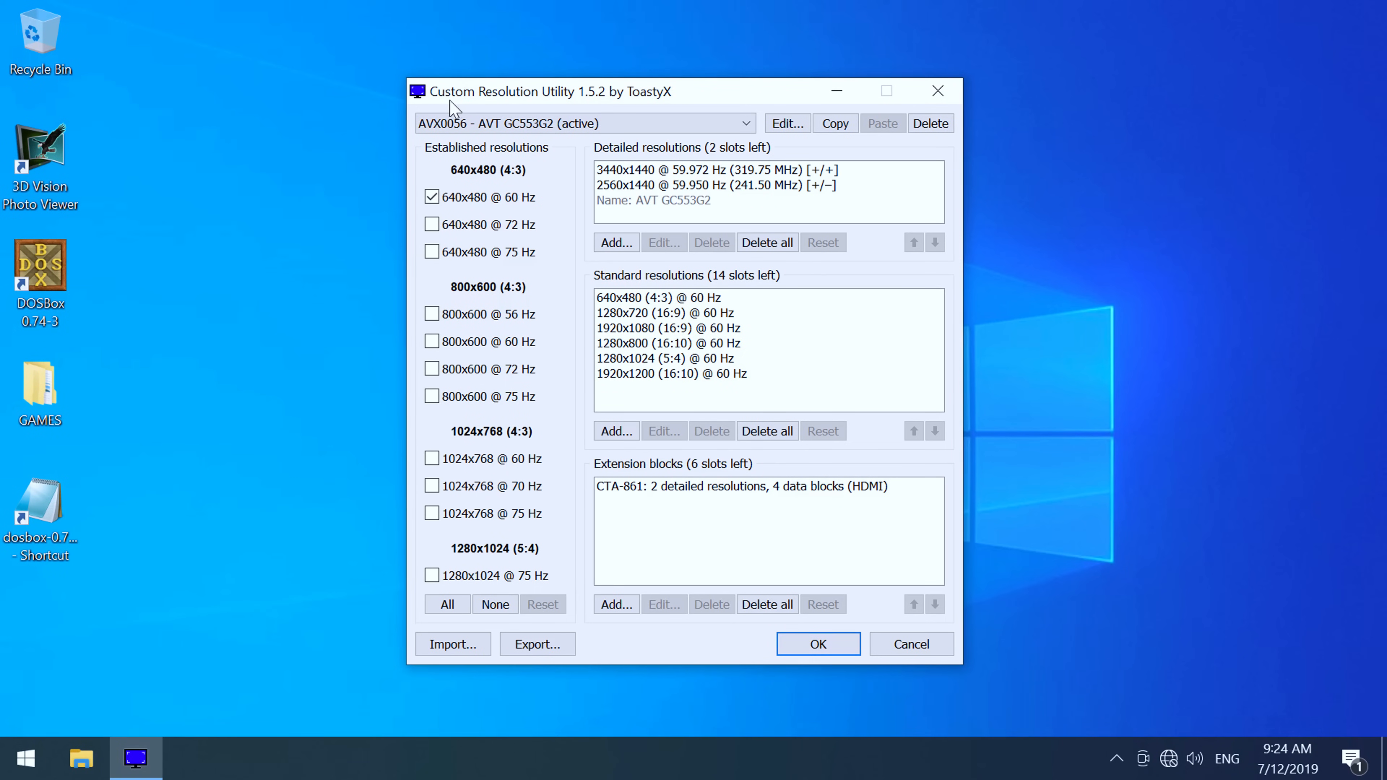
mouse_move(576, 104)
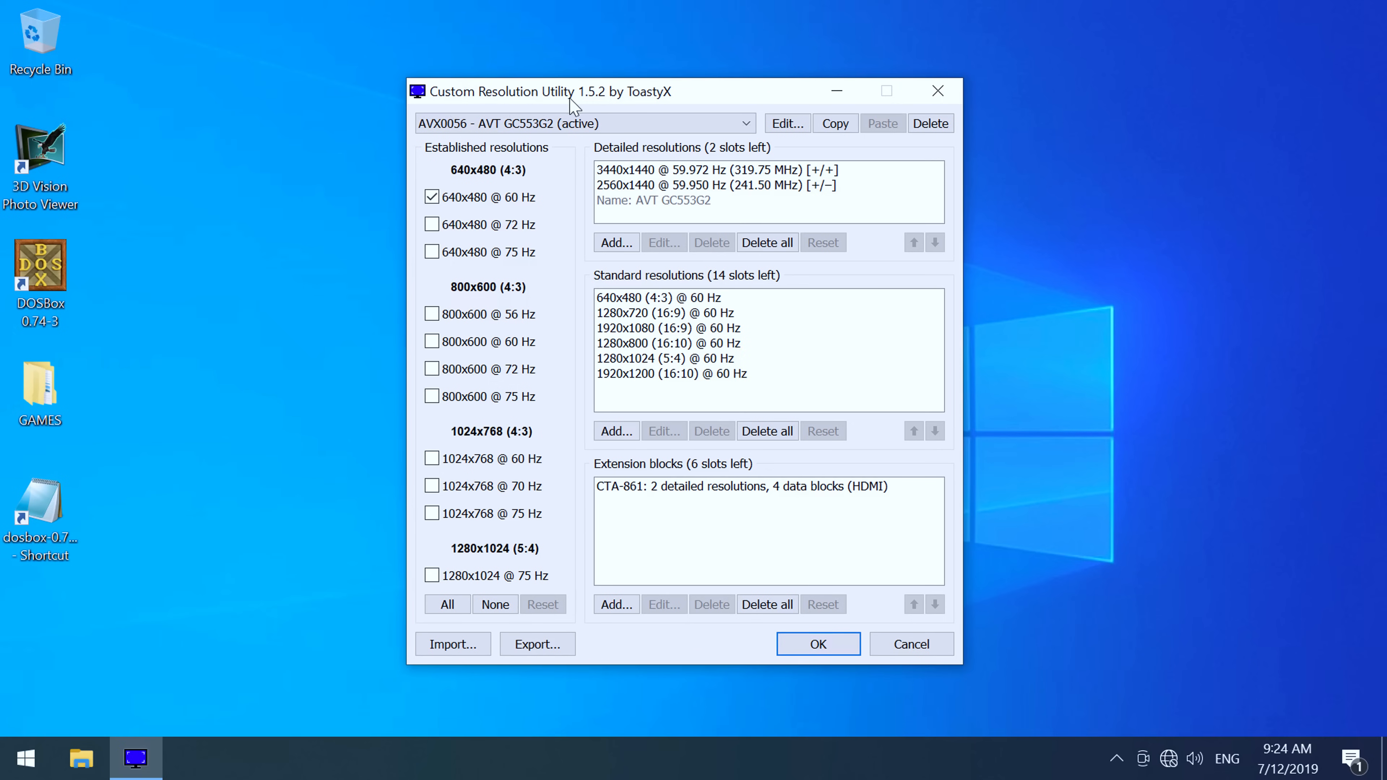
mouse_move(694, 98)
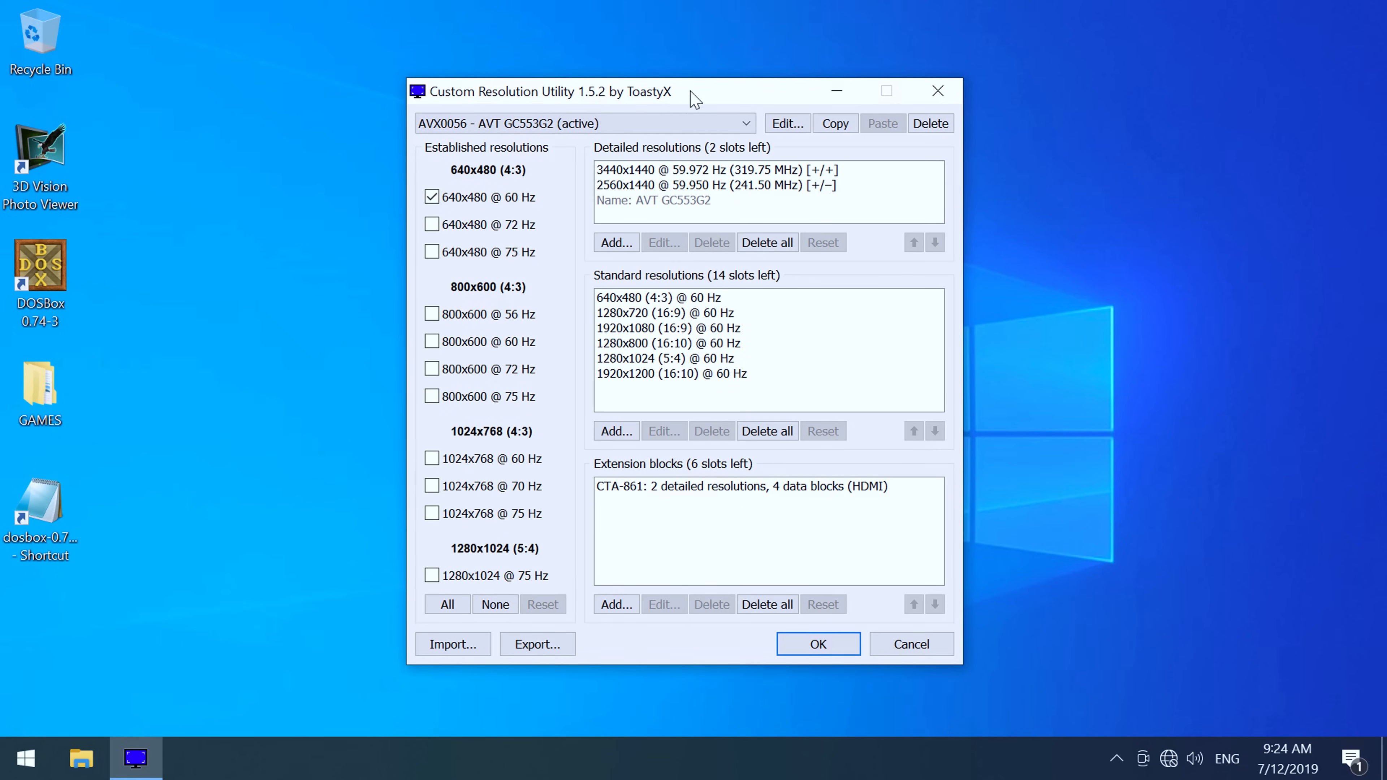
mouse_move(754, 351)
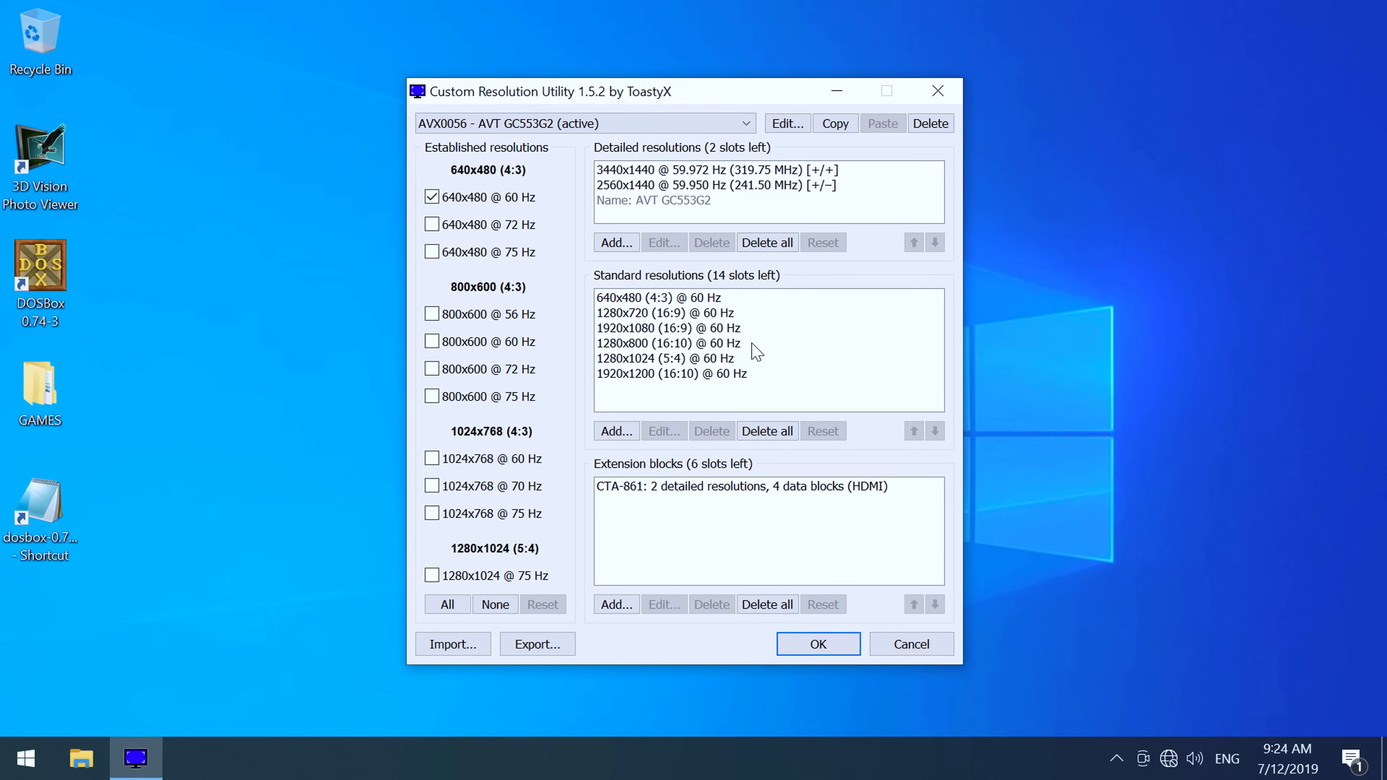
mouse_move(777, 399)
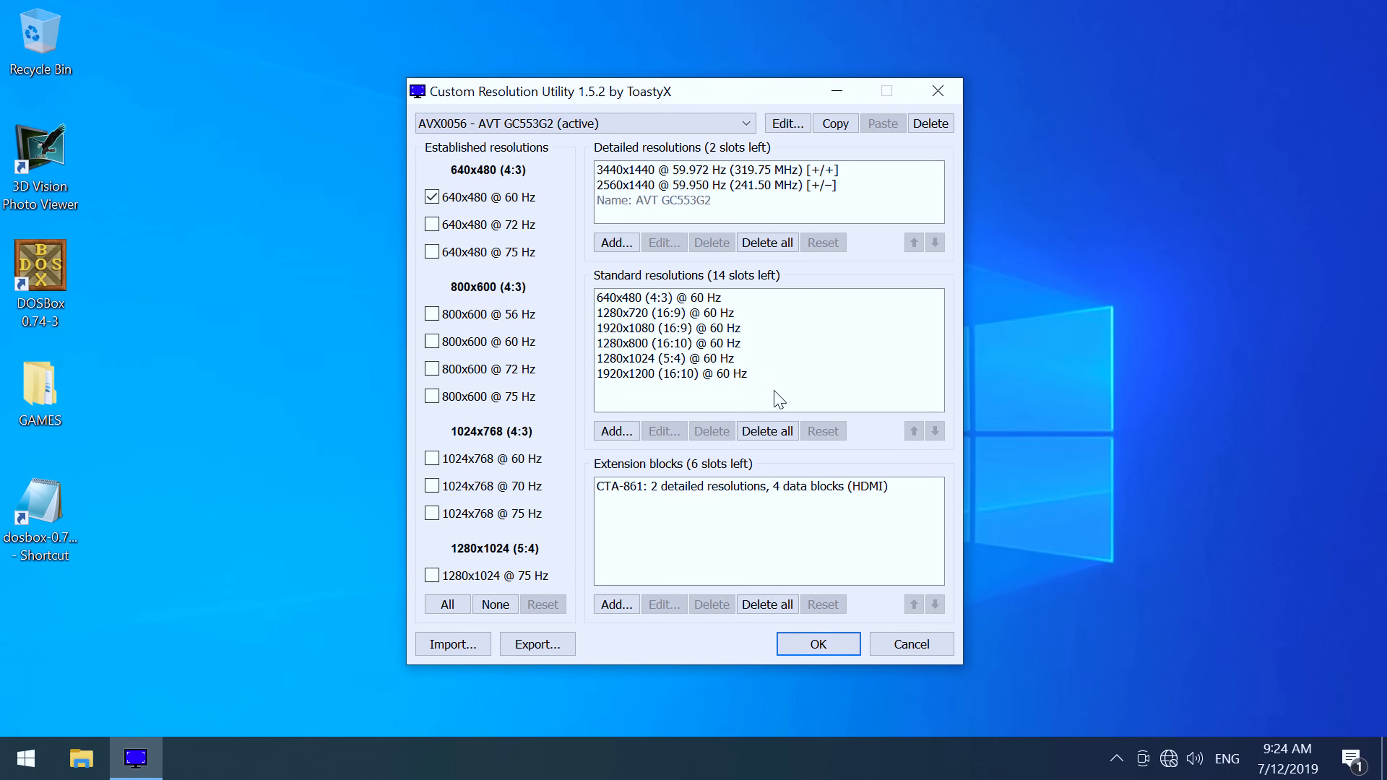
mouse_move(766, 406)
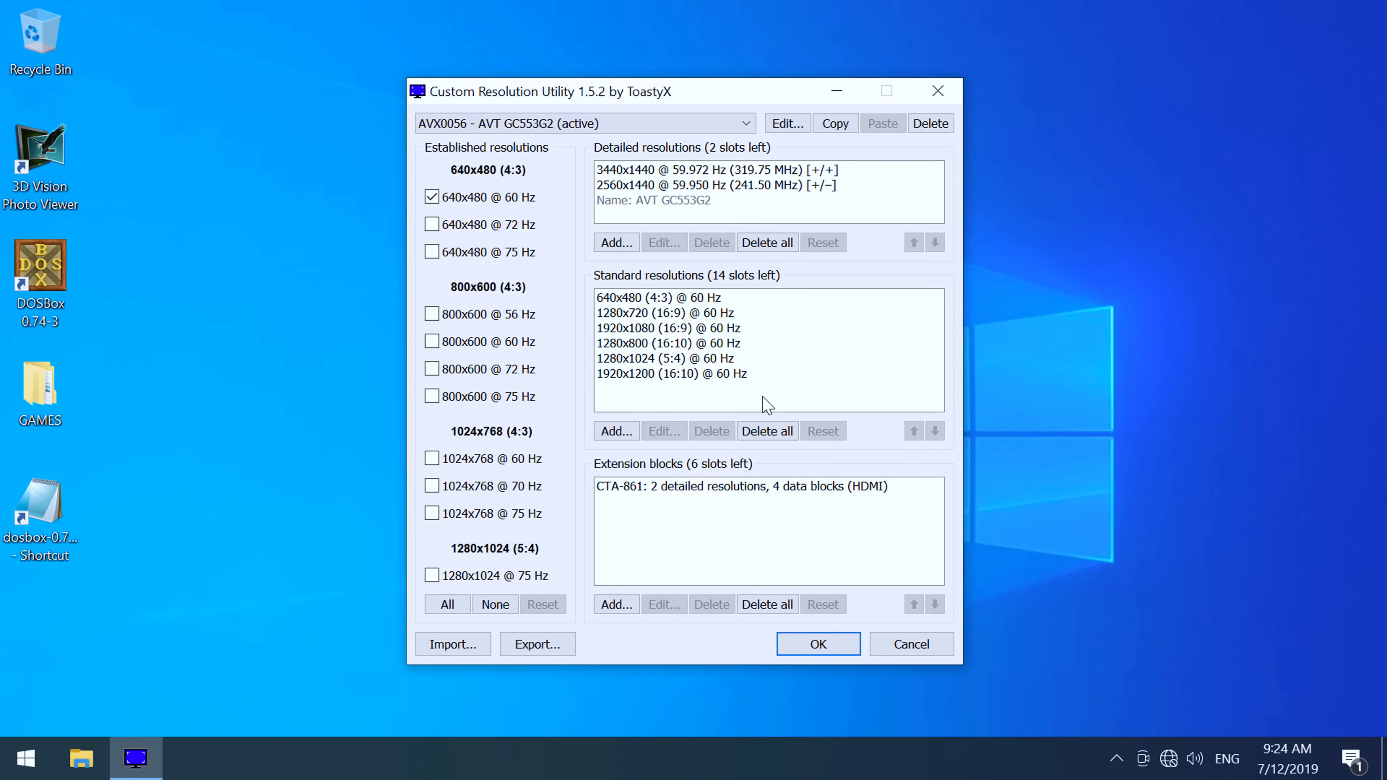
mouse_move(751, 391)
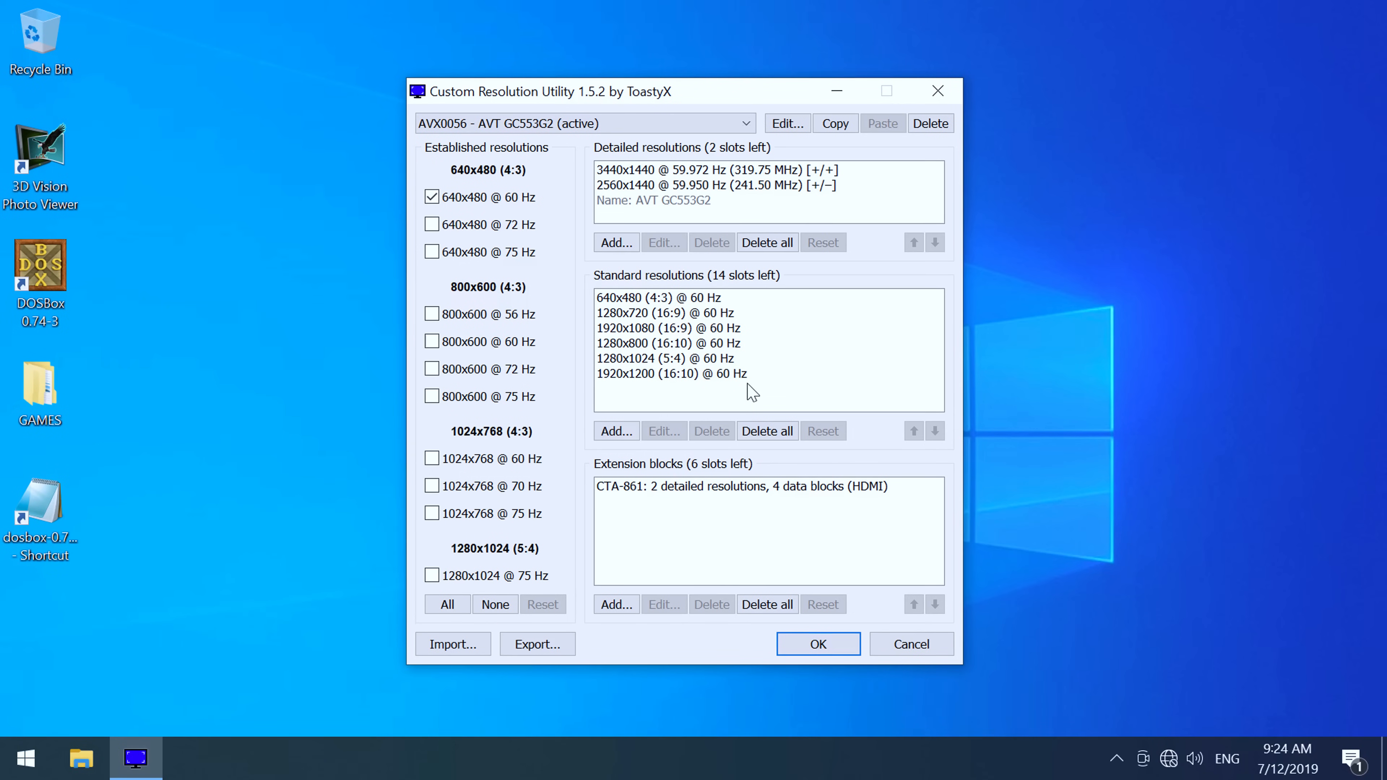
mouse_move(754, 394)
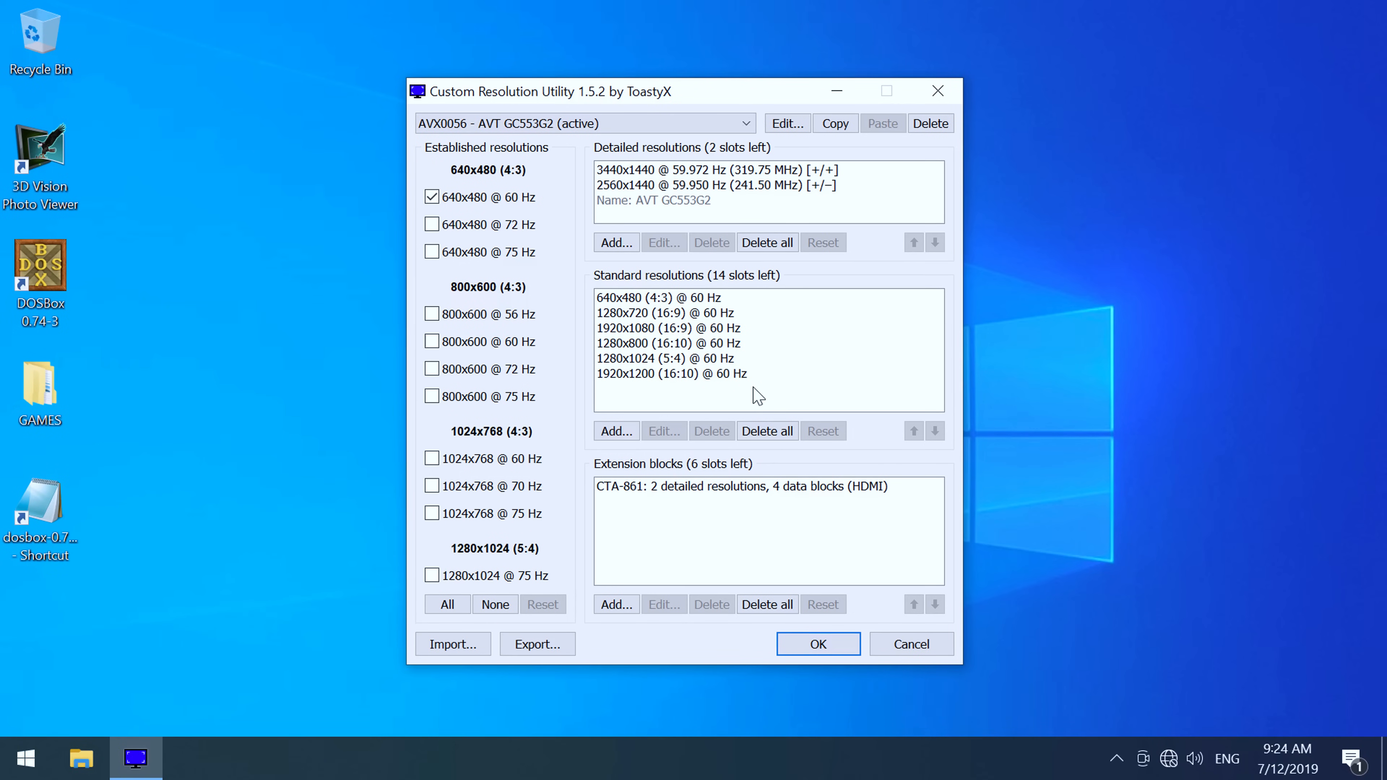